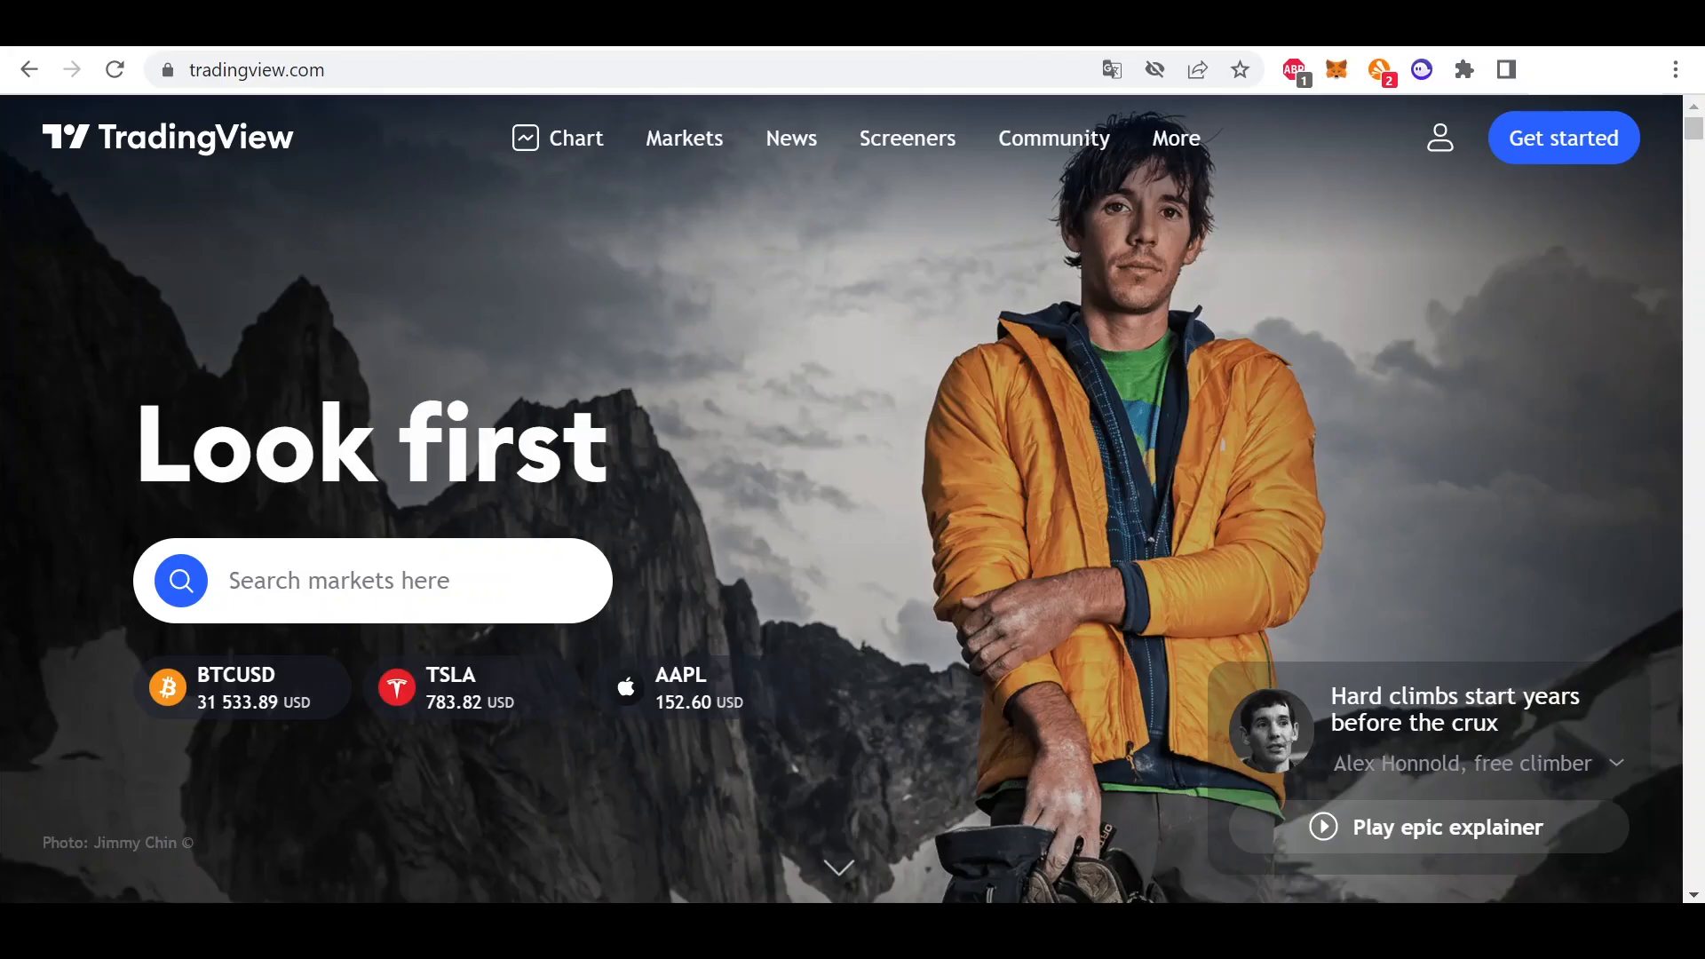
{"action": "mouse_move", "coordinate": [730, 874]}
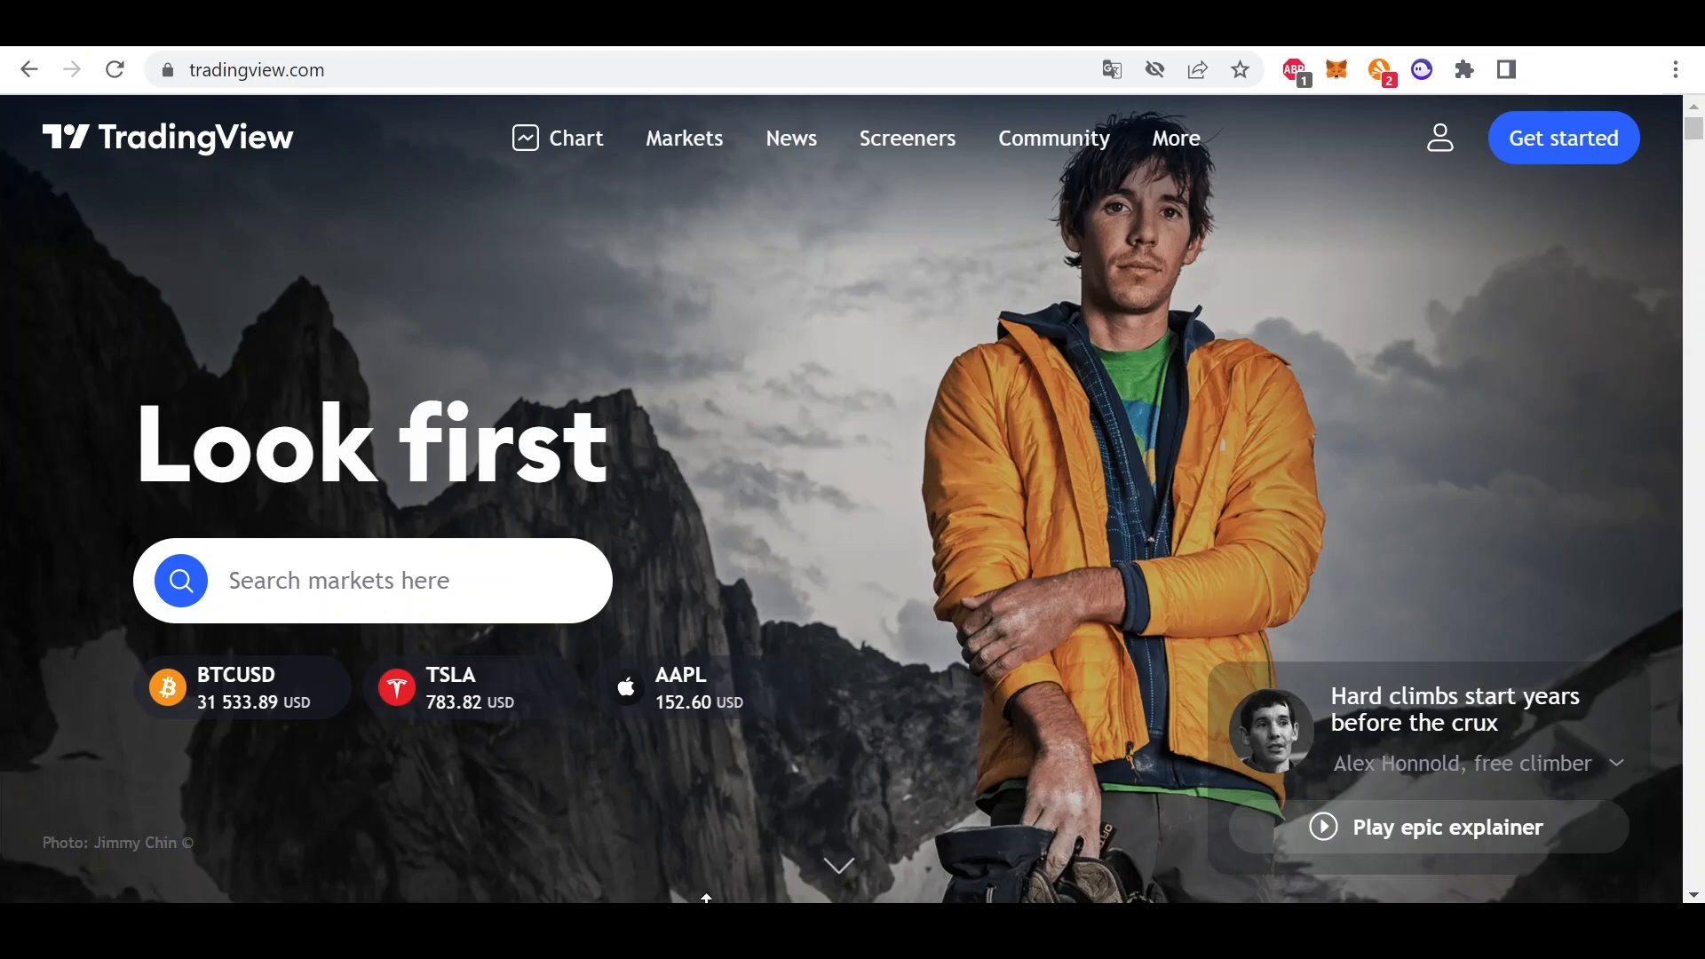
{"action": "mouse_move", "coordinate": [851, 575]}
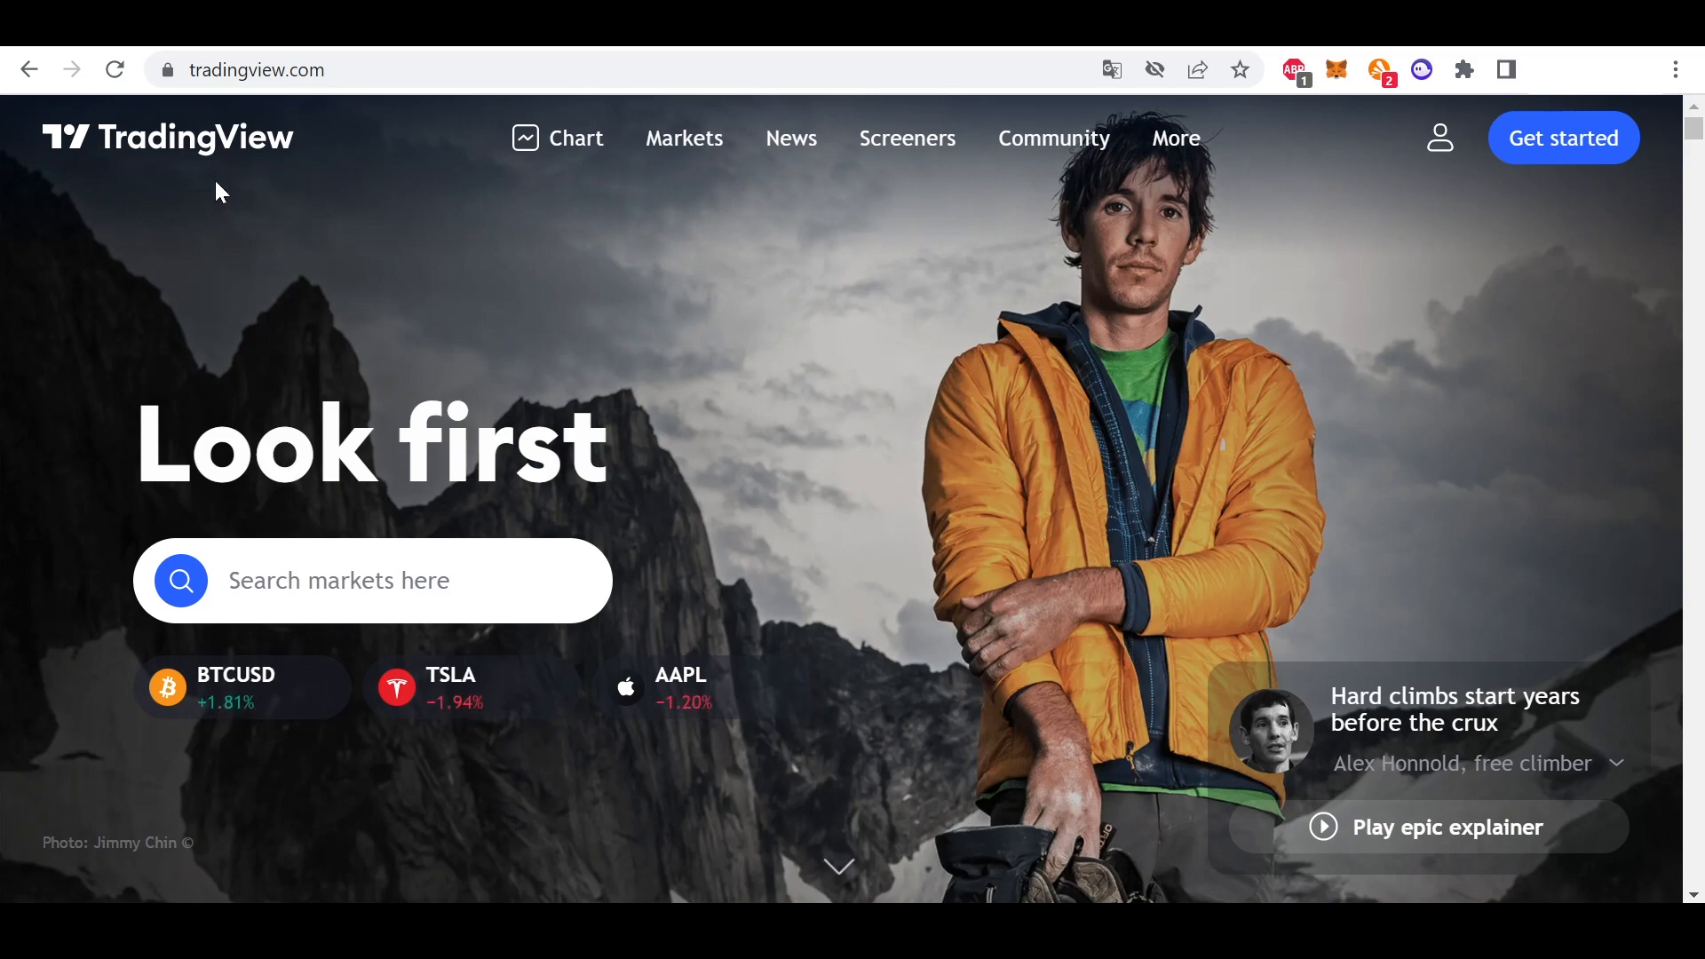
{"action": "mouse_move", "coordinate": [381, 96]}
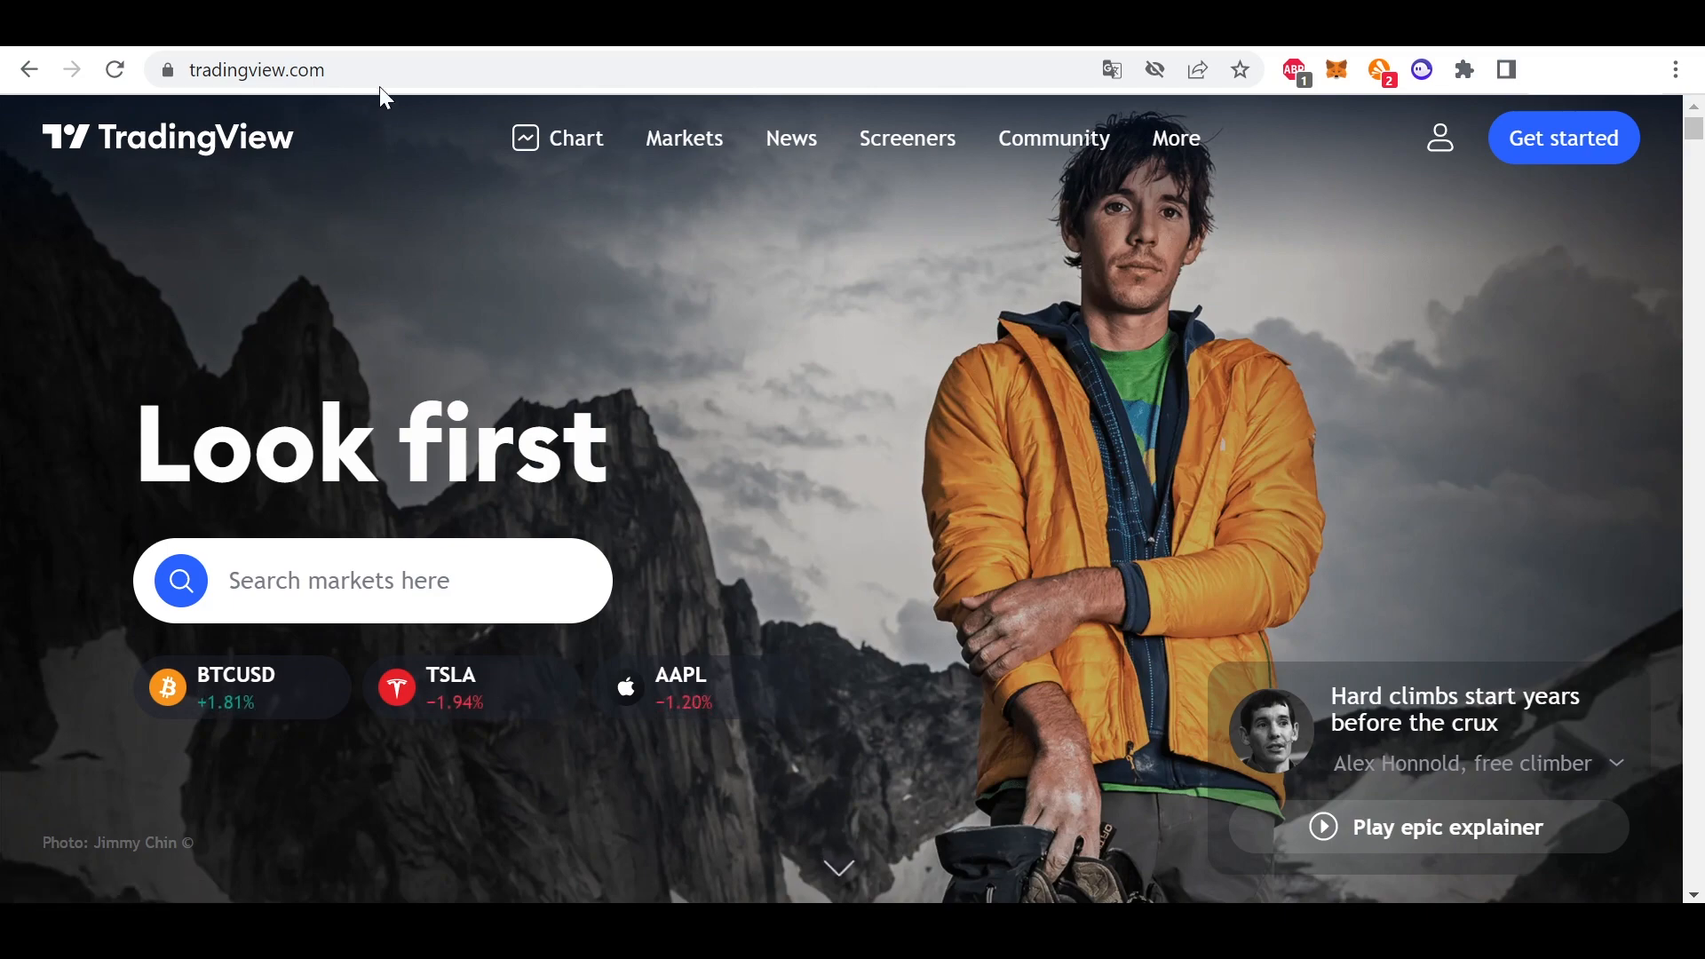
Step: Start the free trial from the TradingView homepage, landing on the Pro, Pro+ and Premium plans page
{"action": "left_click", "coordinate": [257, 70]}
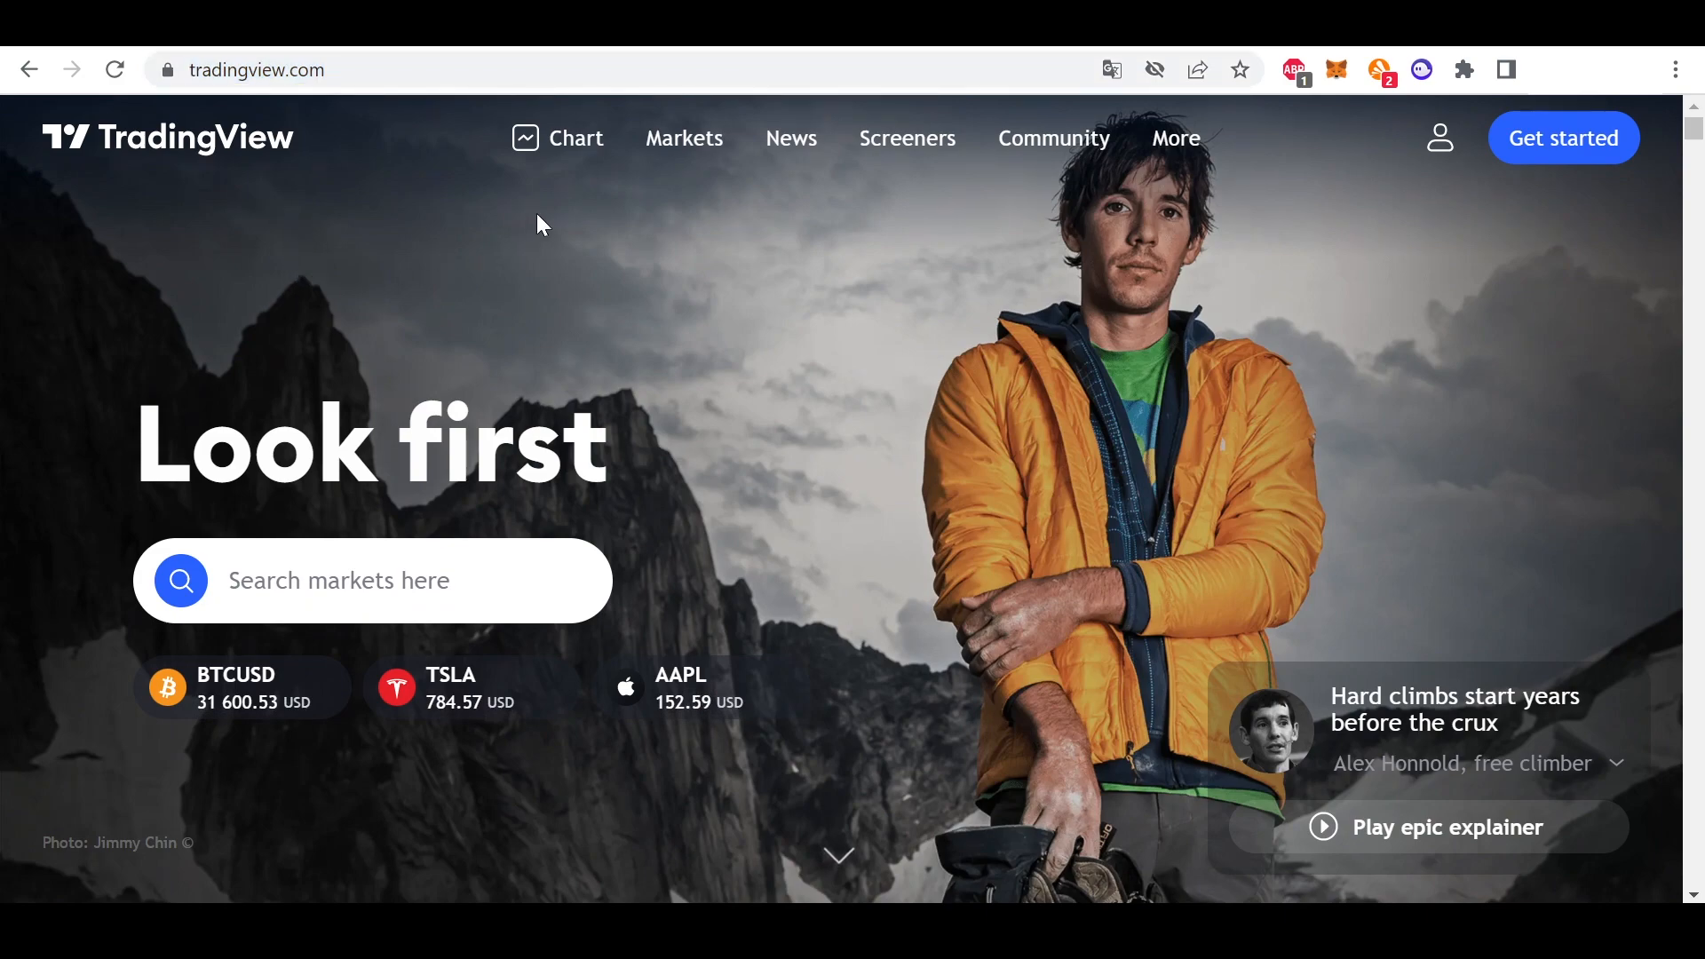
{"action": "mouse_move", "coordinate": [523, 231]}
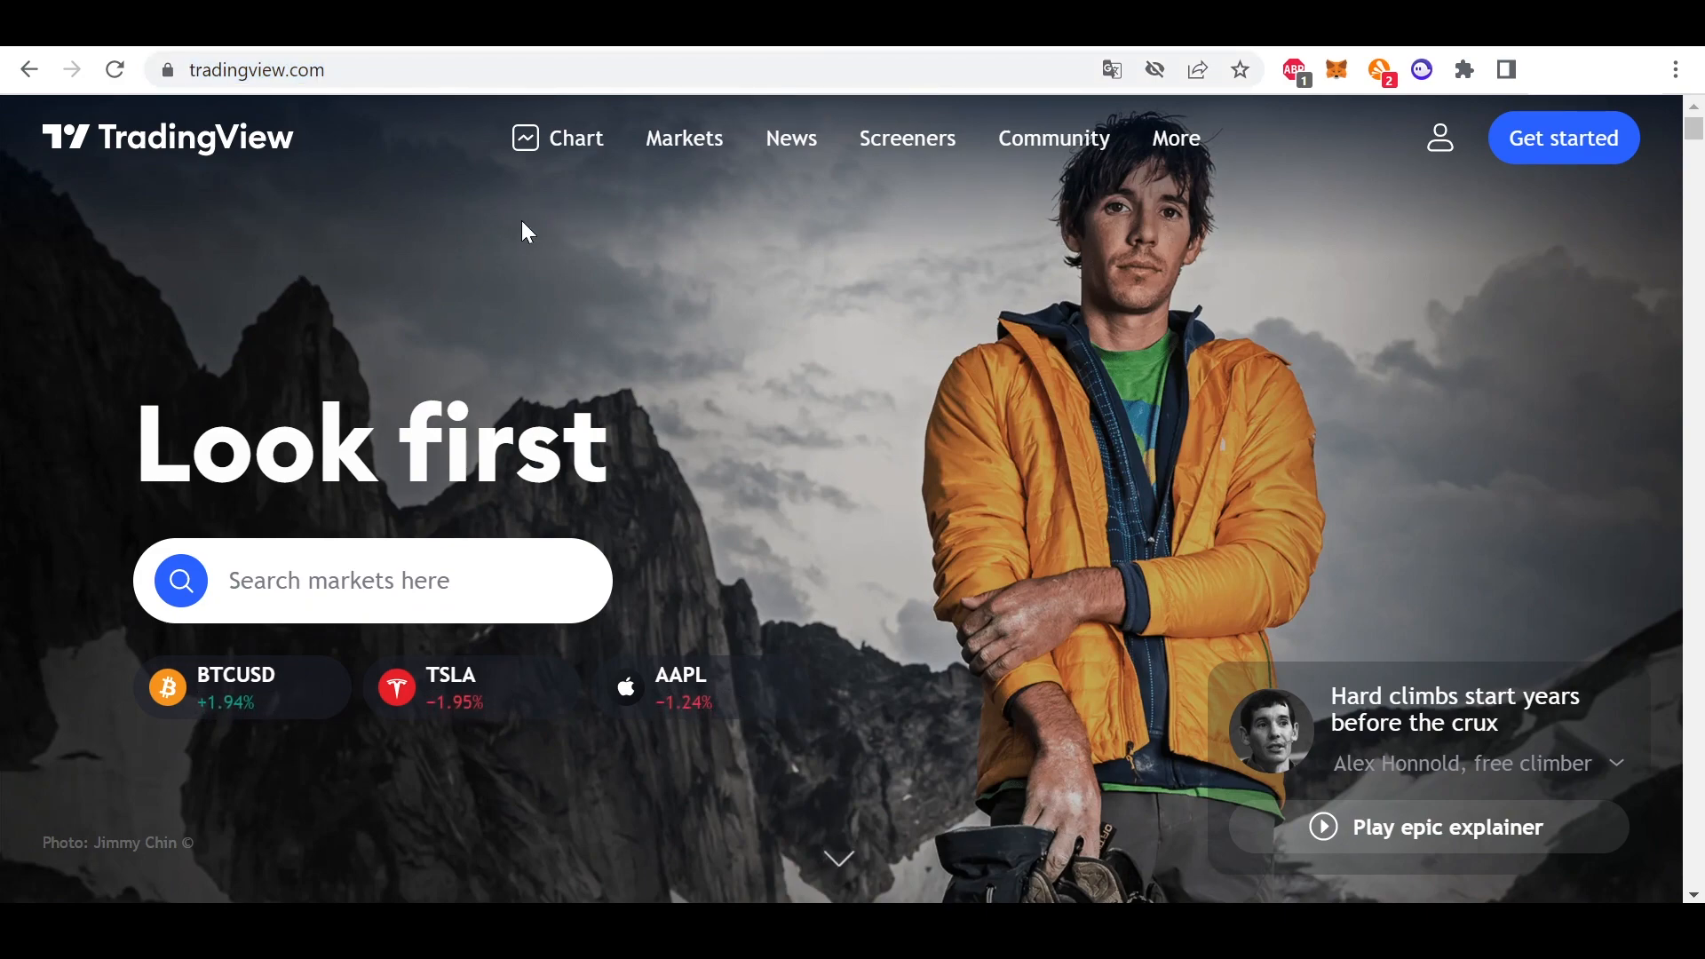
{"action": "mouse_move", "coordinate": [1016, 254]}
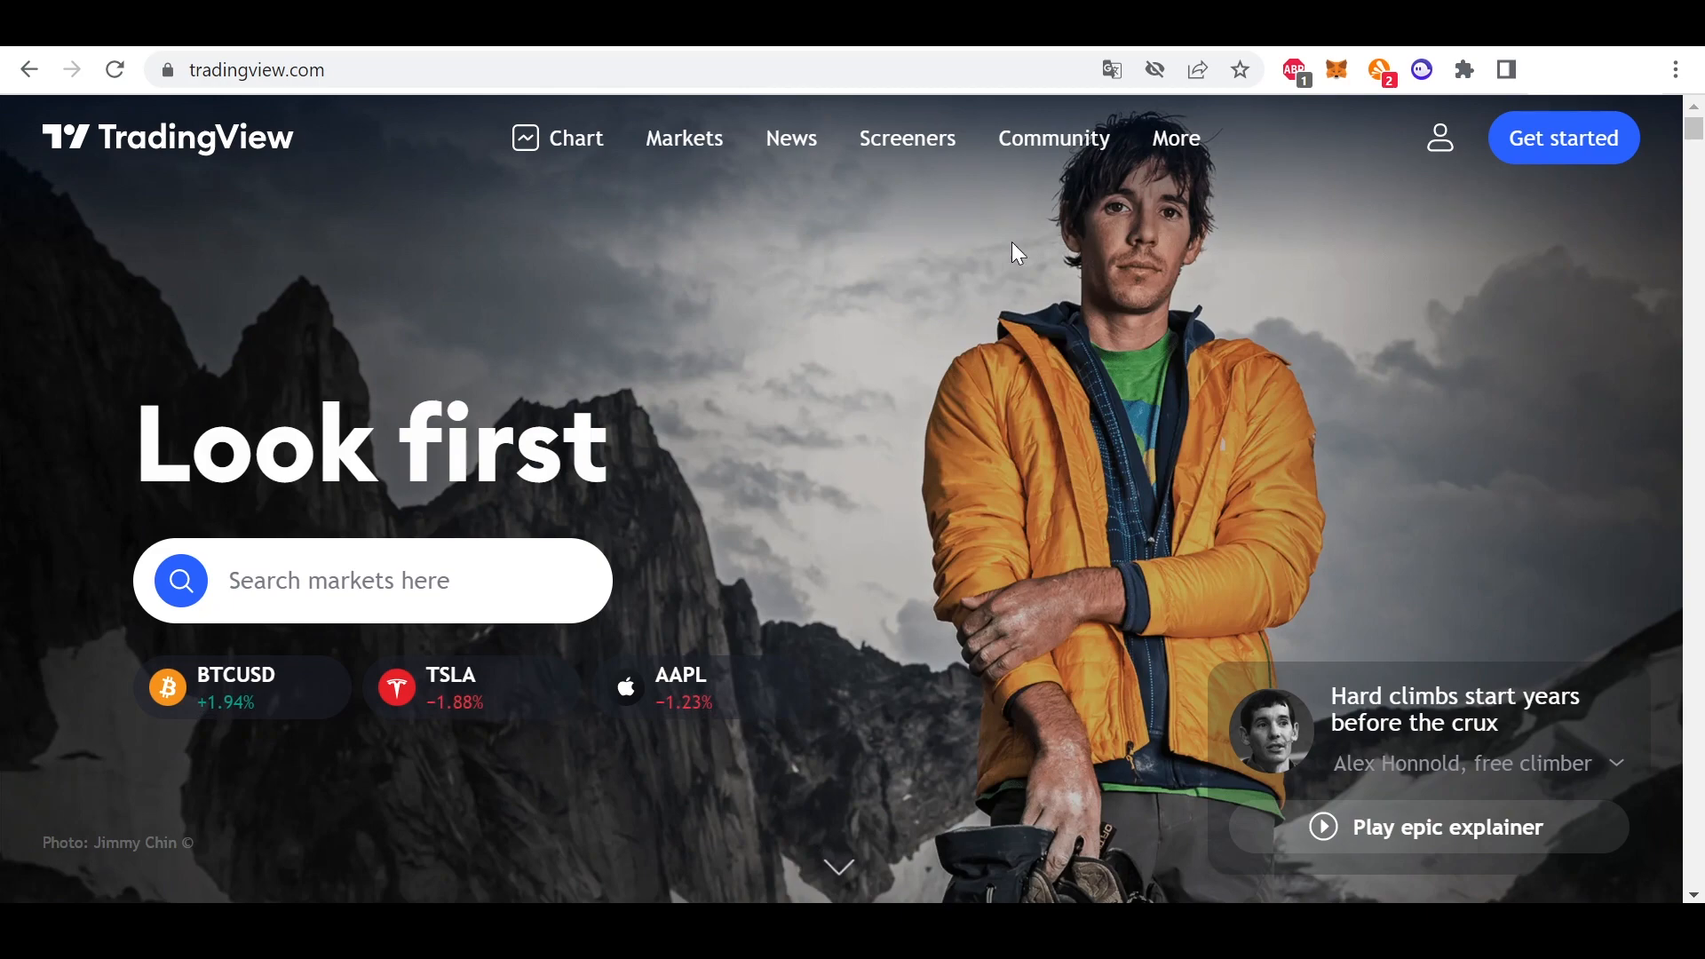
{"action": "mouse_move", "coordinate": [1568, 197]}
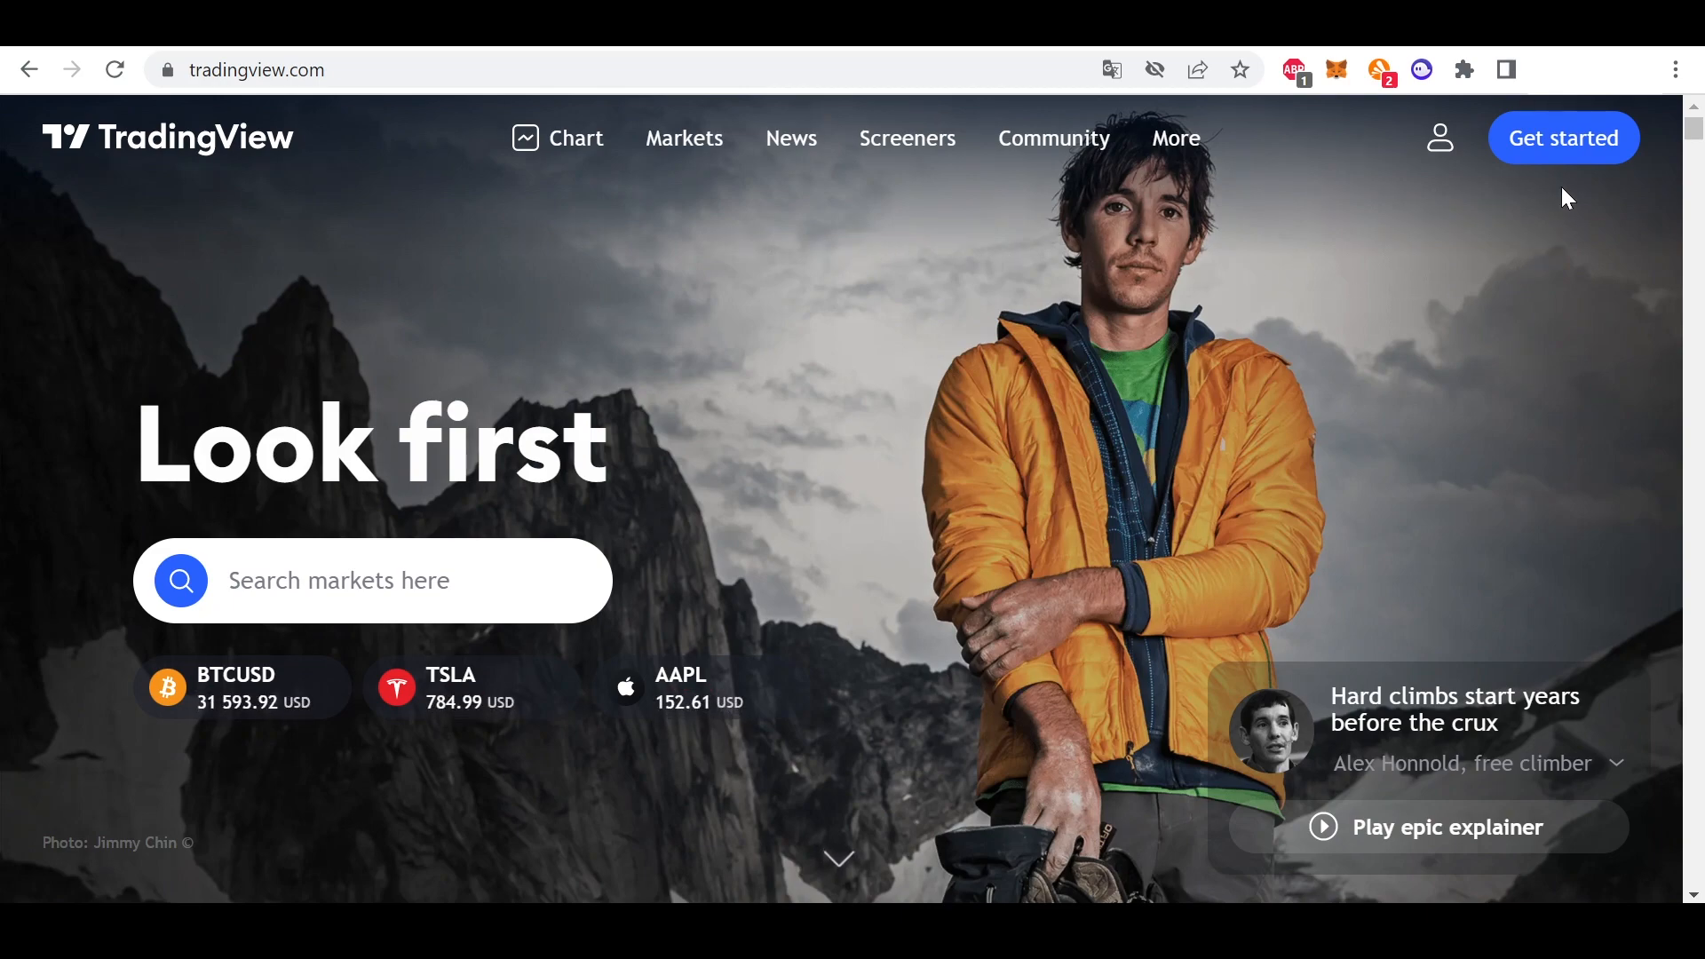
{"action": "left_click", "coordinate": [1561, 138]}
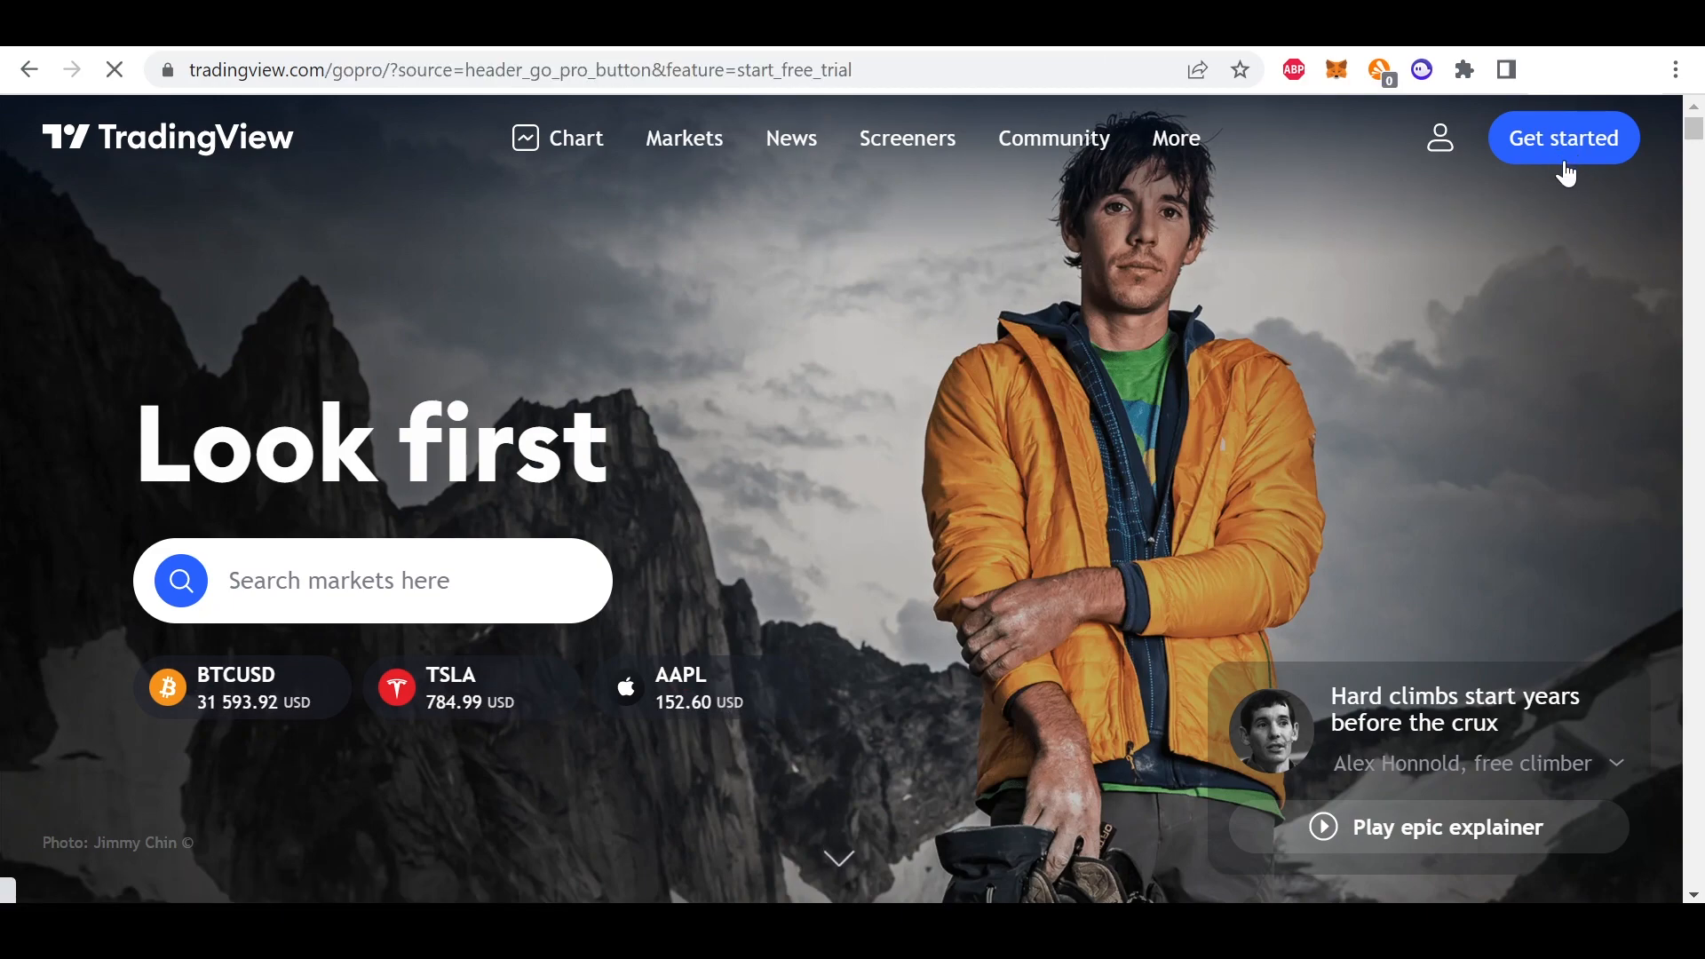
{"action": "left_click", "coordinate": [1563, 138]}
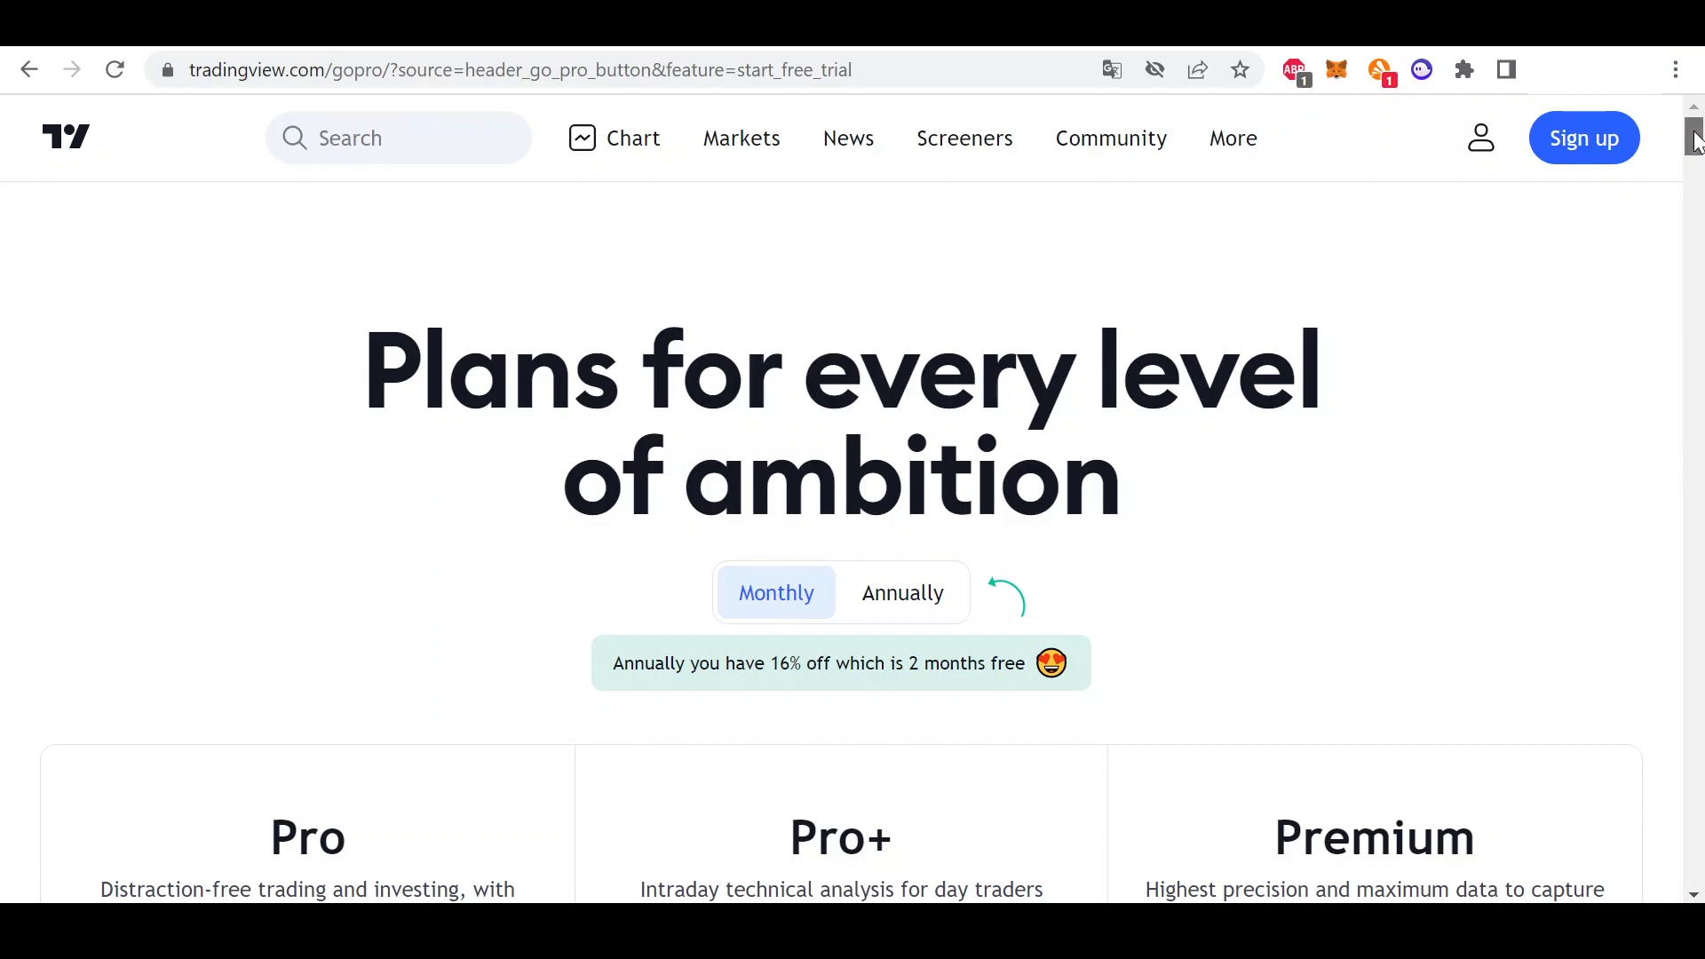
{"action": "scroll", "scroll_direction": "down", "scroll_amount": 3}
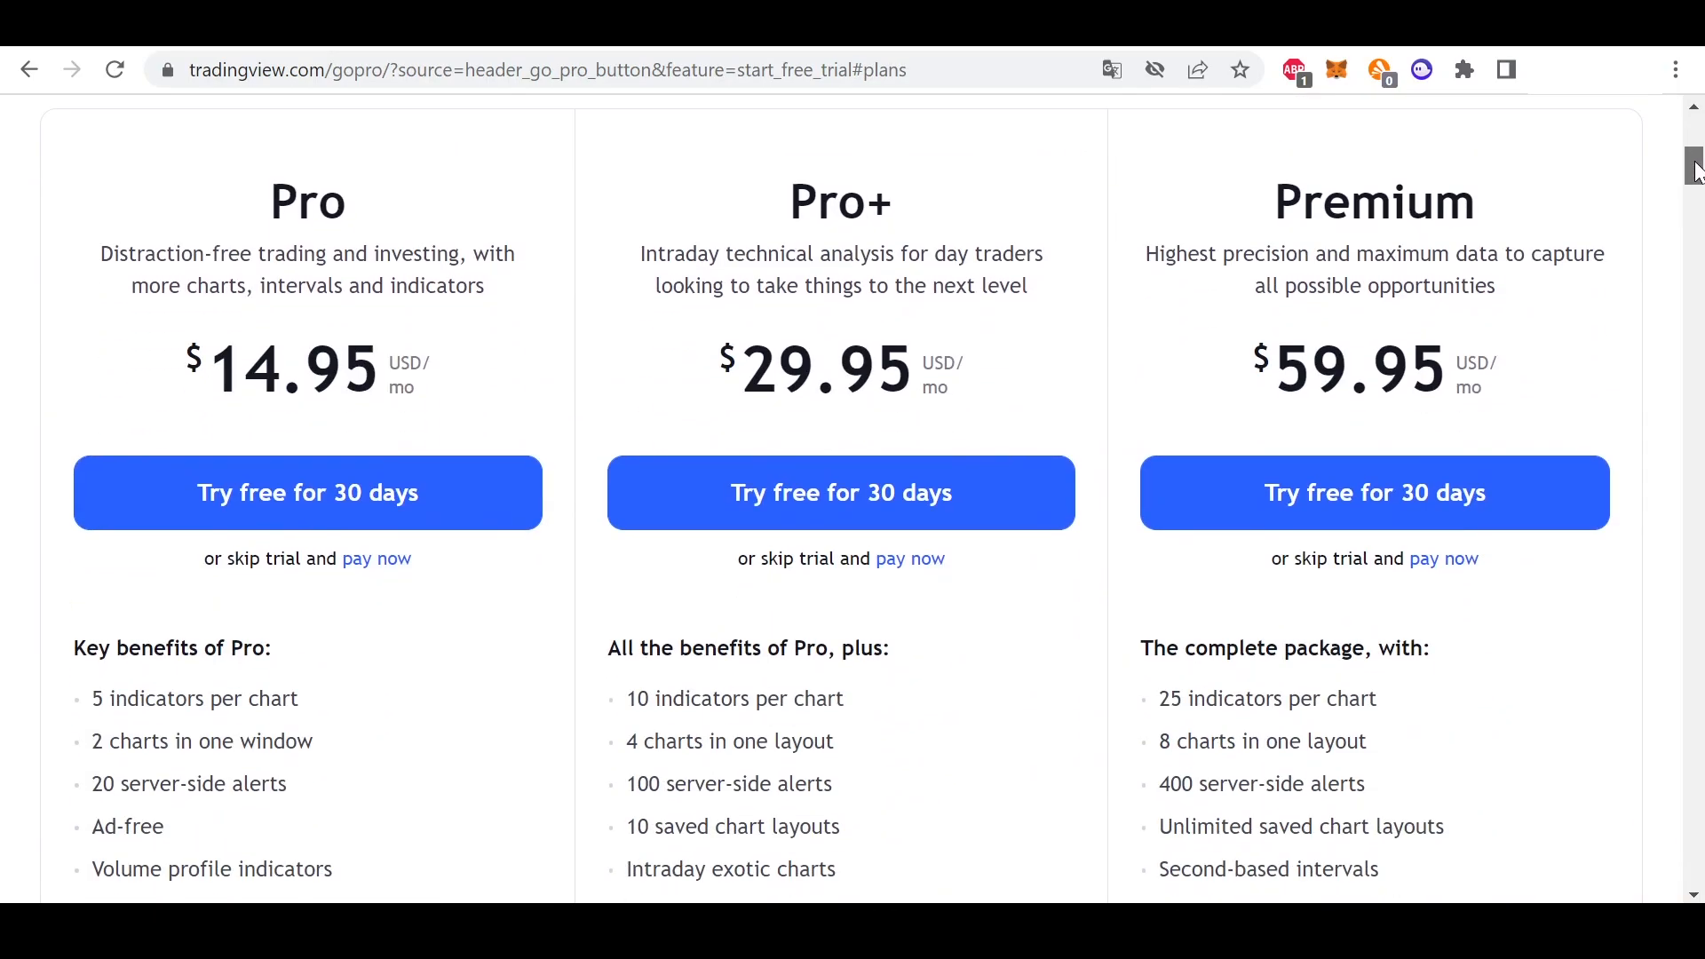
{"action": "scroll", "scroll_direction": "down", "scroll_amount": 3}
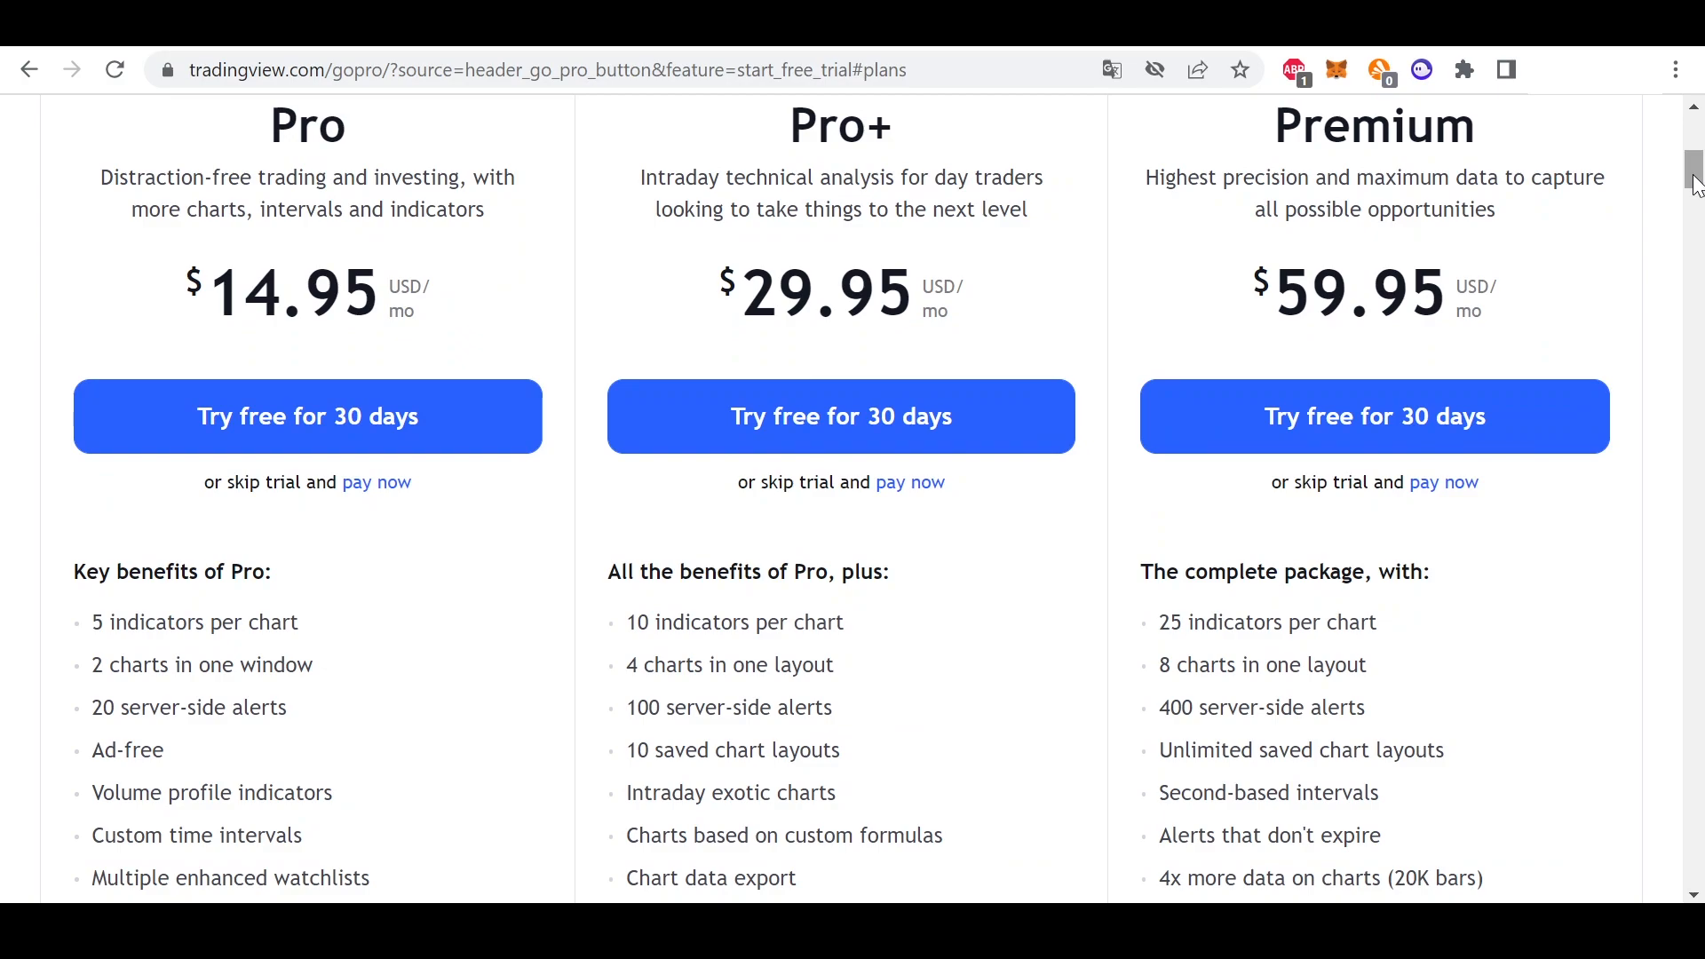
{"action": "mouse_move", "coordinate": [1684, 428]}
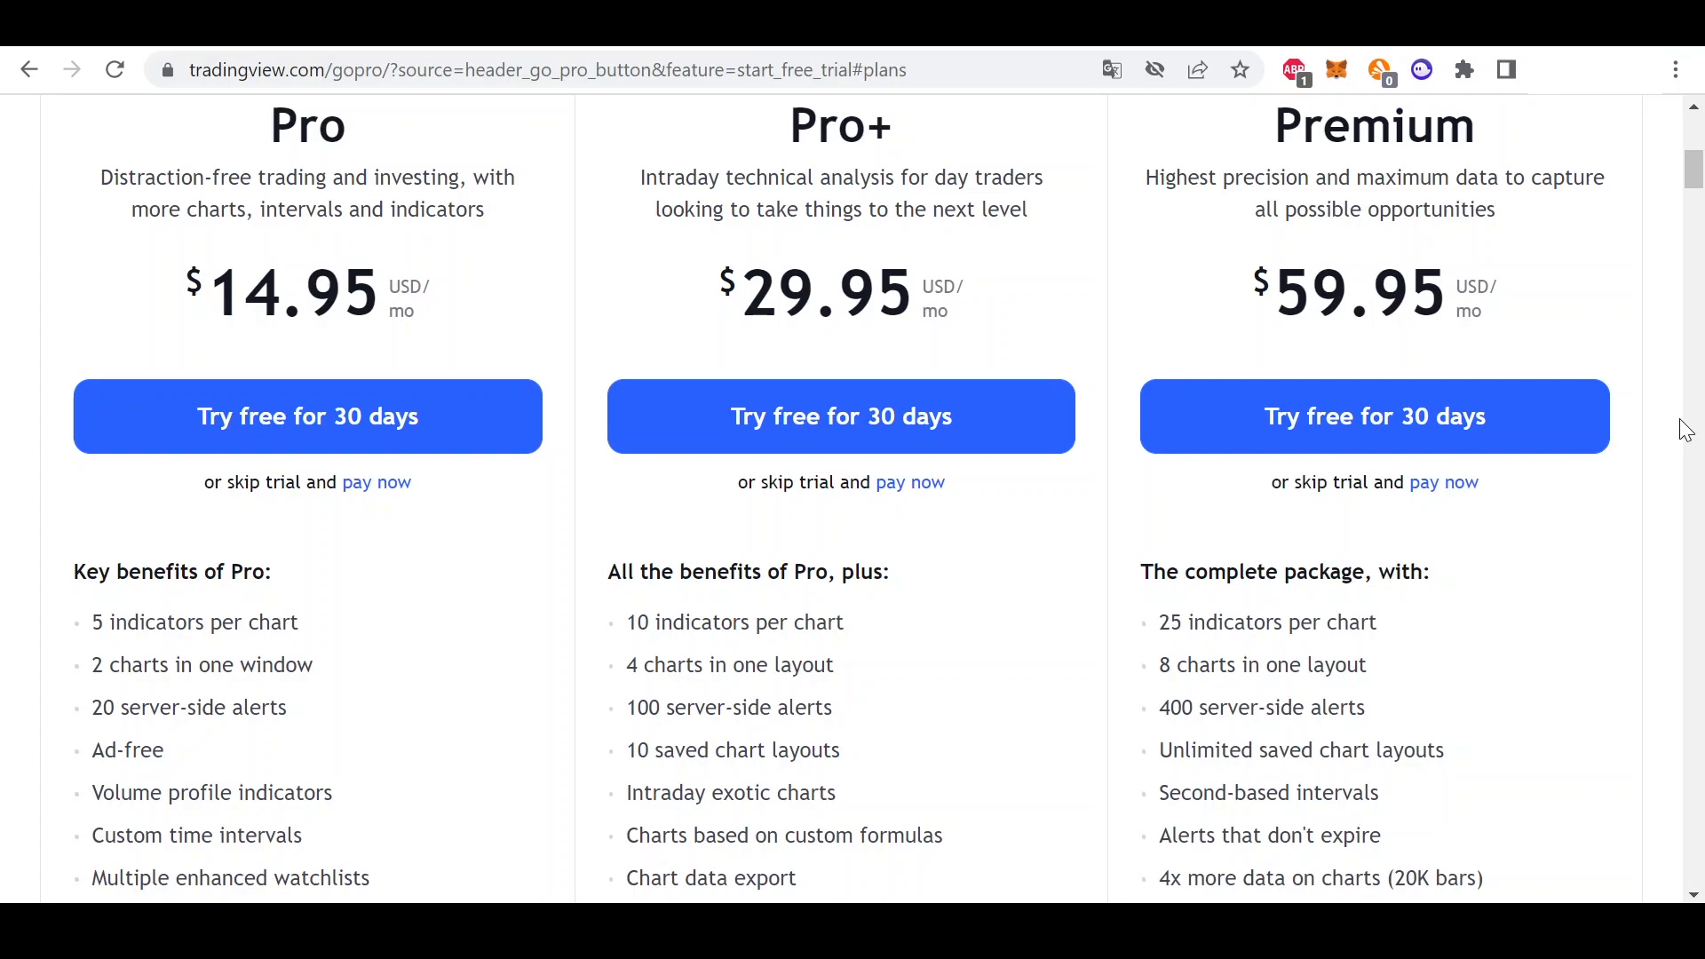
{"action": "mouse_move", "coordinate": [1309, 254]}
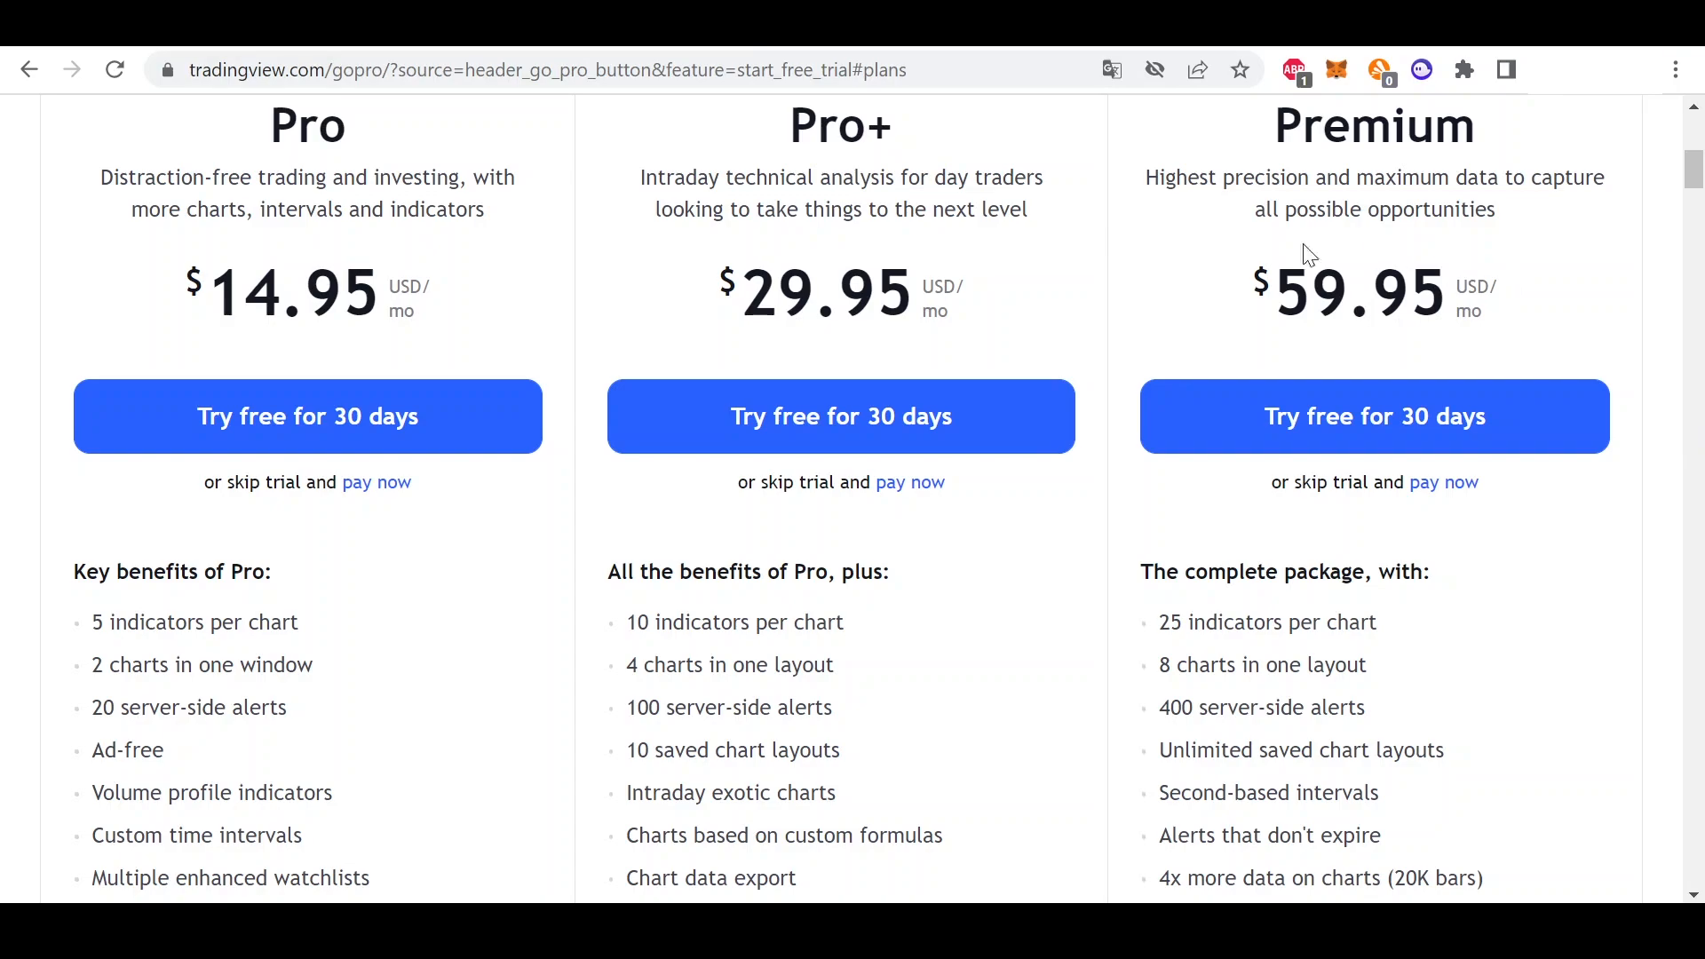
{"action": "mouse_move", "coordinate": [57, 856]}
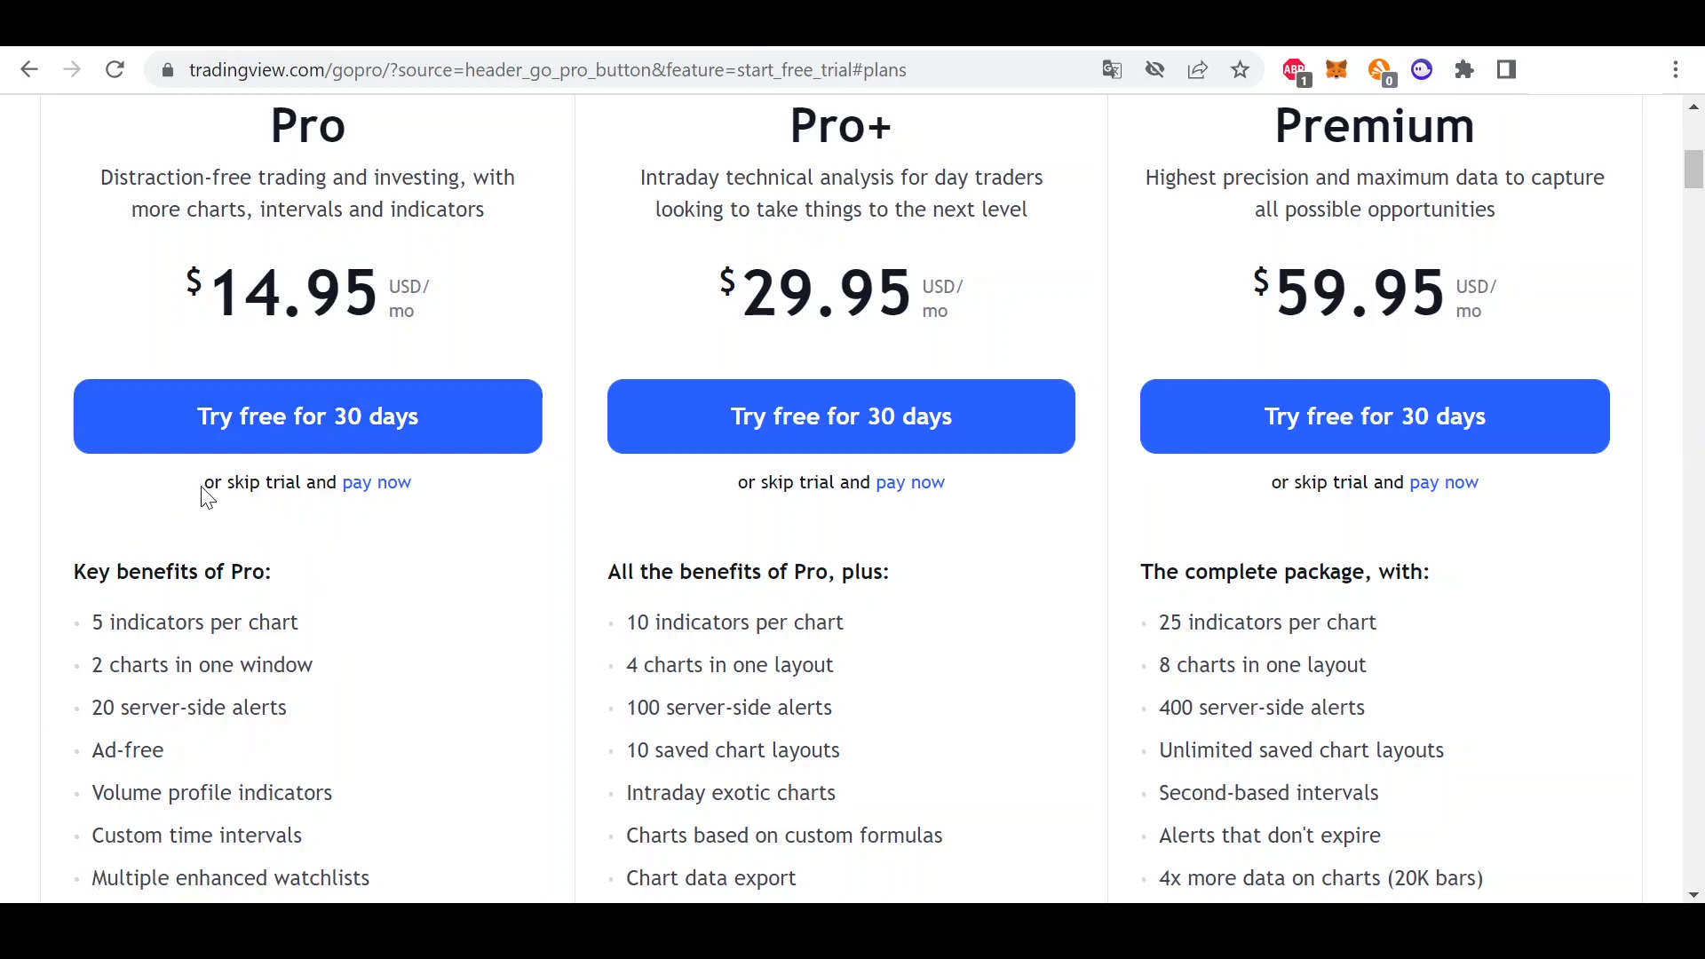
{"action": "mouse_move", "coordinate": [185, 870]}
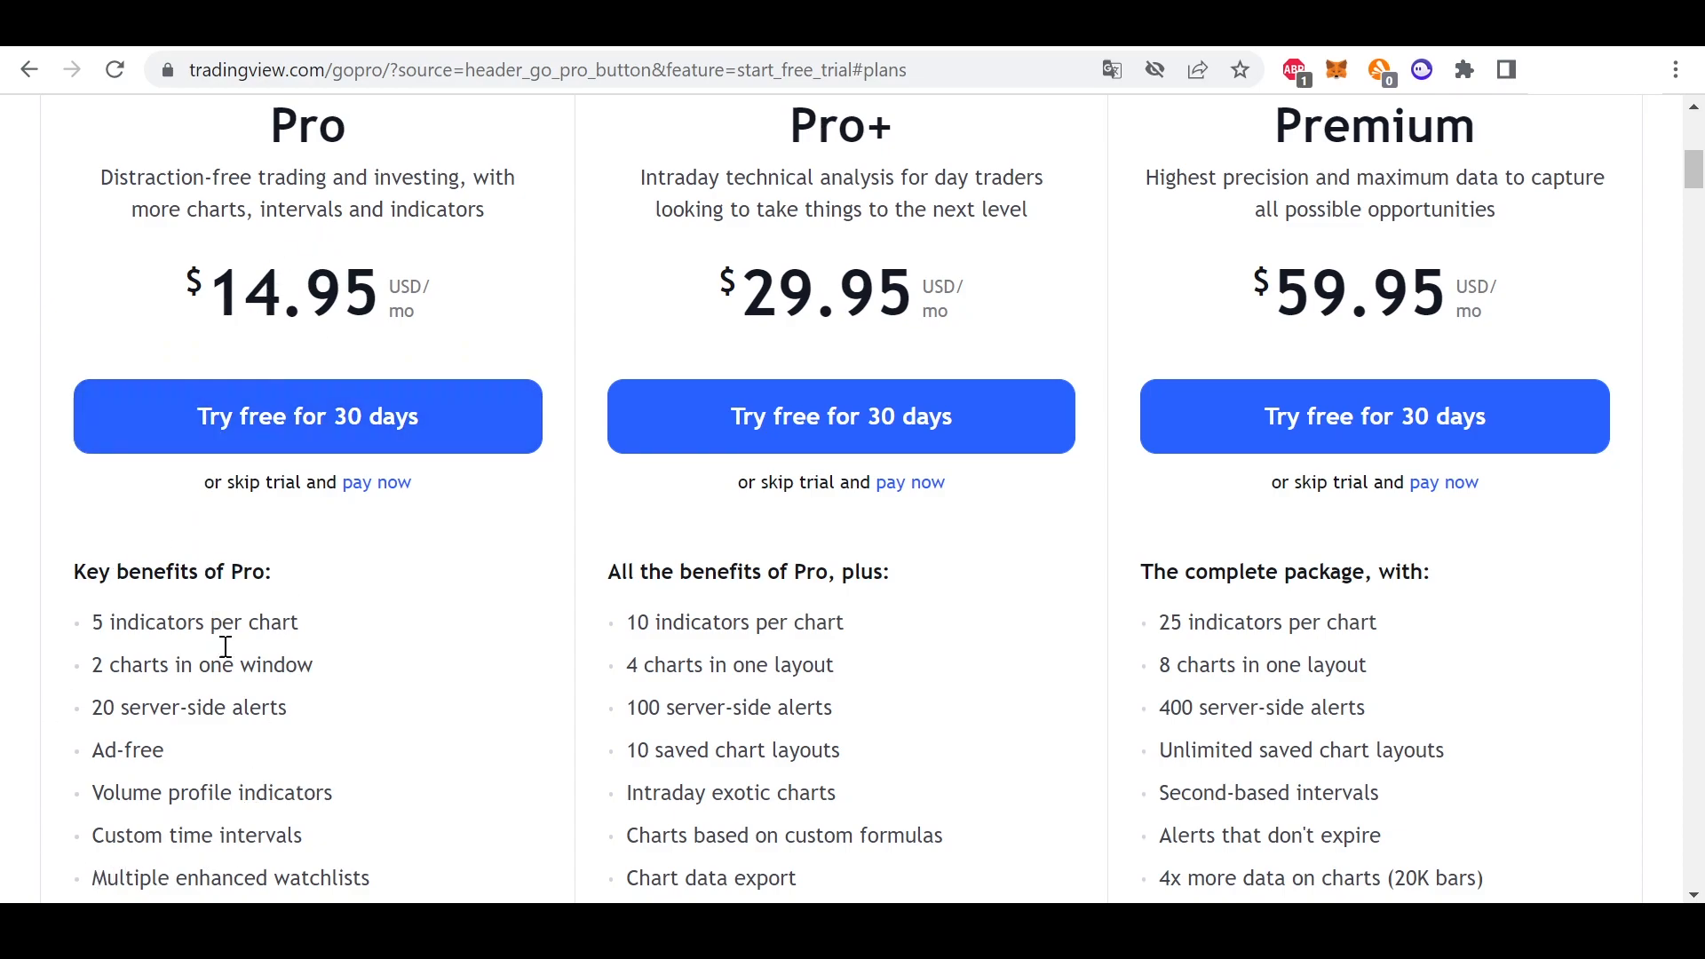
{"action": "mouse_move", "coordinate": [273, 553]}
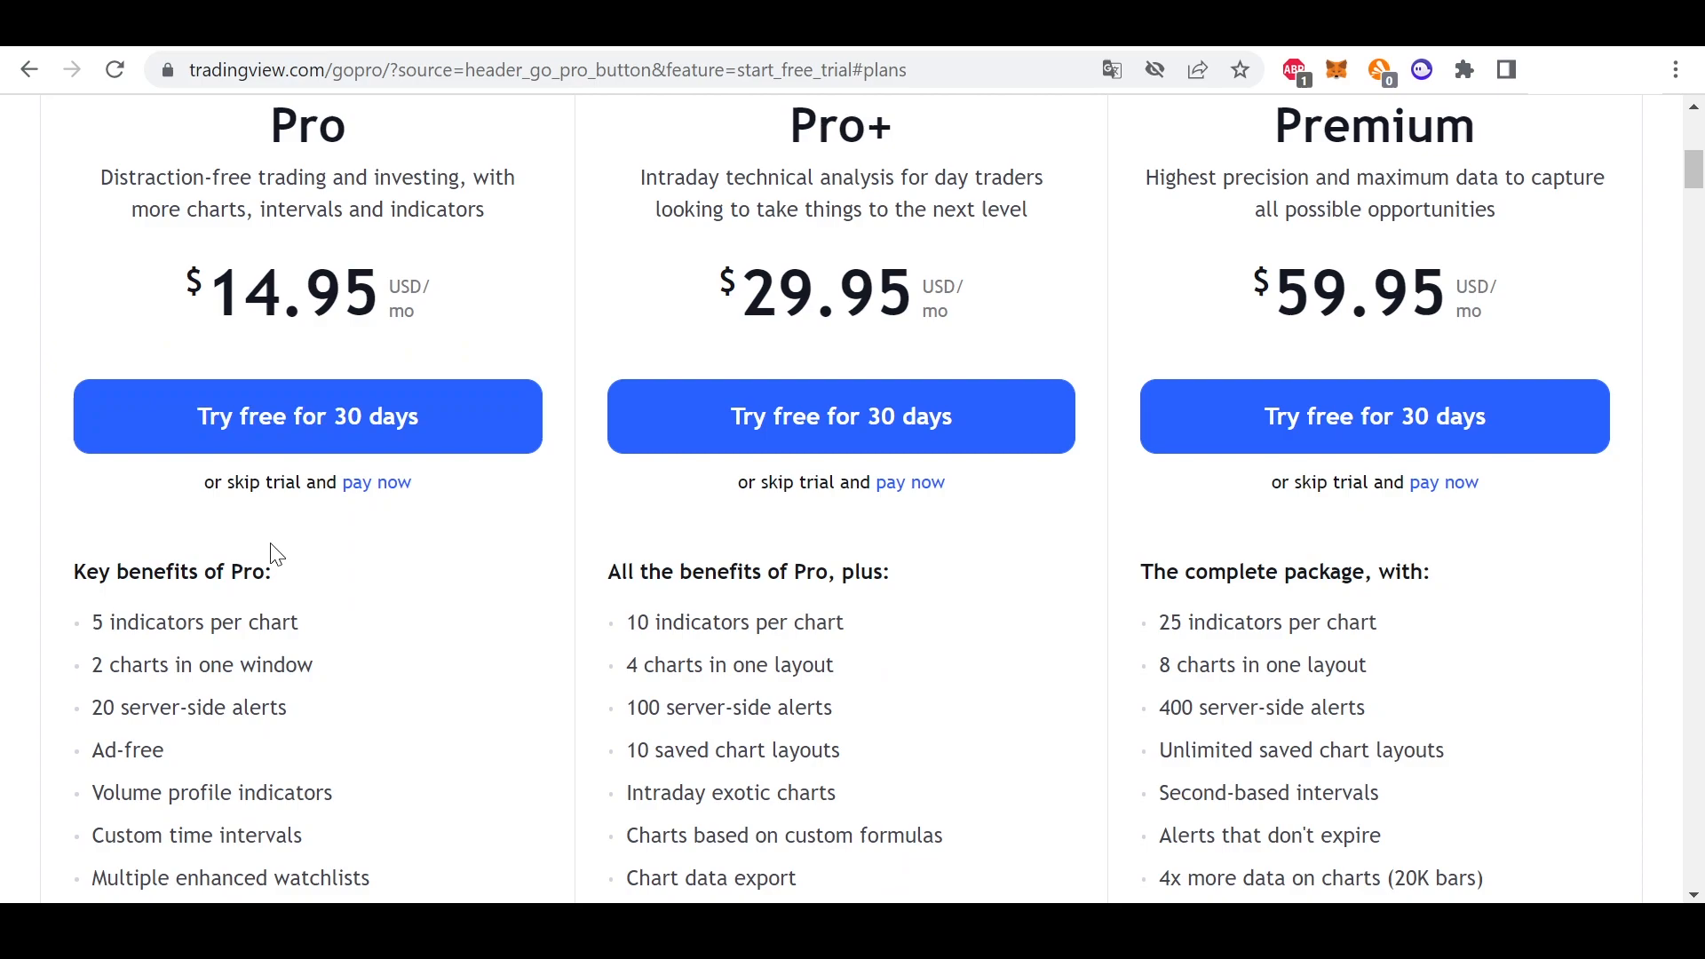
{"action": "mouse_move", "coordinate": [302, 778]}
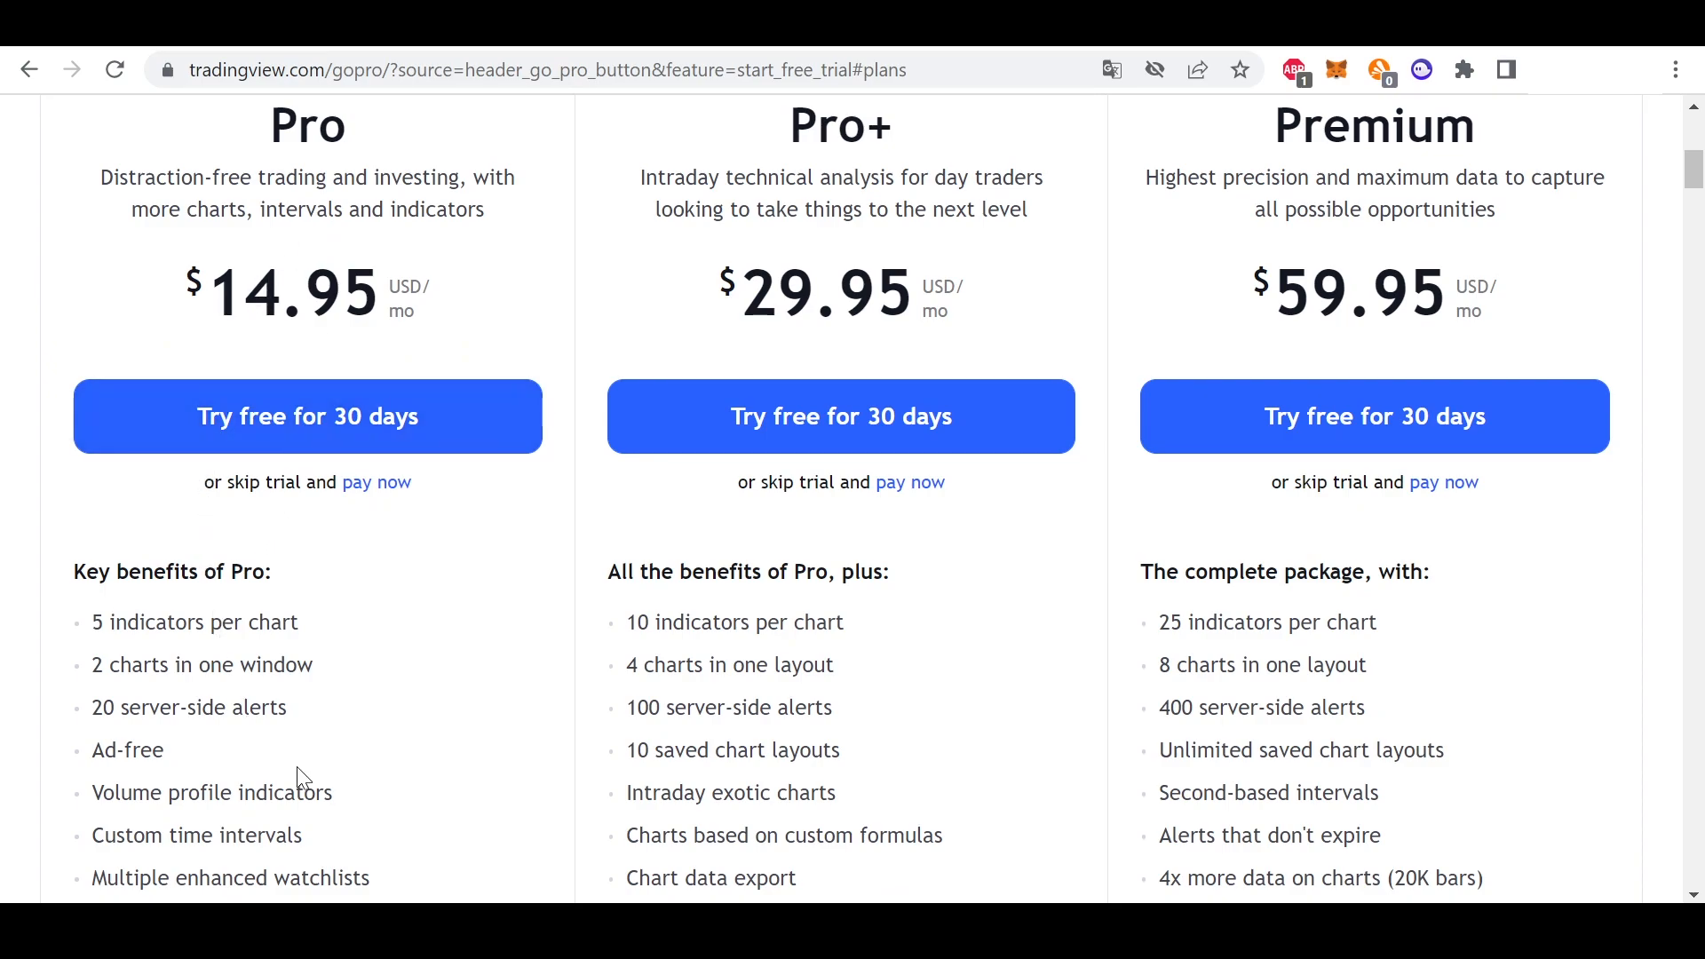
{"action": "mouse_move", "coordinate": [313, 350]}
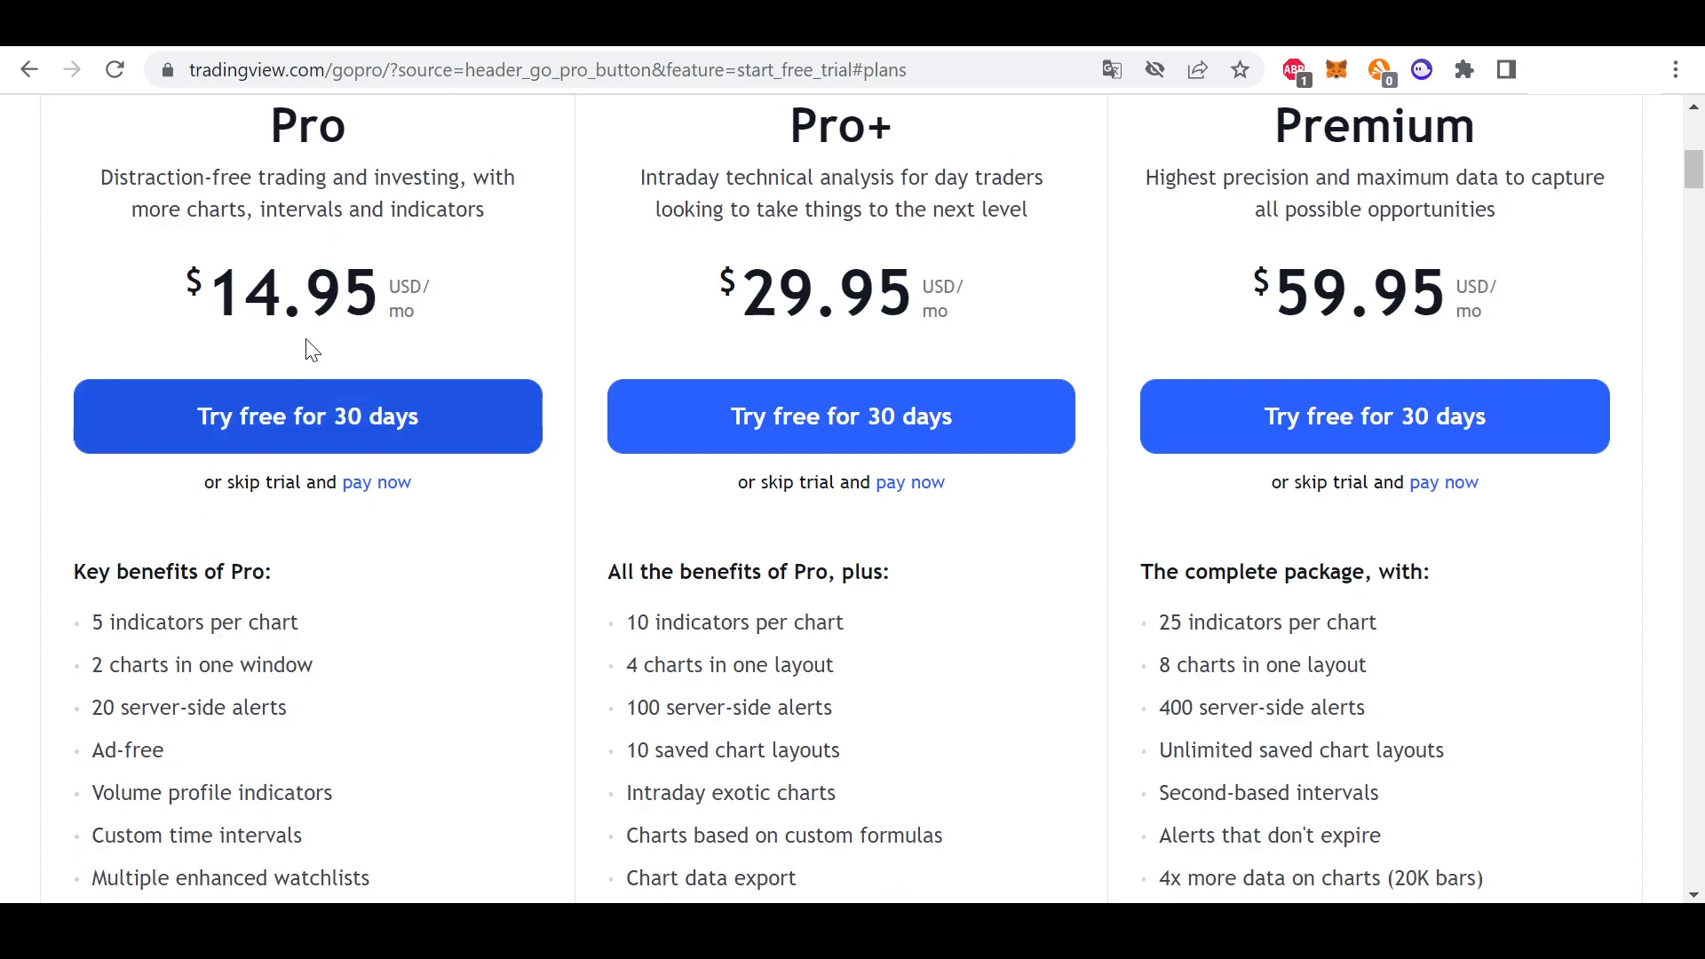
{"action": "mouse_move", "coordinate": [302, 782]}
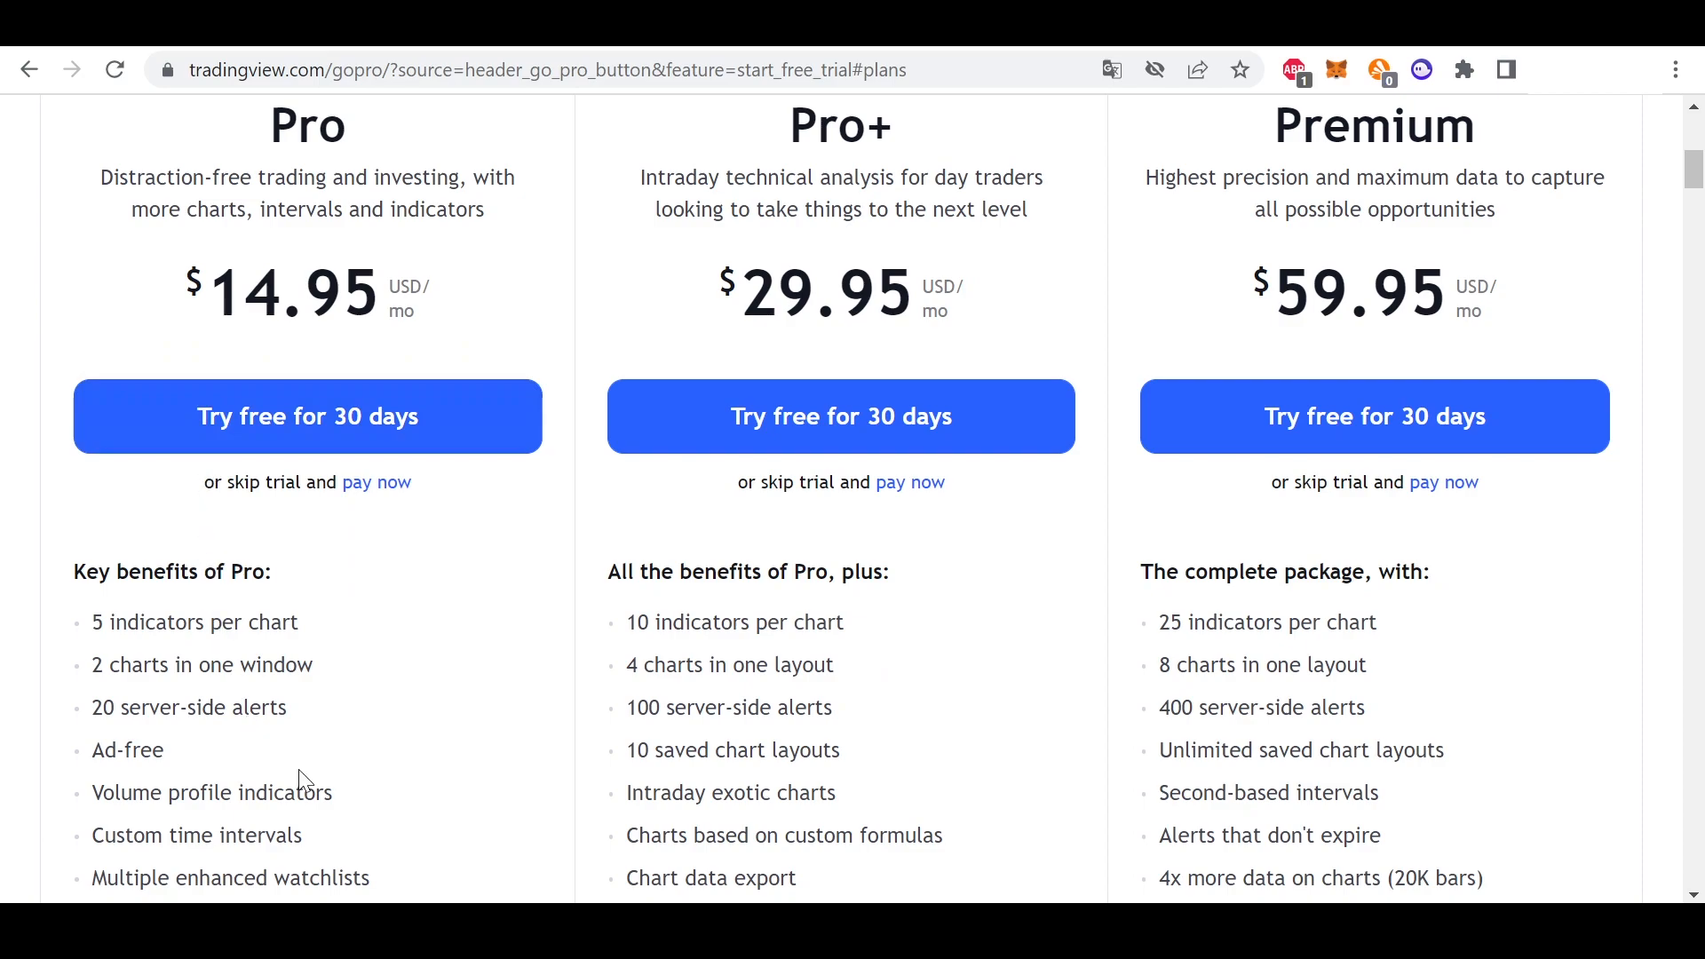
{"action": "mouse_move", "coordinate": [323, 233]}
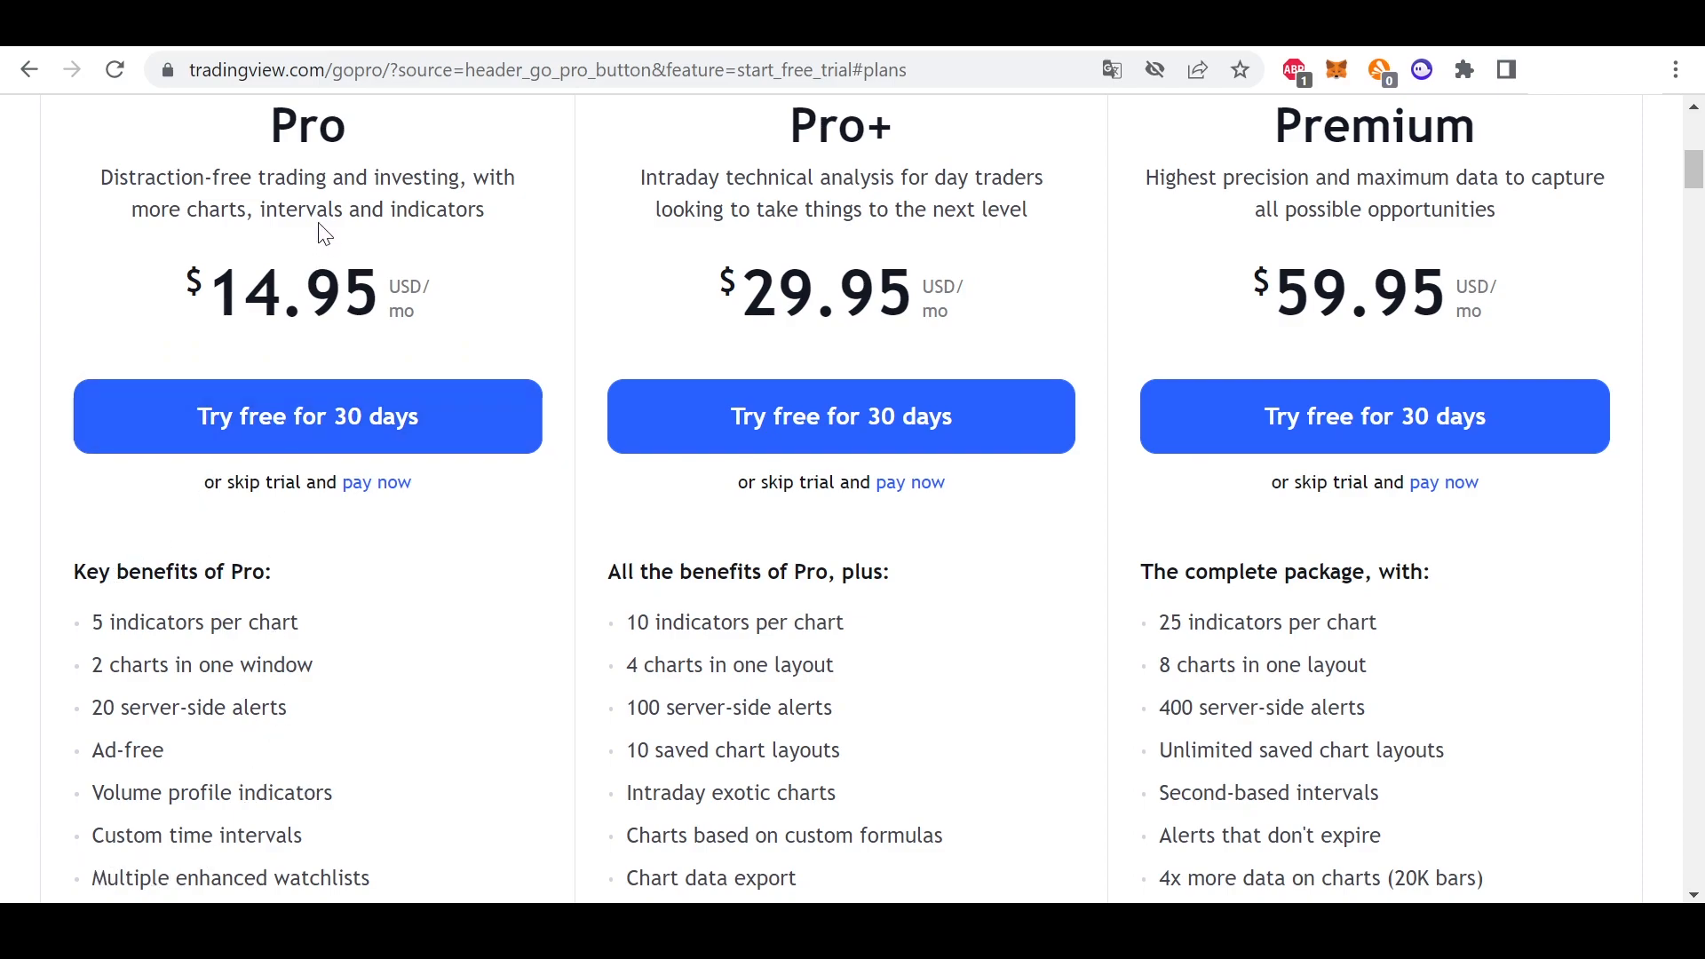
{"action": "mouse_move", "coordinate": [311, 783]}
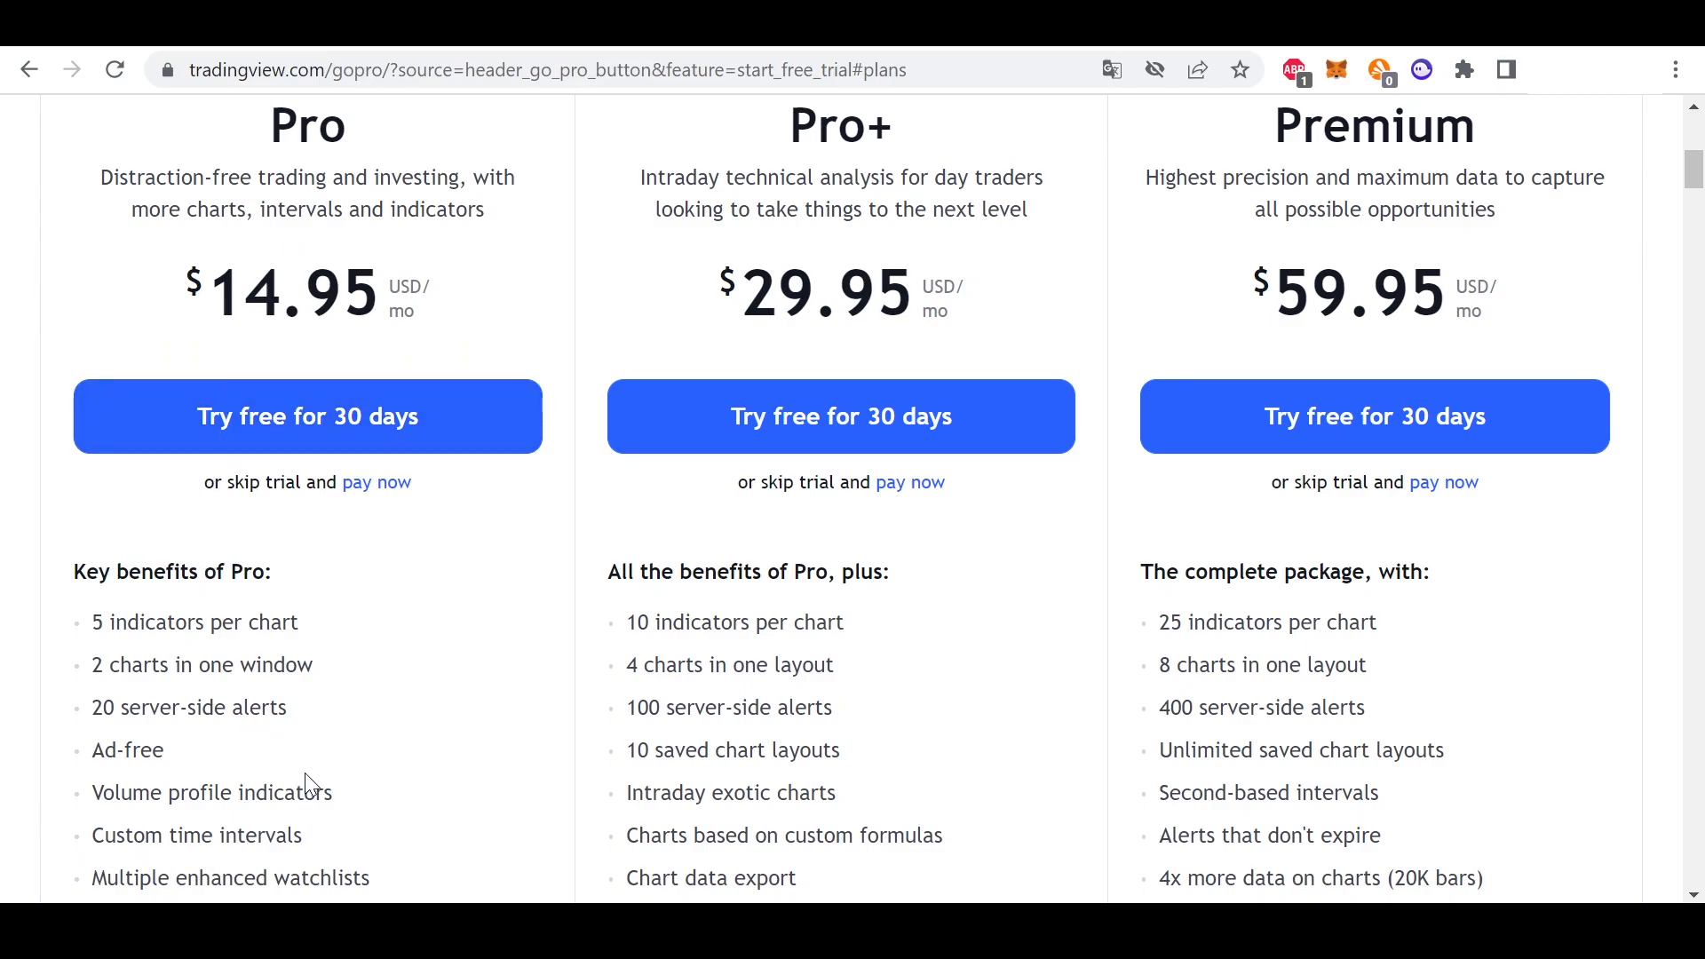
{"action": "mouse_move", "coordinate": [250, 326]}
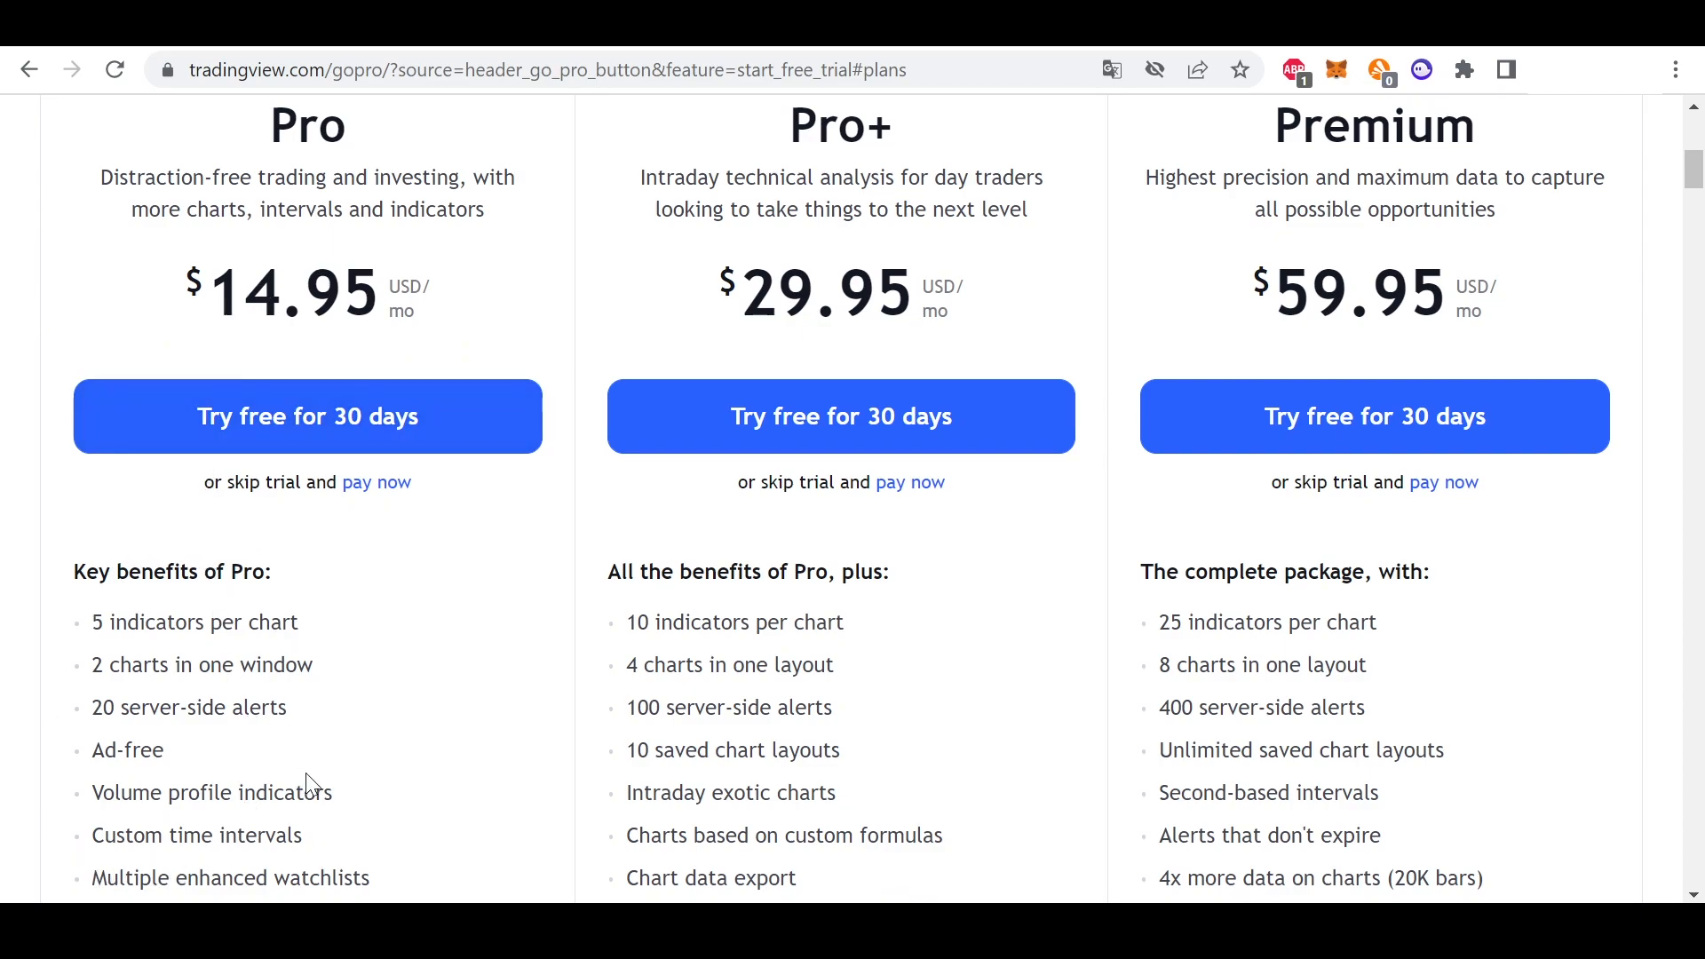
{"action": "mouse_move", "coordinate": [815, 831]}
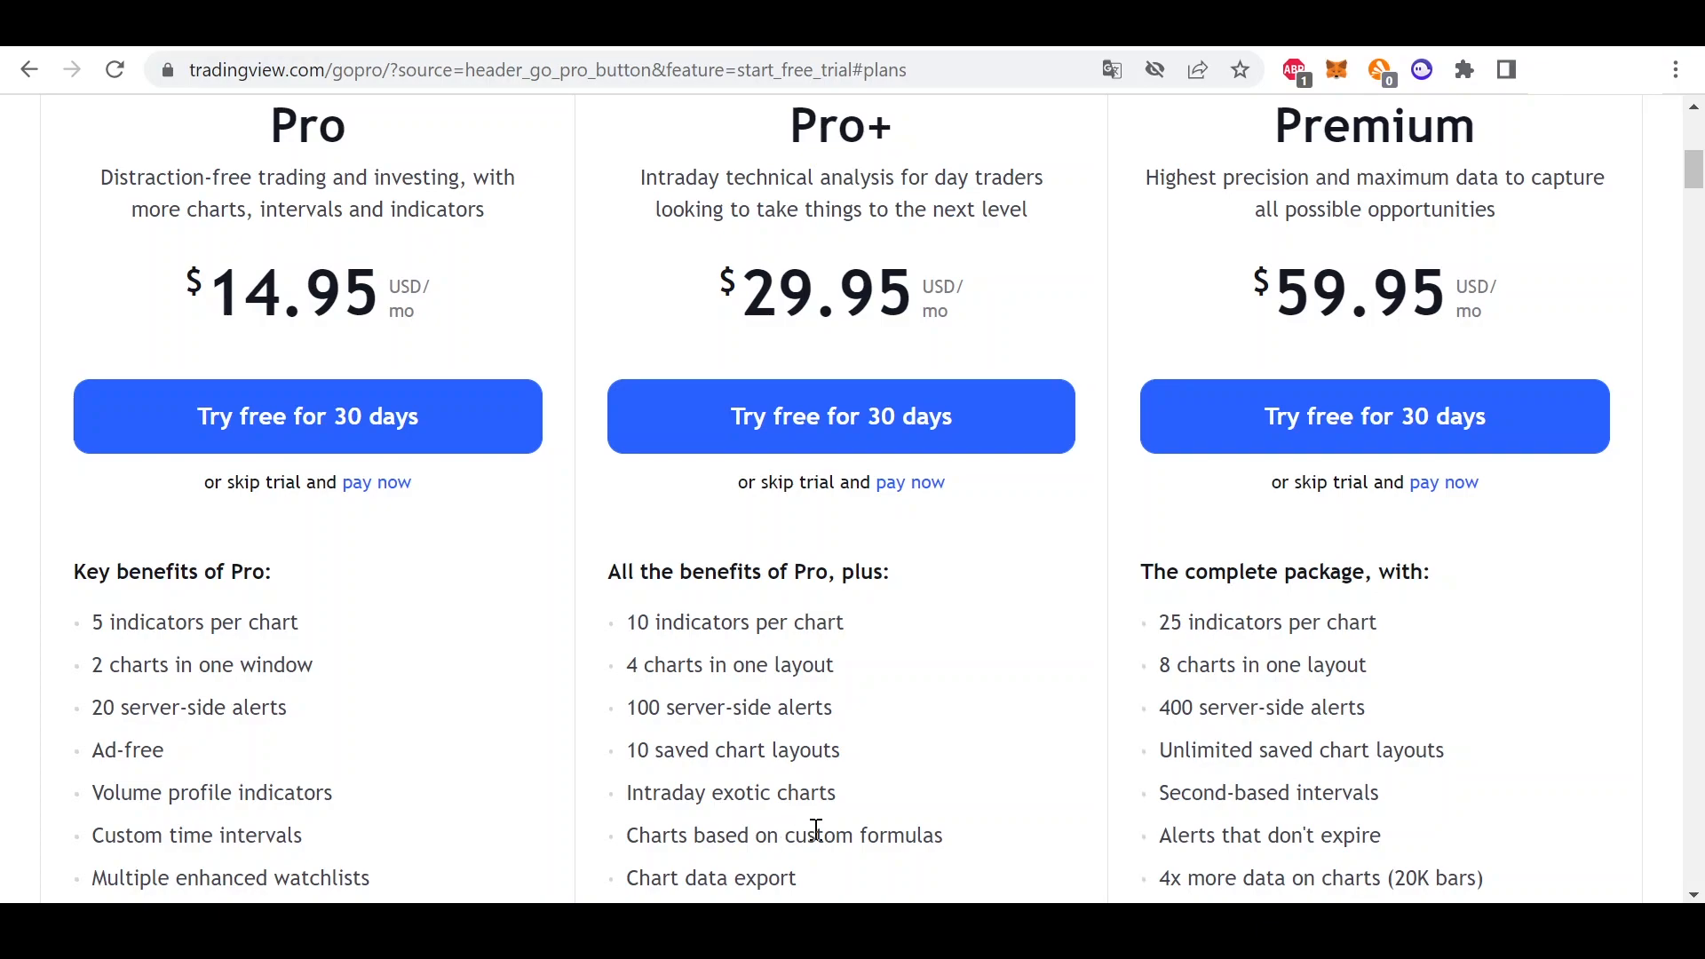
{"action": "mouse_move", "coordinate": [705, 636]}
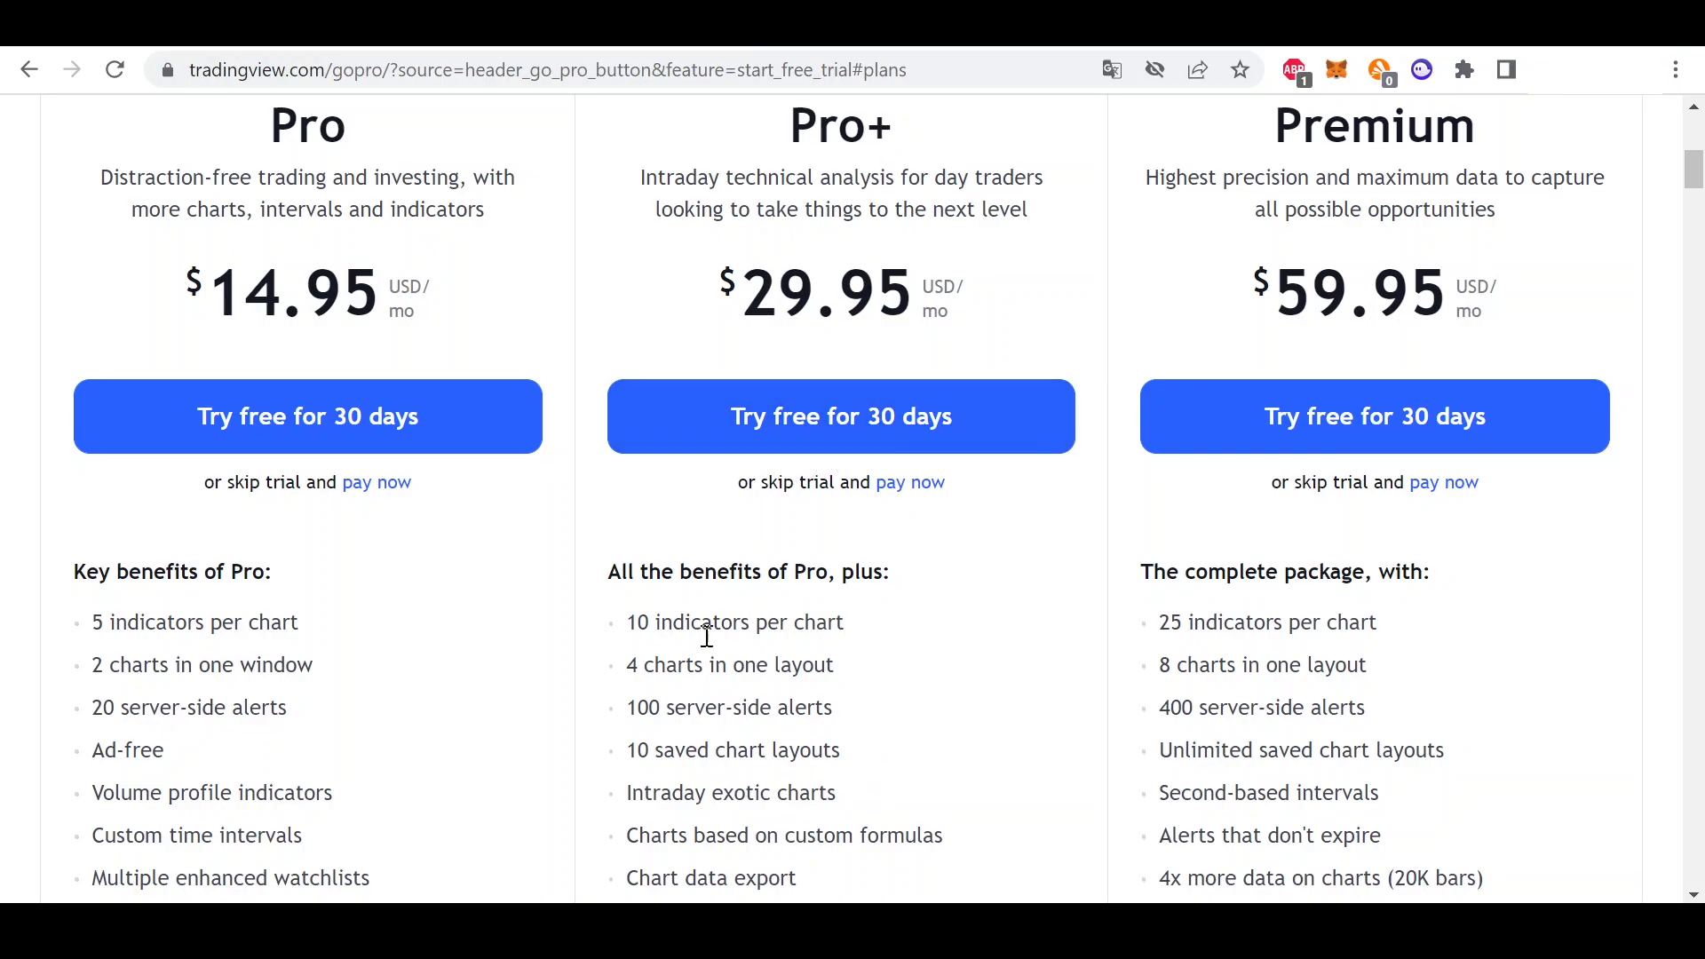
{"action": "mouse_move", "coordinate": [815, 802]}
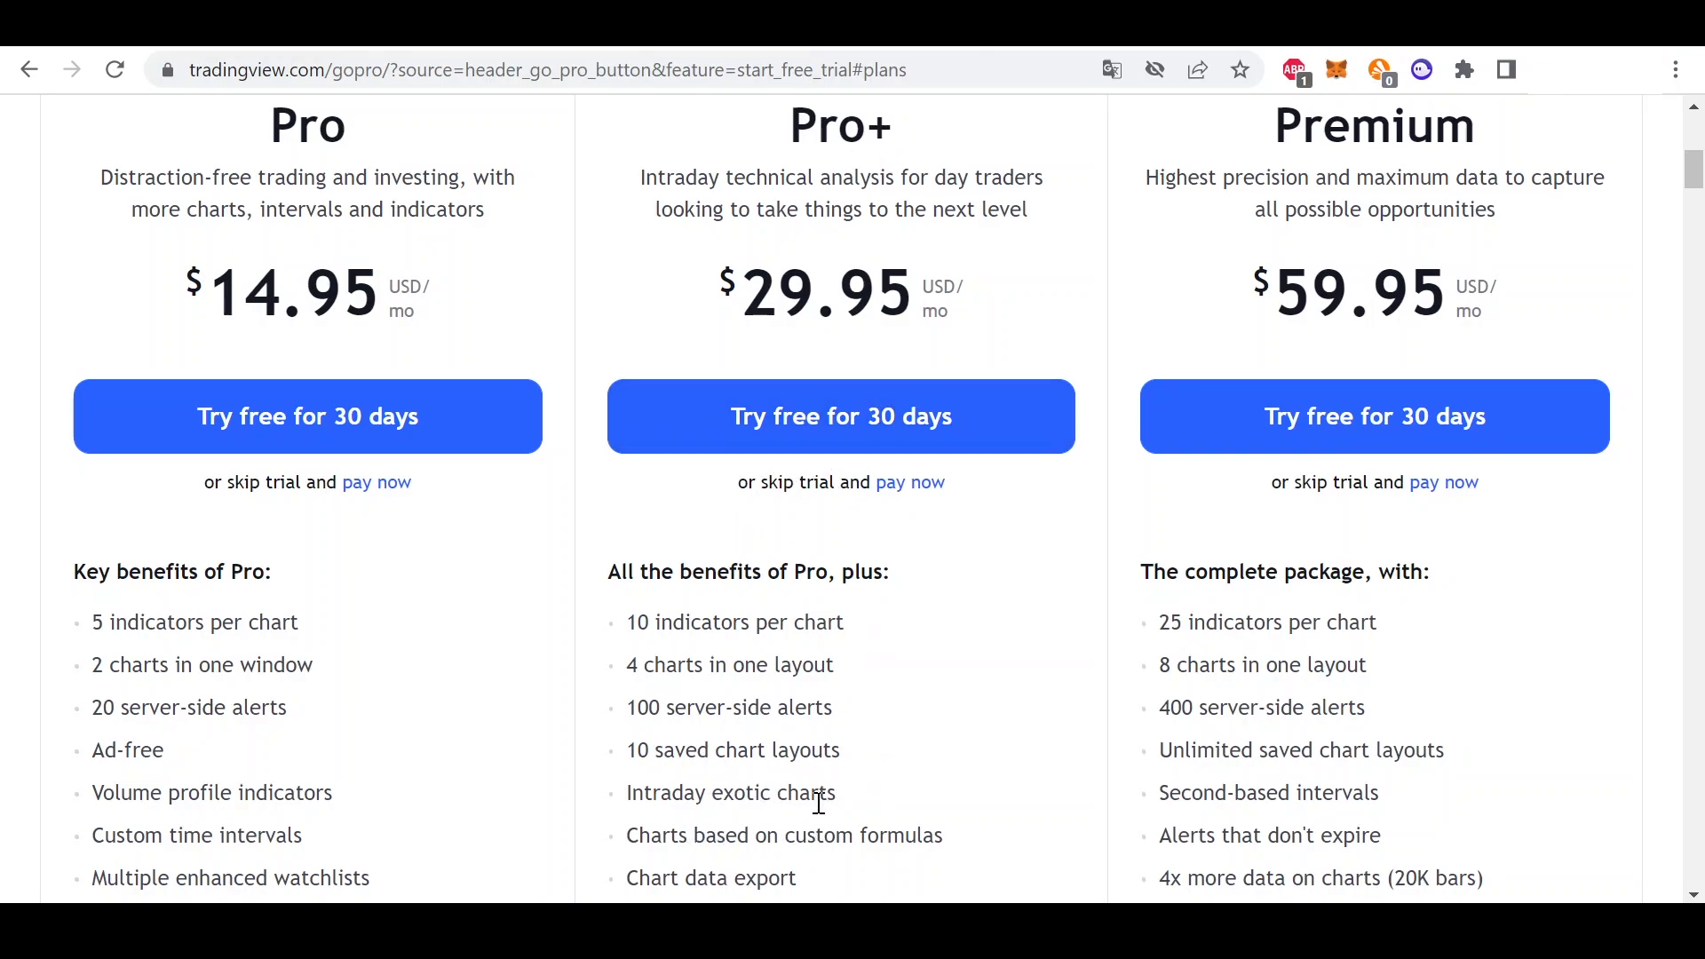
{"action": "mouse_move", "coordinate": [880, 641]}
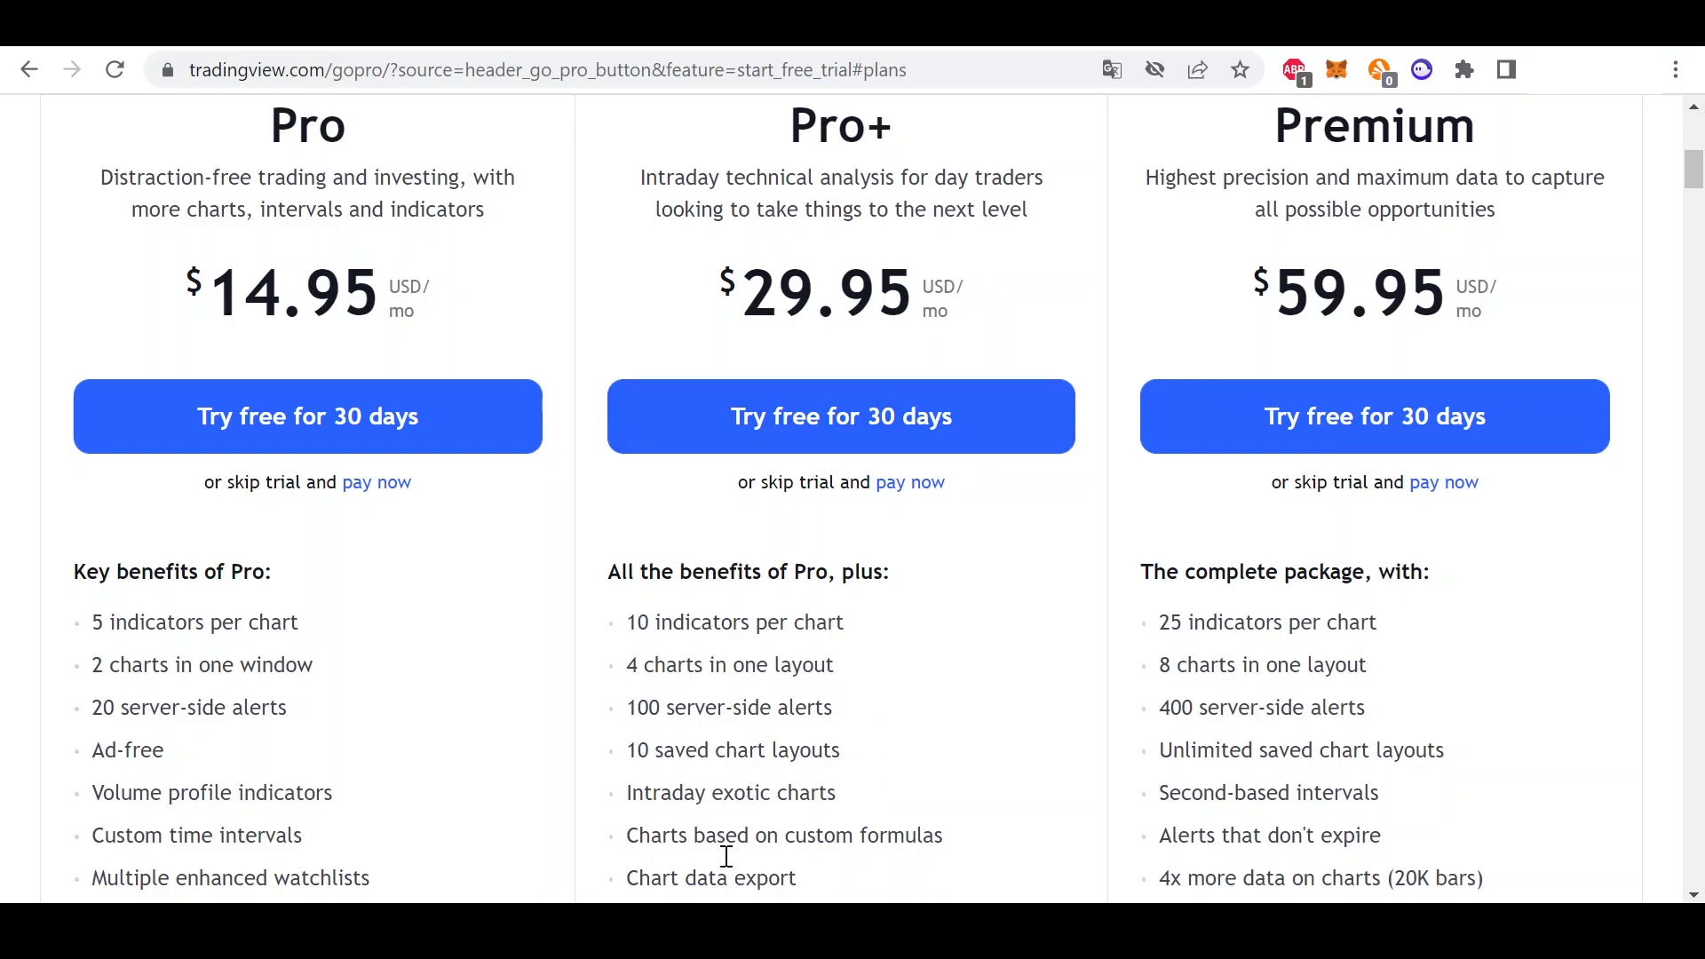
{"action": "mouse_move", "coordinate": [817, 819]}
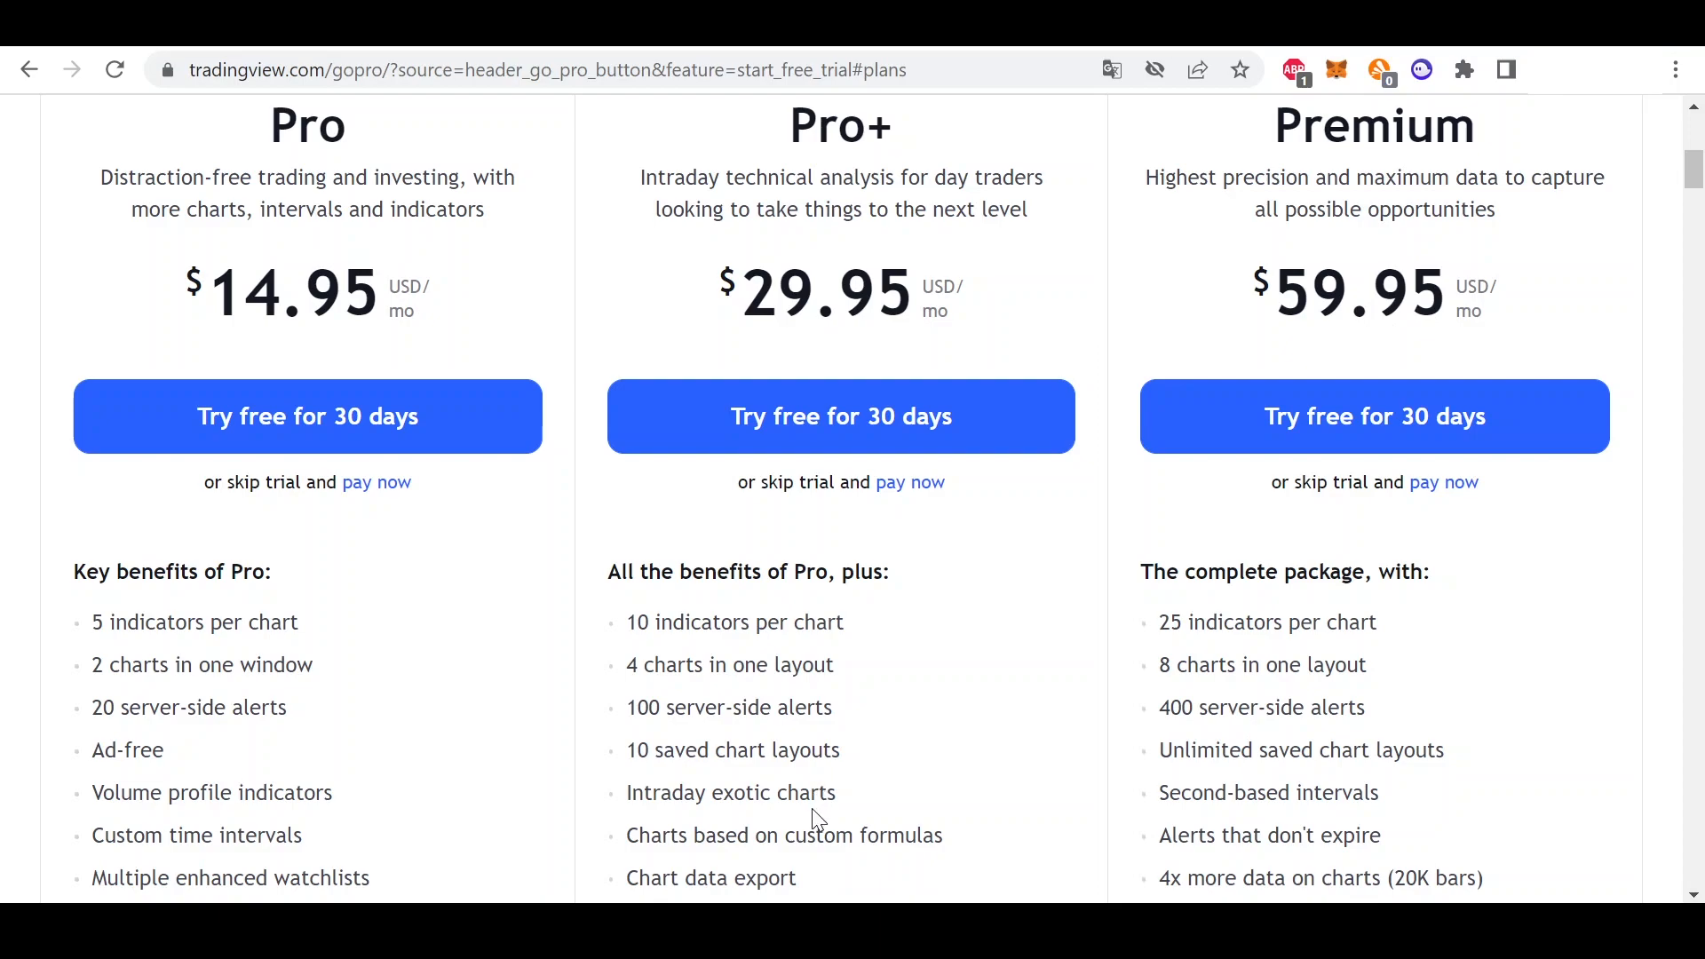
{"action": "mouse_move", "coordinate": [884, 185]}
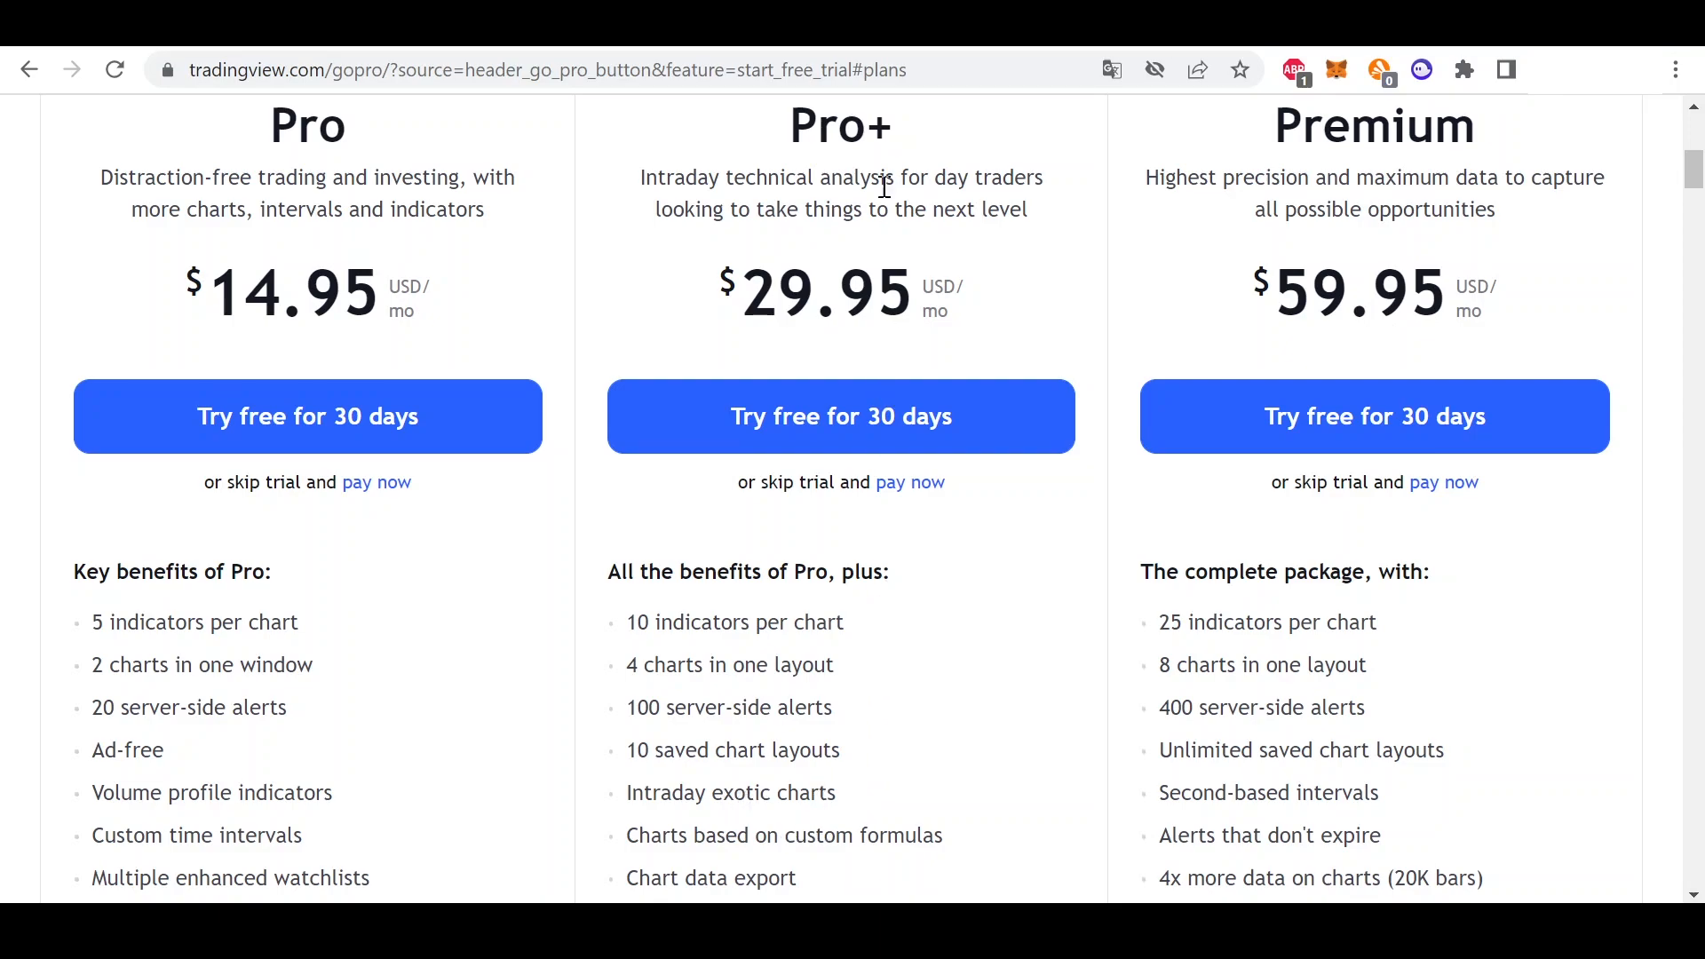
{"action": "mouse_move", "coordinate": [845, 749]}
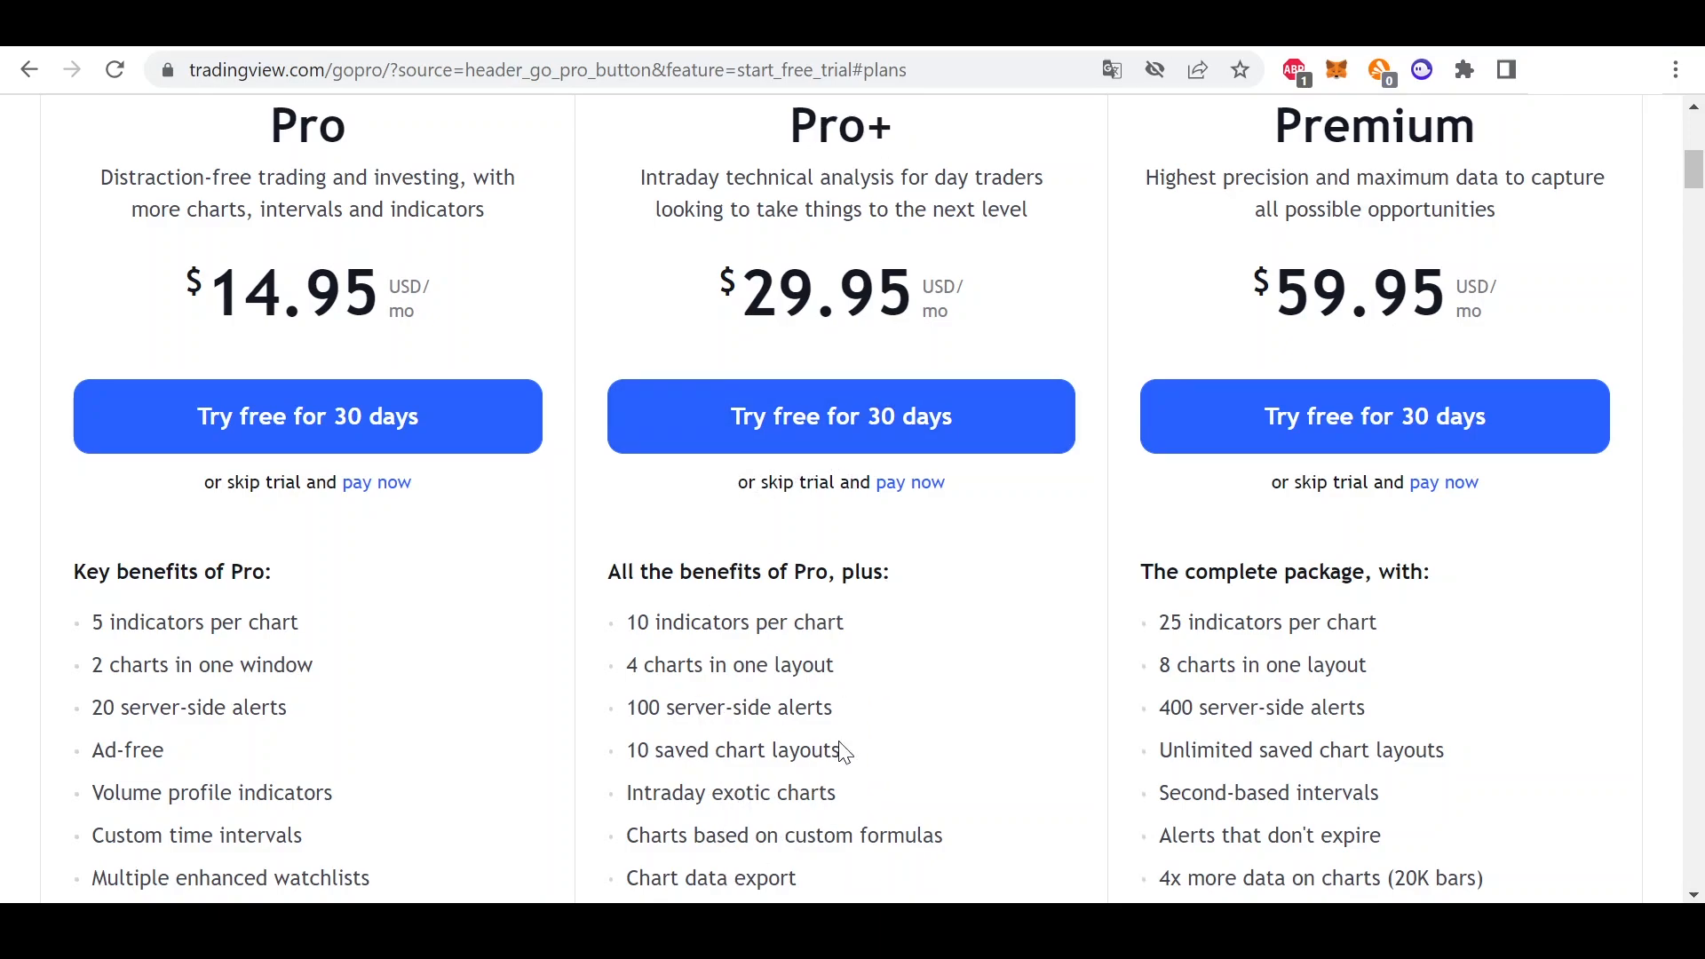
{"action": "mouse_move", "coordinate": [816, 819]}
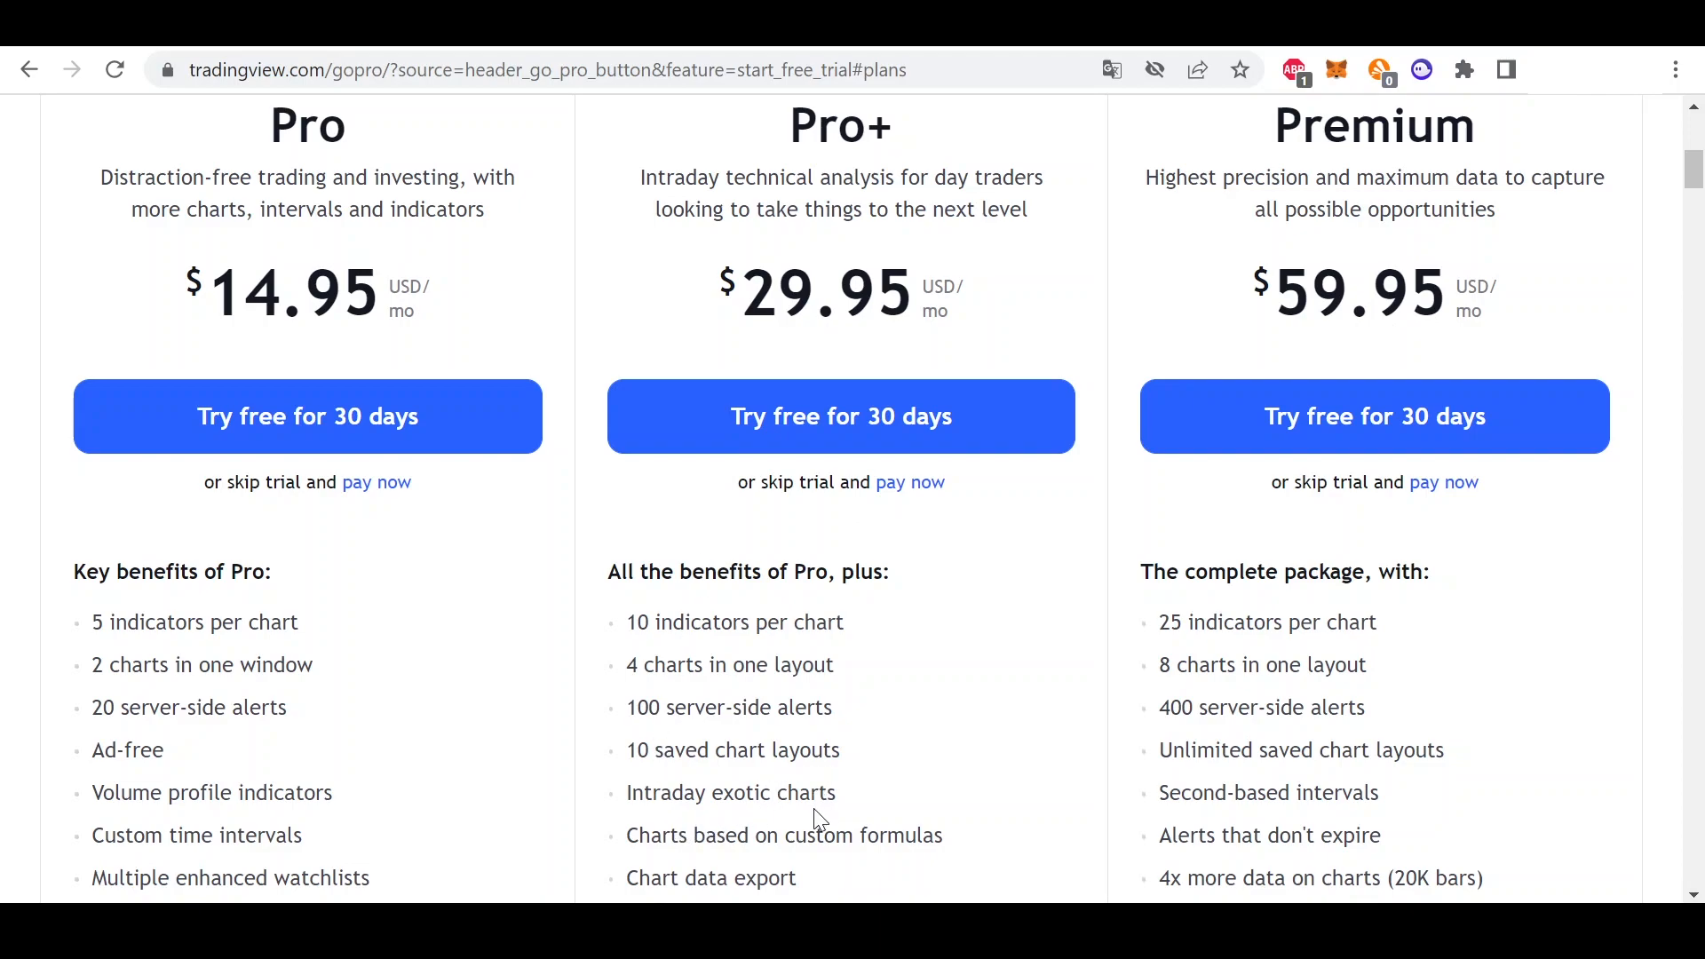
{"action": "mouse_move", "coordinate": [1399, 211]}
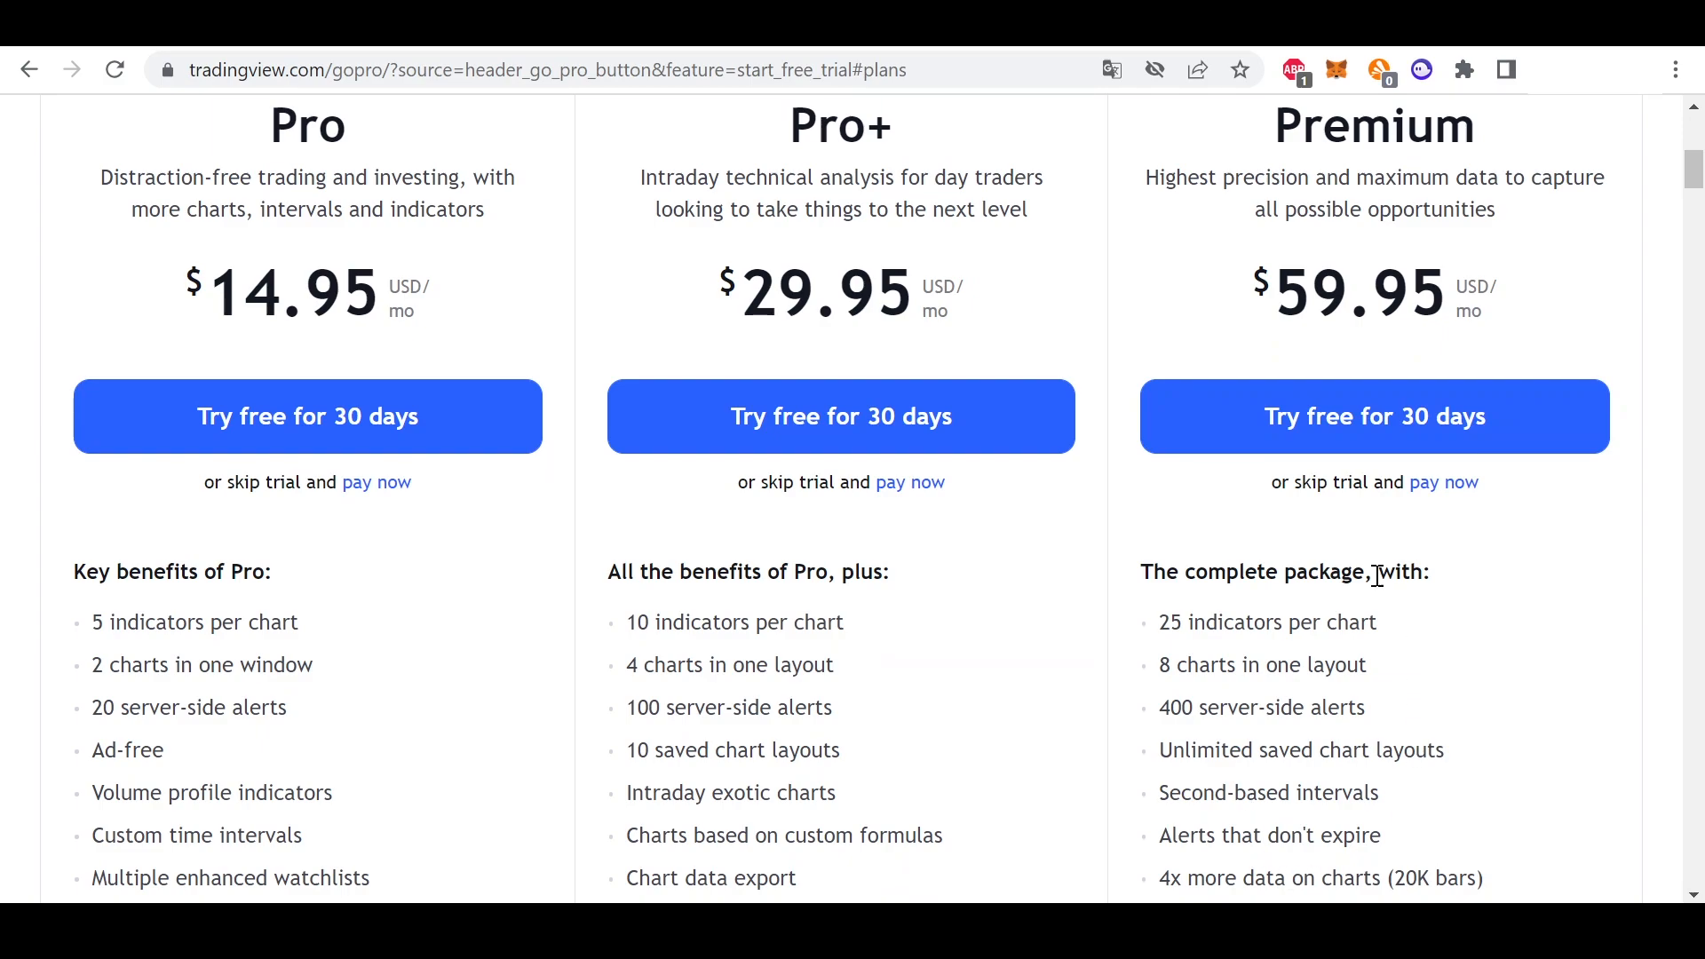
{"action": "mouse_move", "coordinate": [1504, 682]}
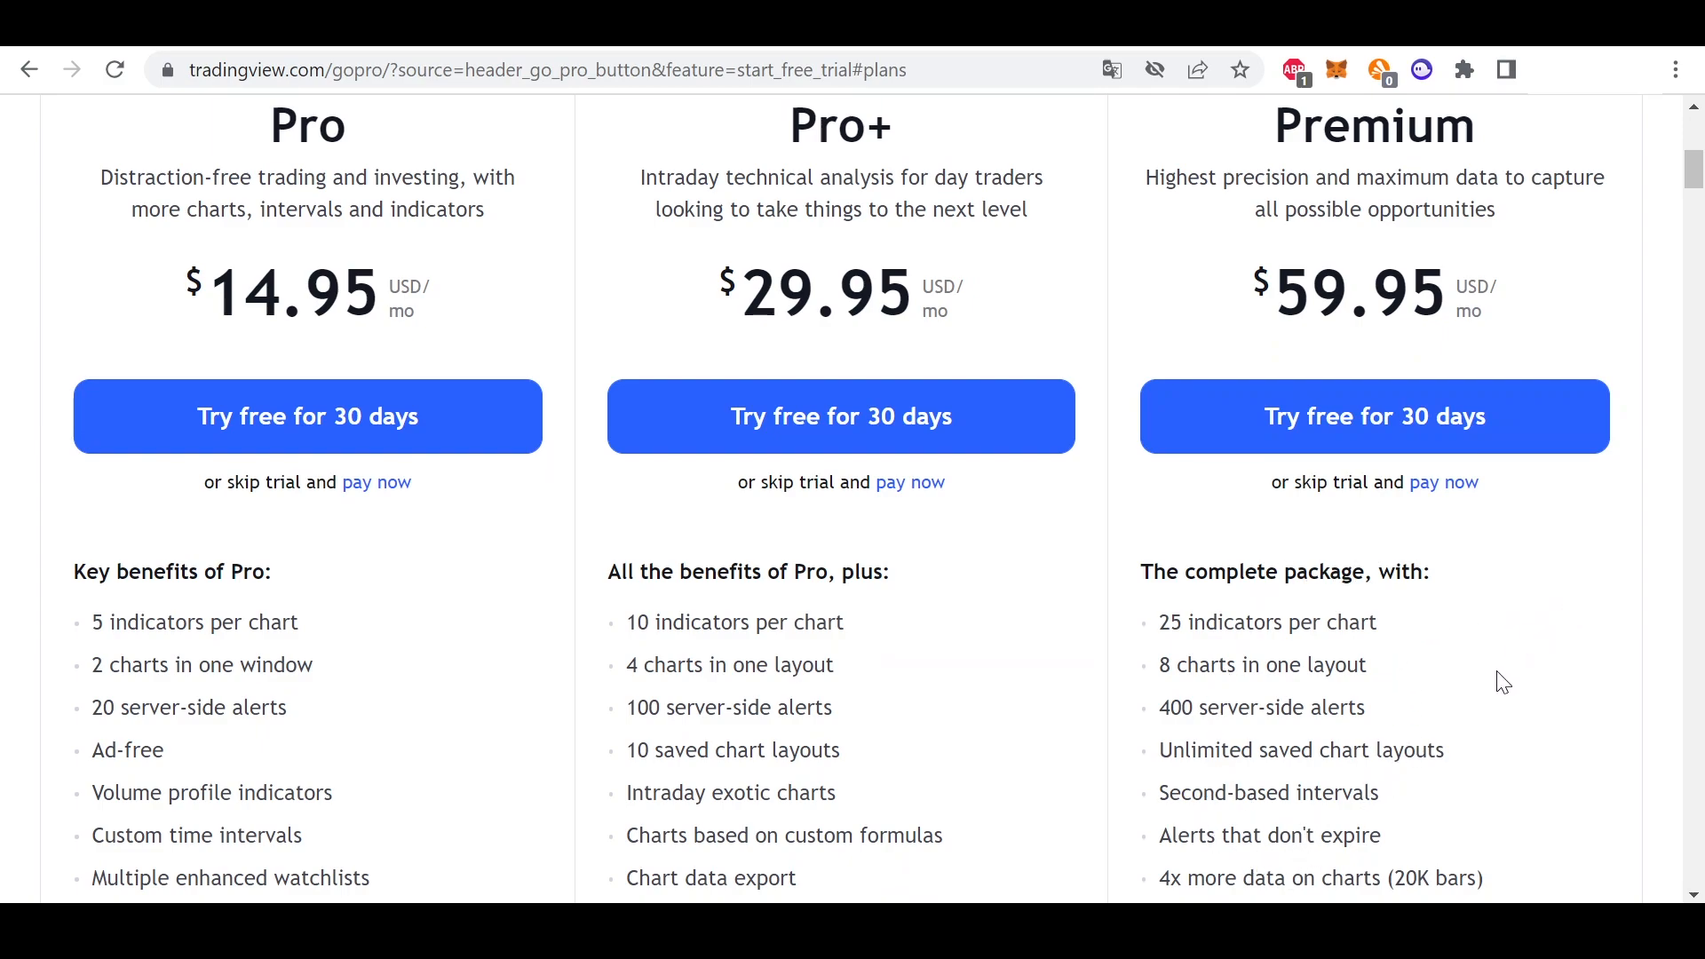
{"action": "mouse_move", "coordinate": [1464, 725]}
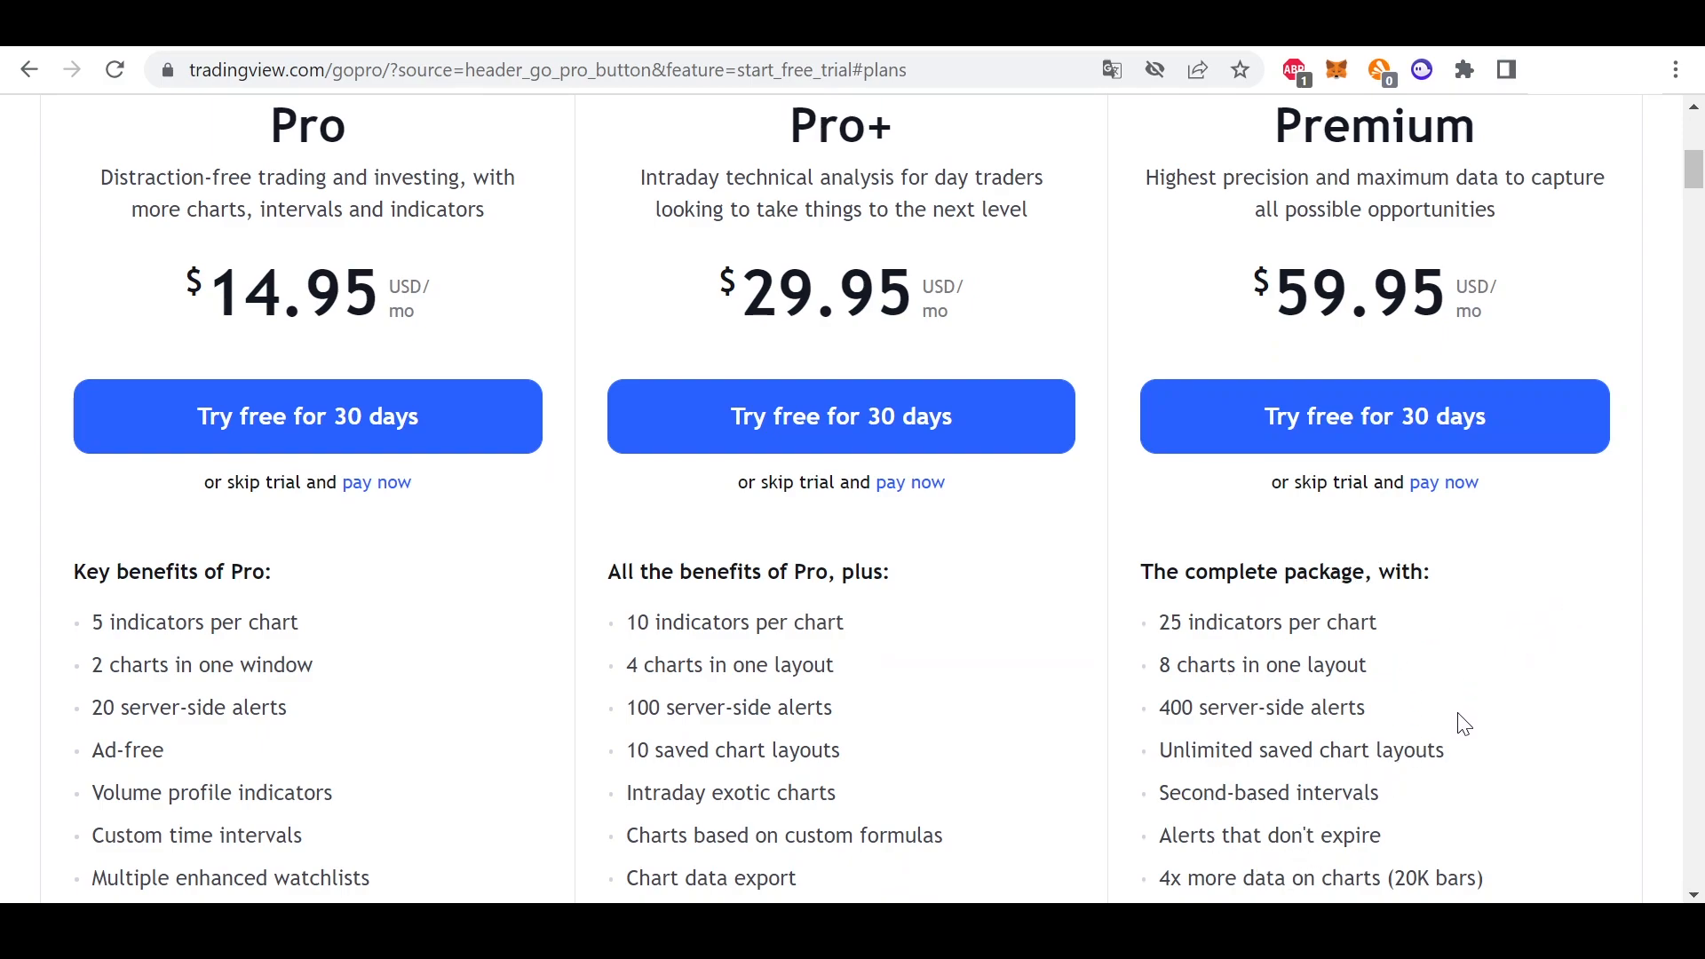
{"action": "mouse_move", "coordinate": [1494, 719]}
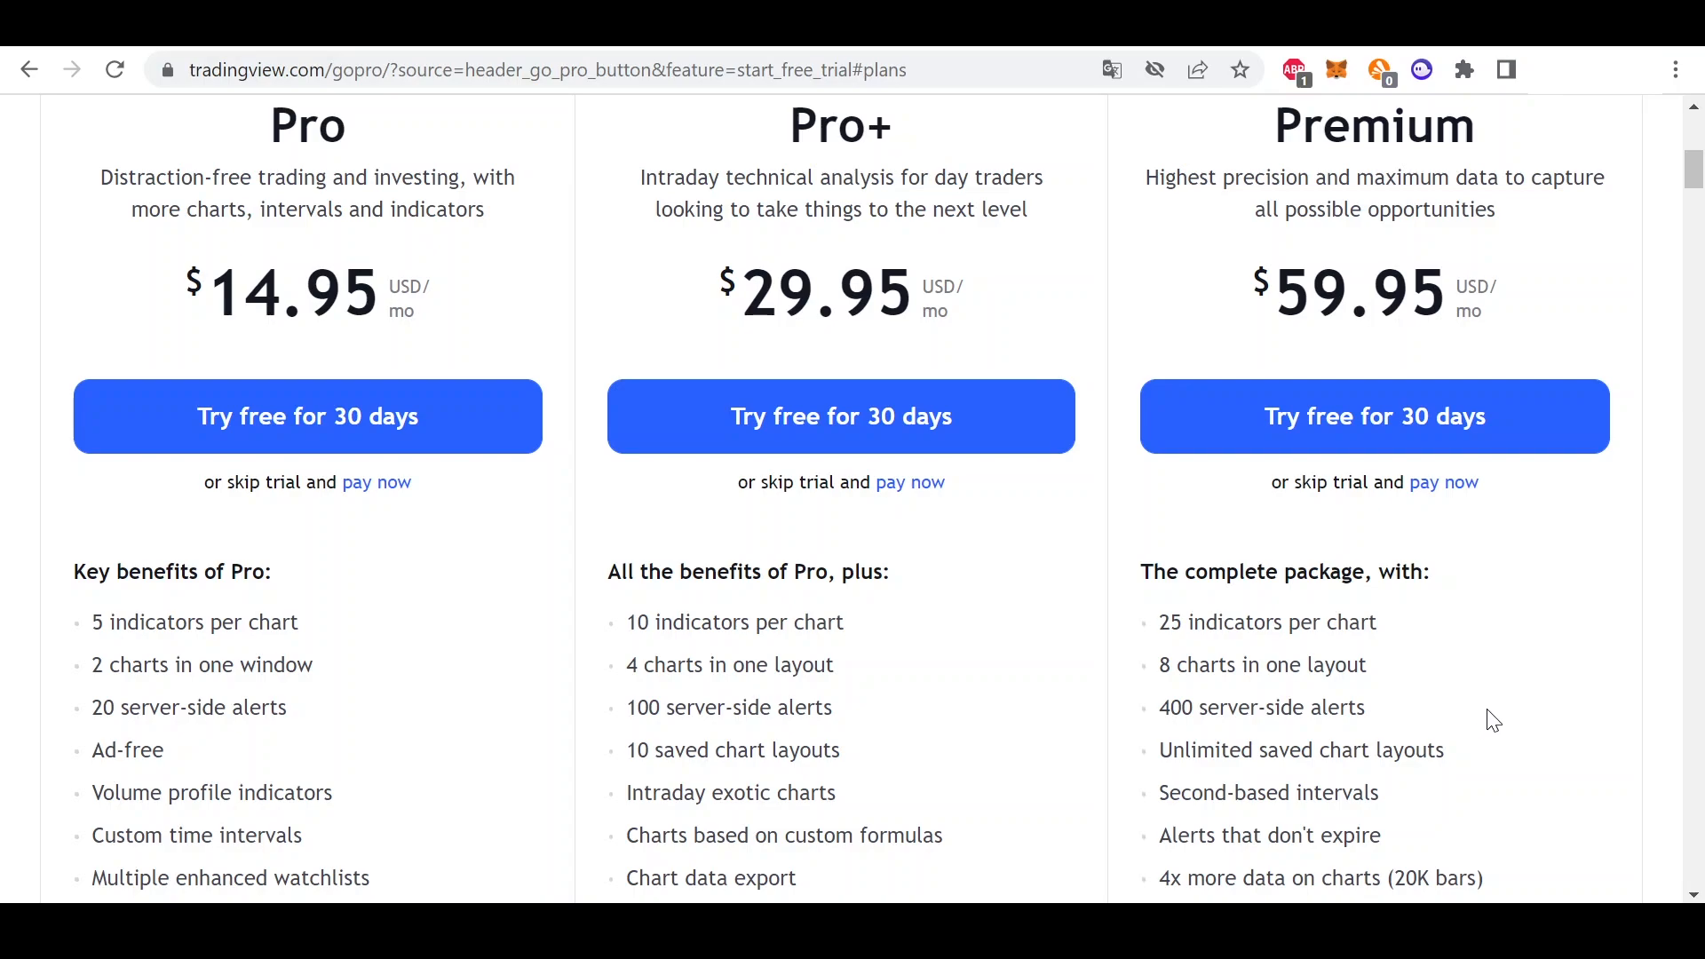
{"action": "mouse_move", "coordinate": [1411, 638]}
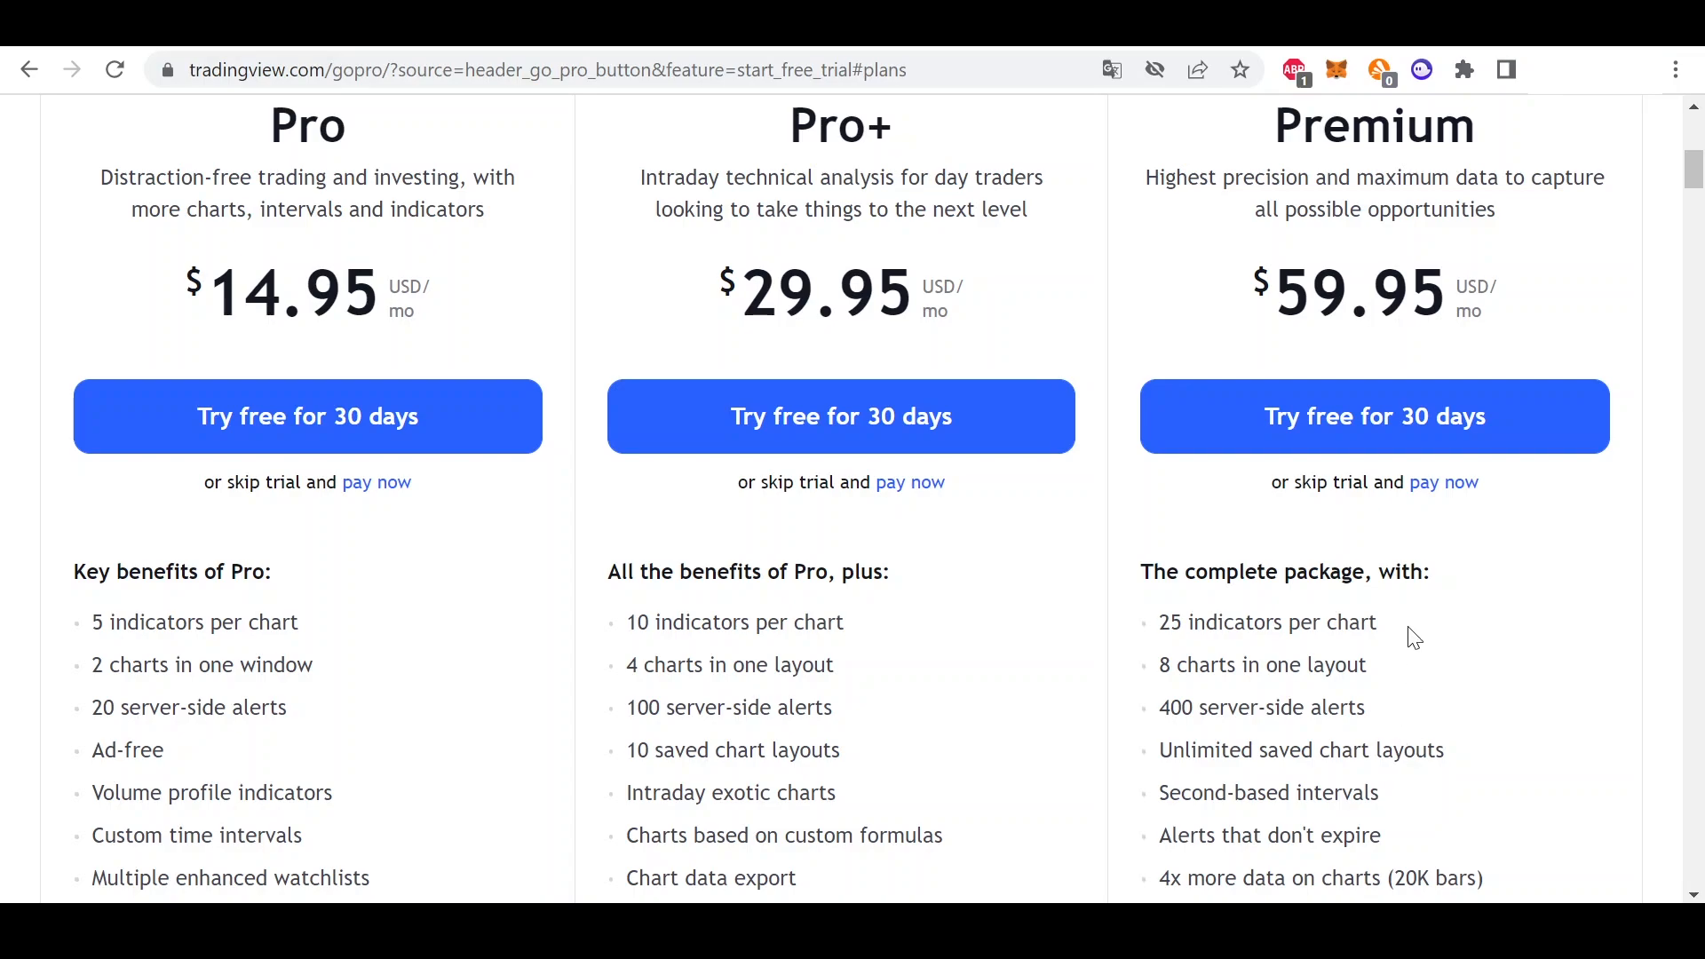
{"action": "mouse_move", "coordinate": [1462, 720]}
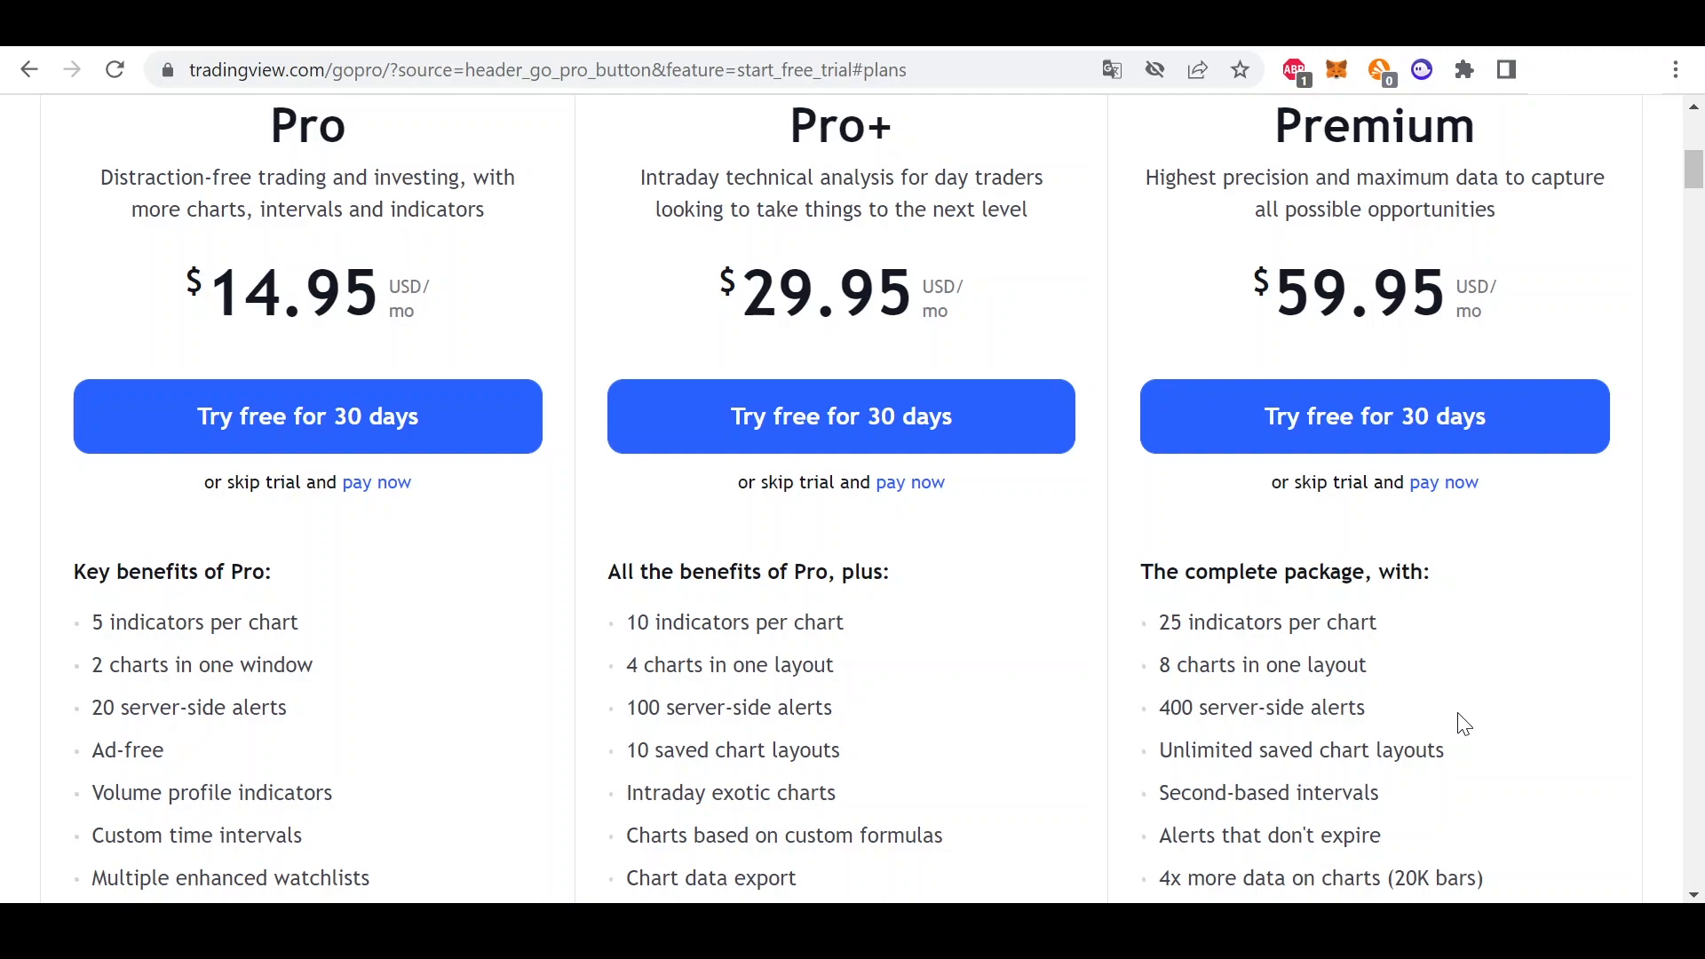
{"action": "mouse_move", "coordinate": [1491, 719]}
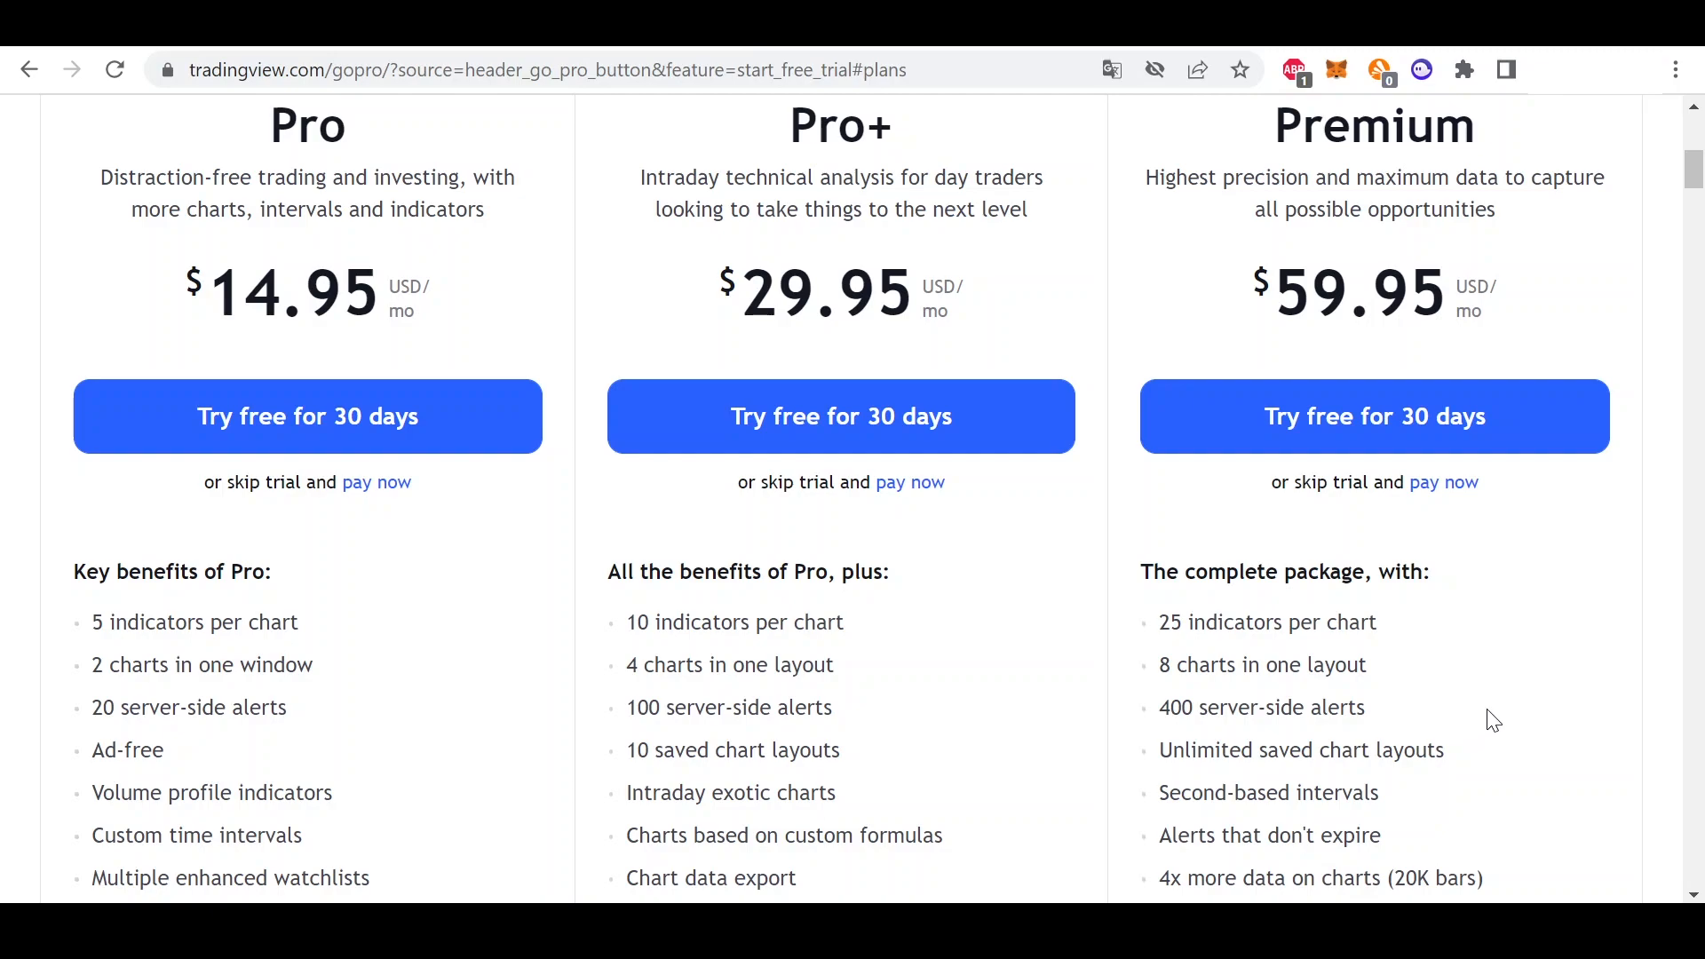
{"action": "mouse_move", "coordinate": [1457, 711]}
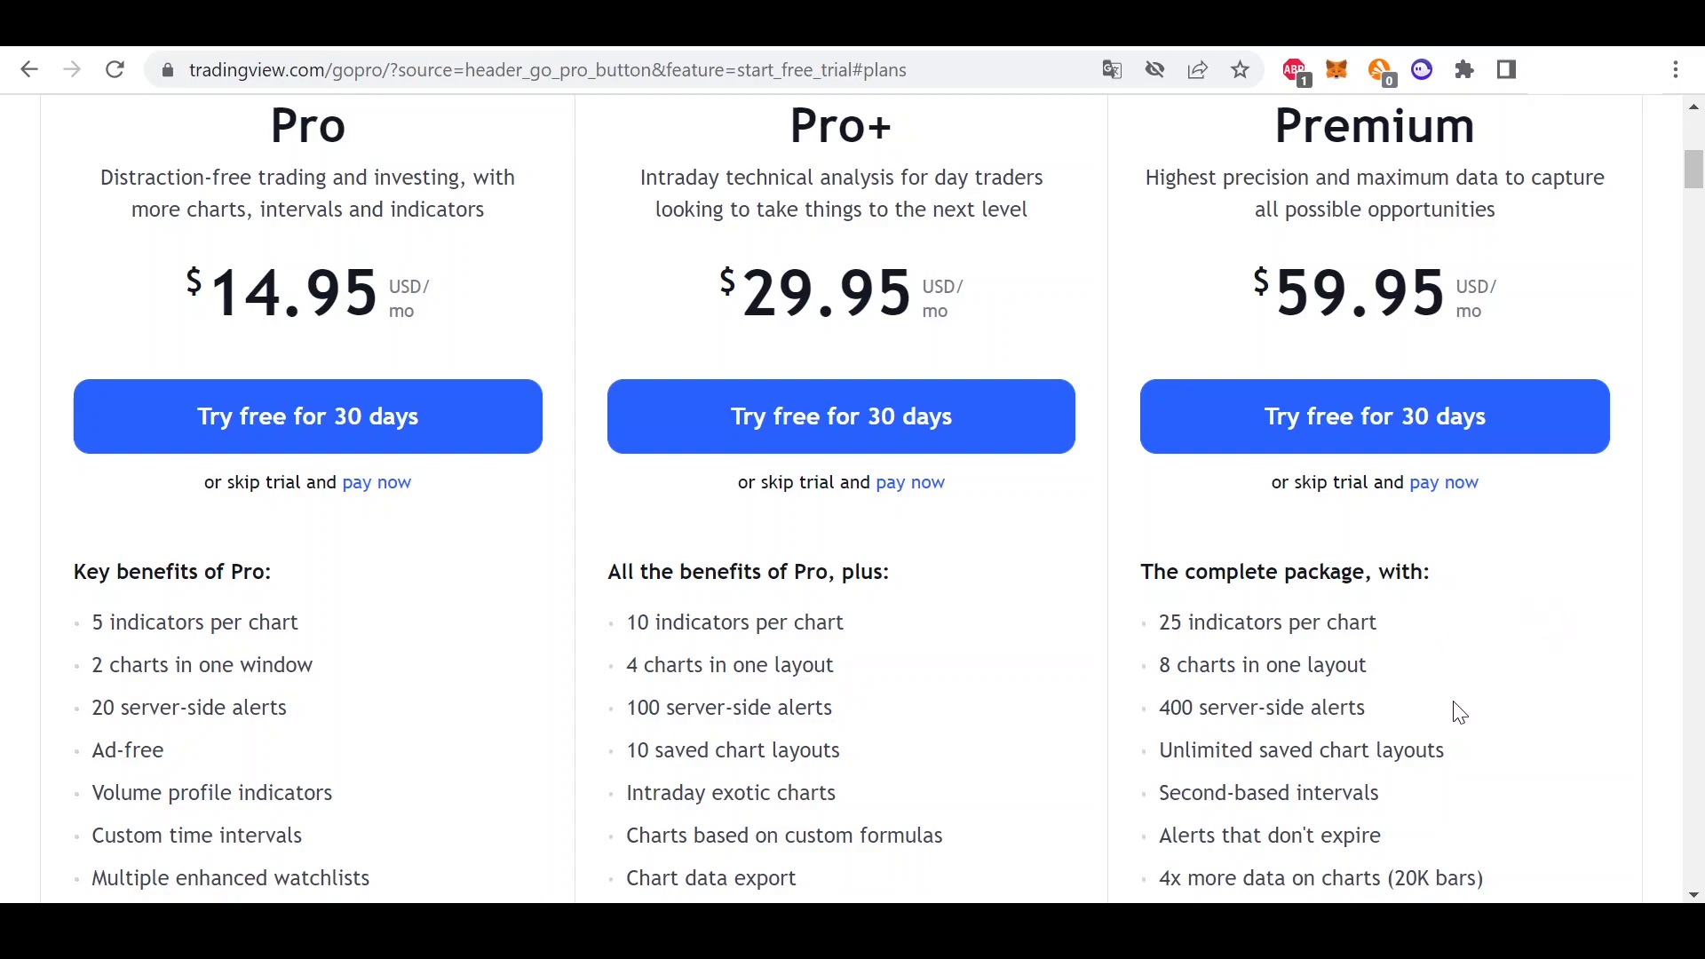
{"action": "mouse_move", "coordinate": [1462, 723]}
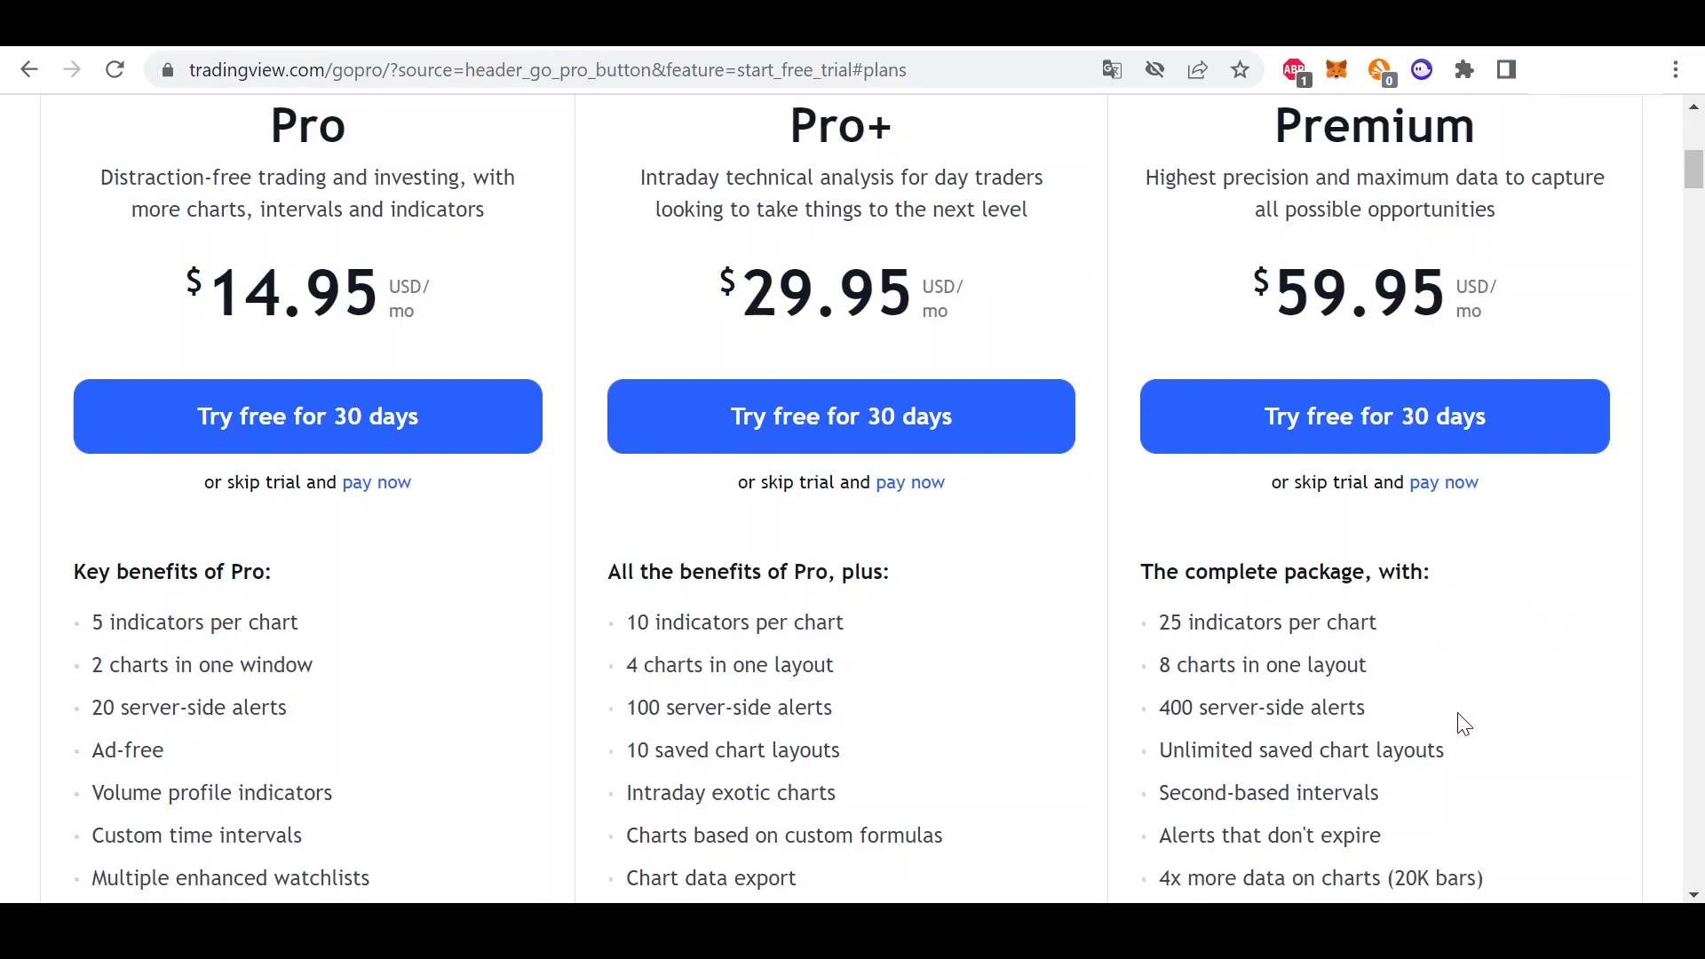
{"action": "mouse_move", "coordinate": [1492, 718]}
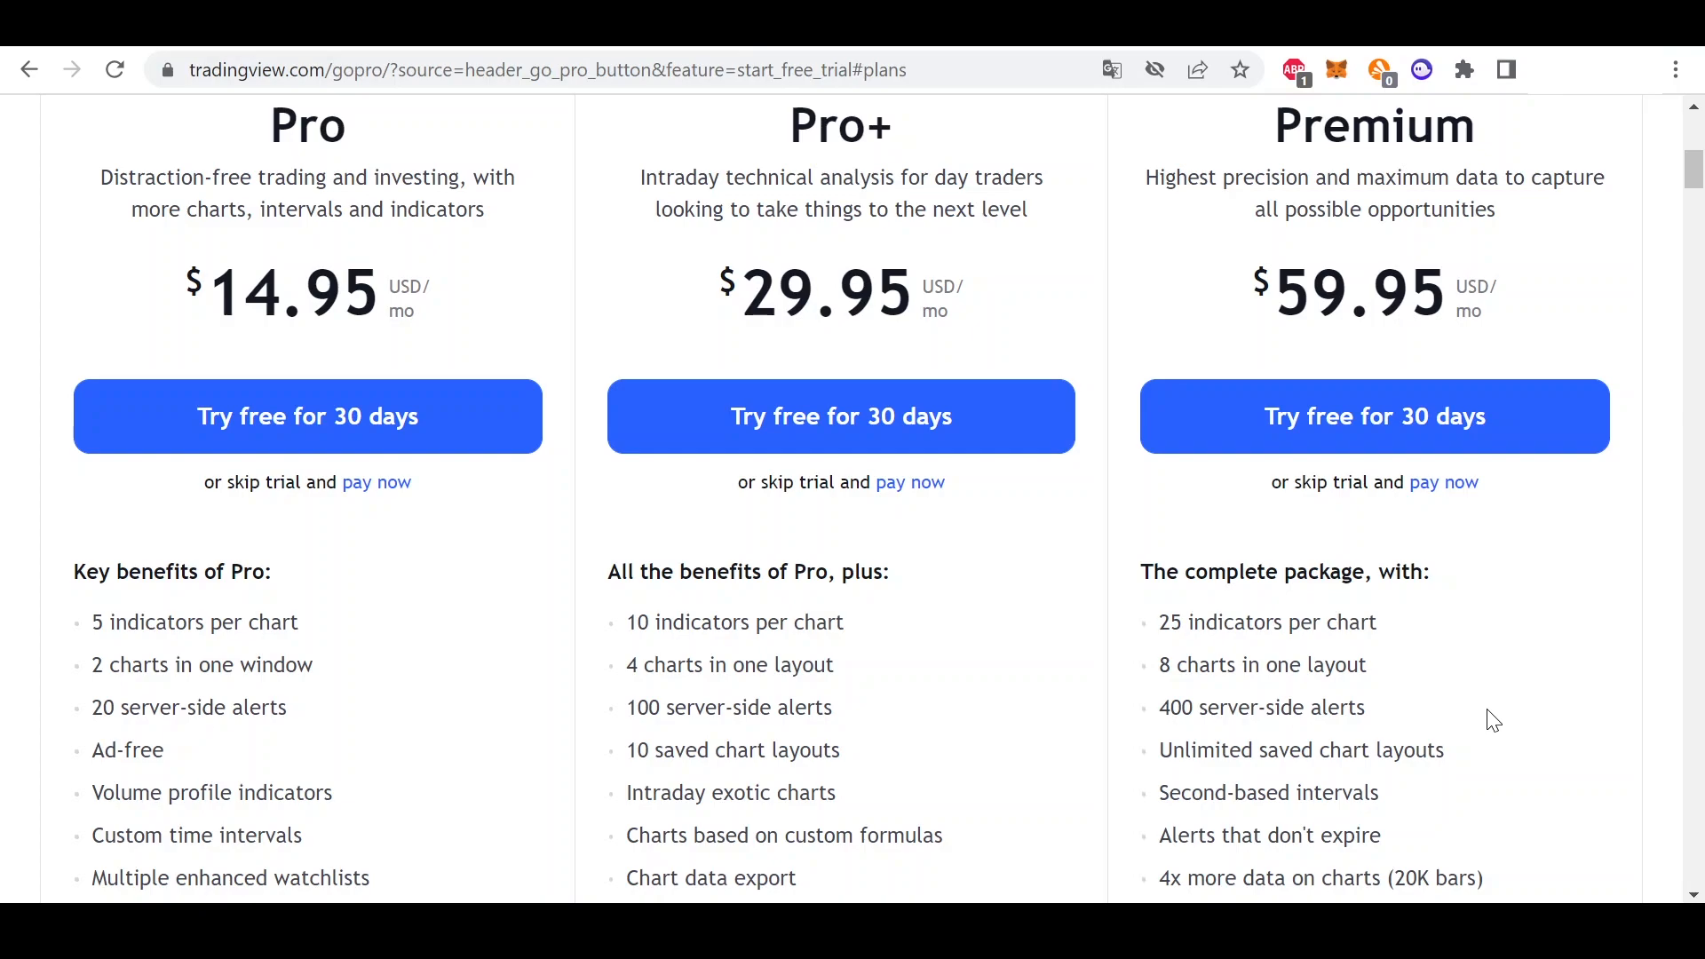
{"action": "mouse_move", "coordinate": [1563, 614]}
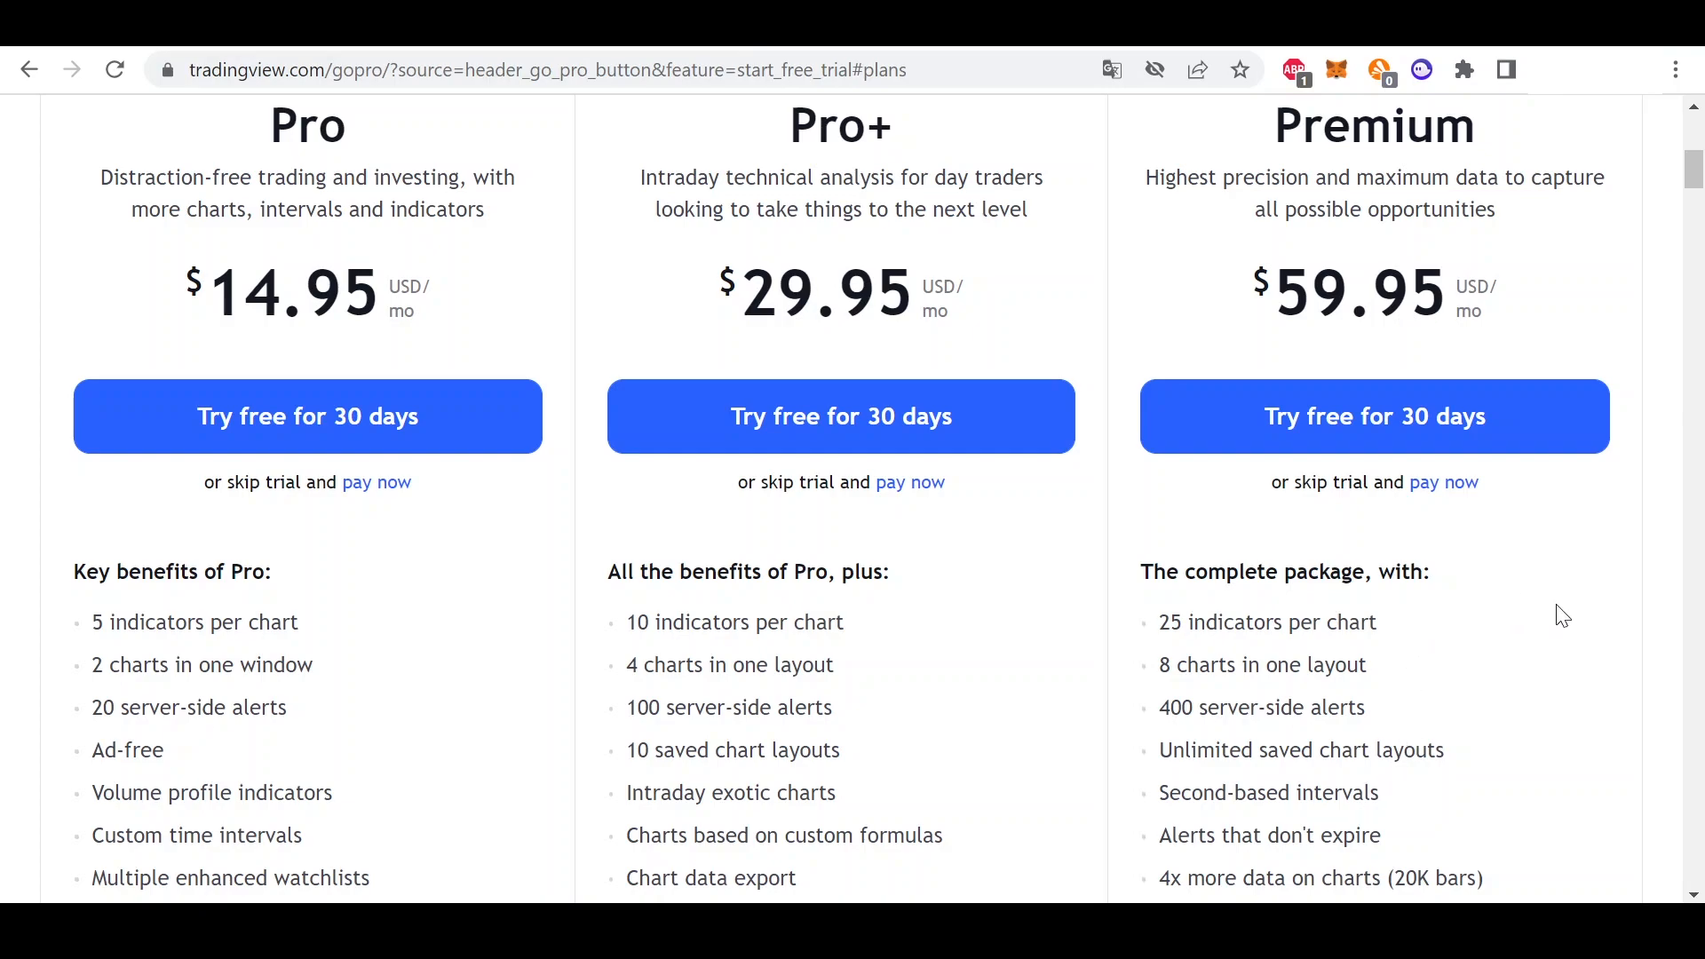
{"action": "mouse_move", "coordinate": [1461, 724]}
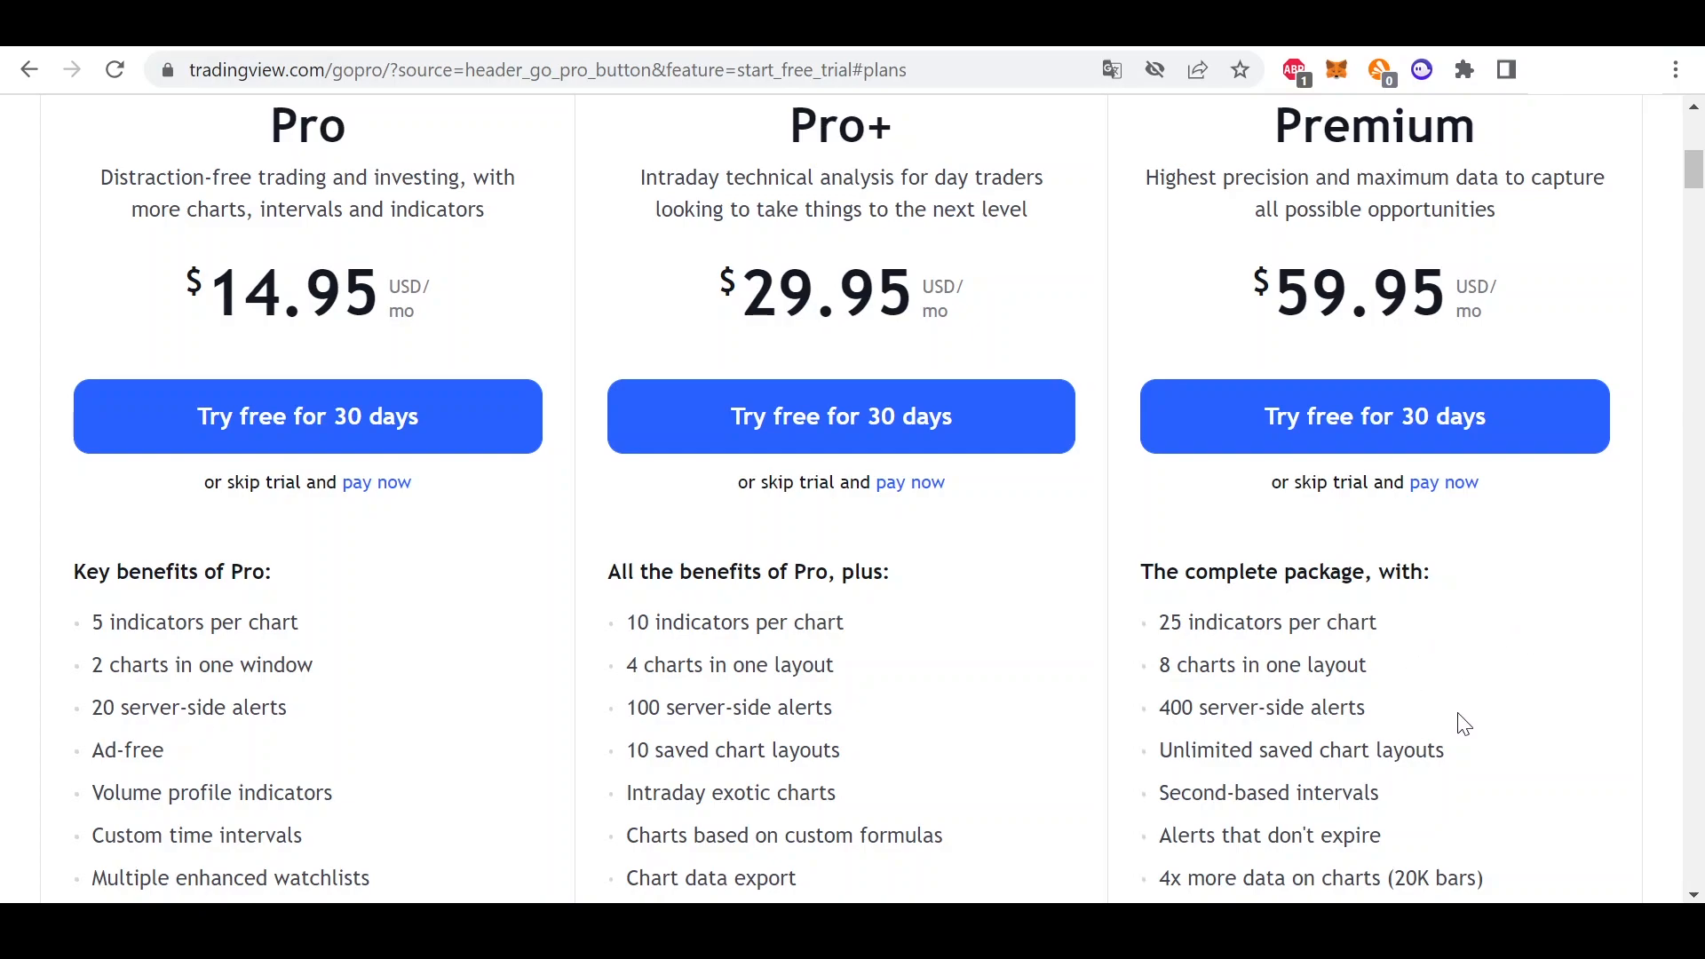
{"action": "mouse_move", "coordinate": [1494, 719]}
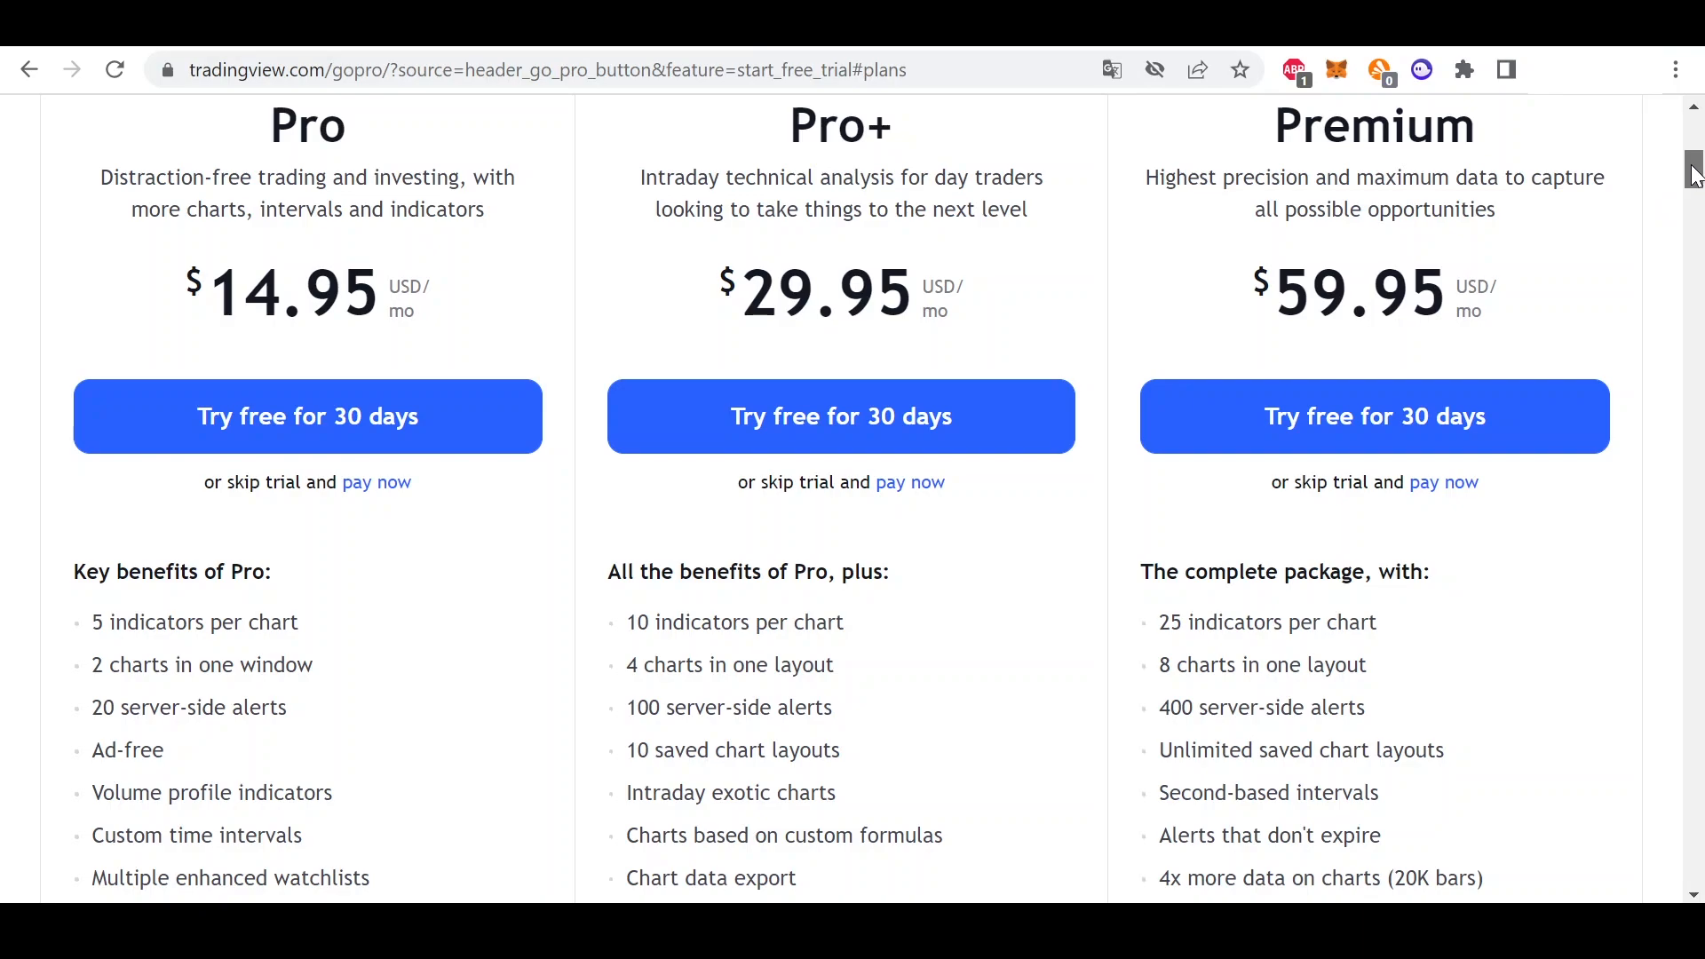
Step: Begin email sign-up and agree to the Terms of Use and privacy policies
{"action": "scroll", "scroll_direction": "up", "scroll_amount": 3}
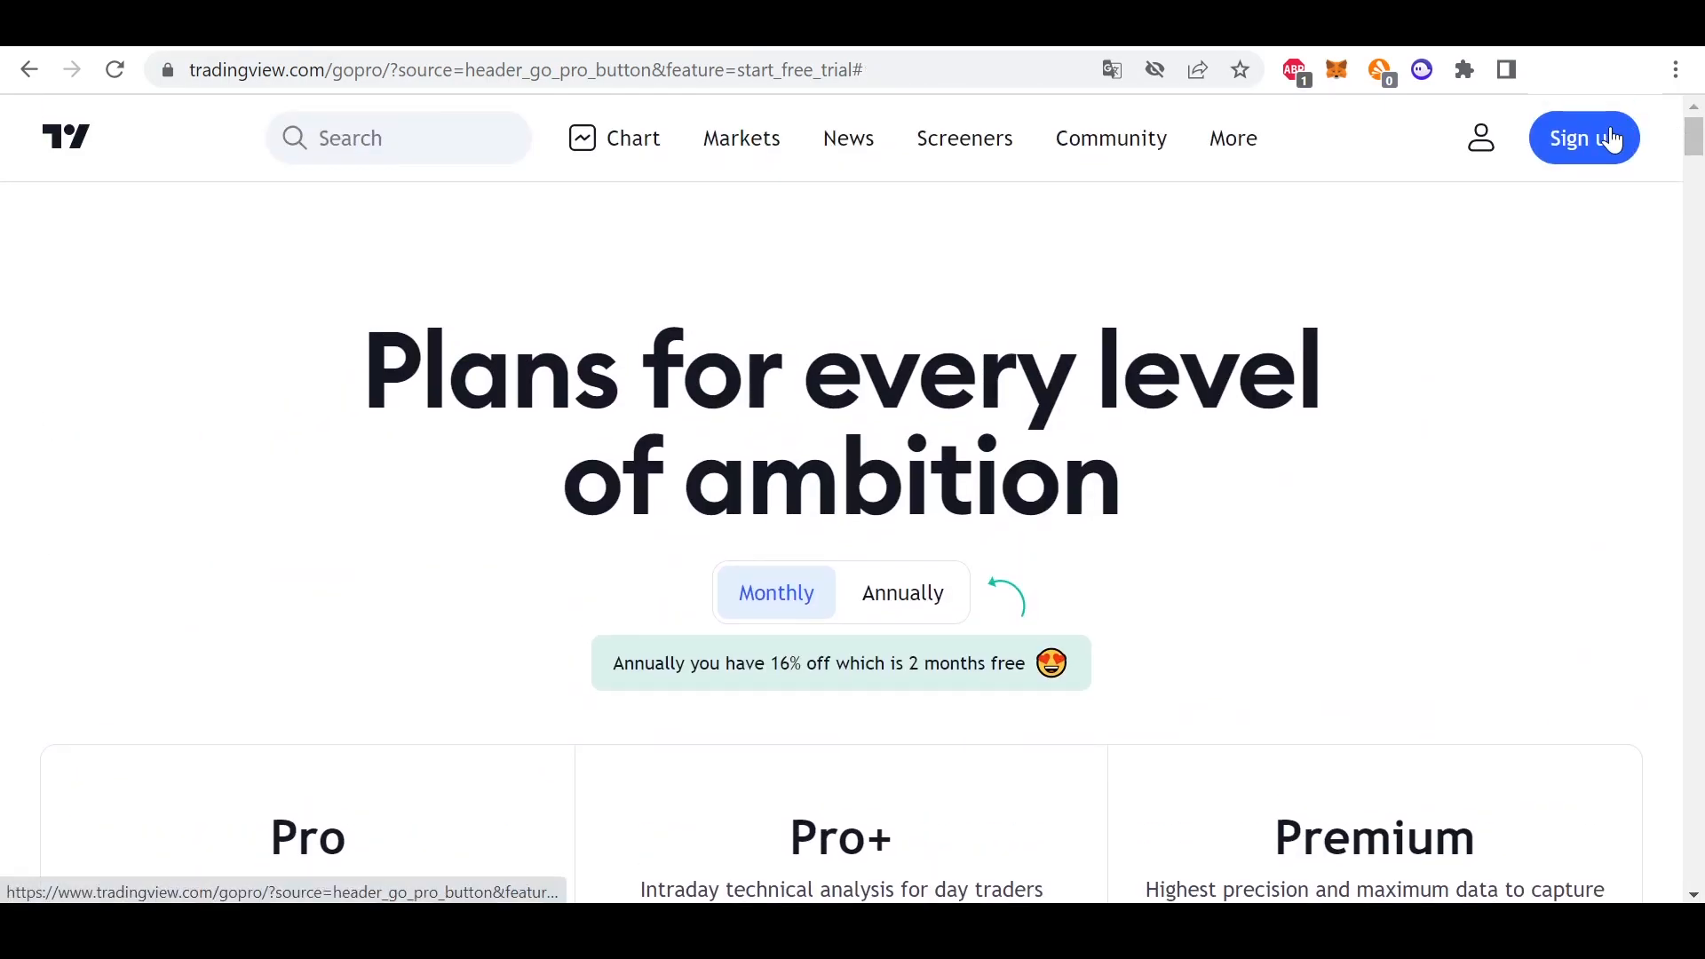
{"action": "left_click", "coordinate": [1582, 138]}
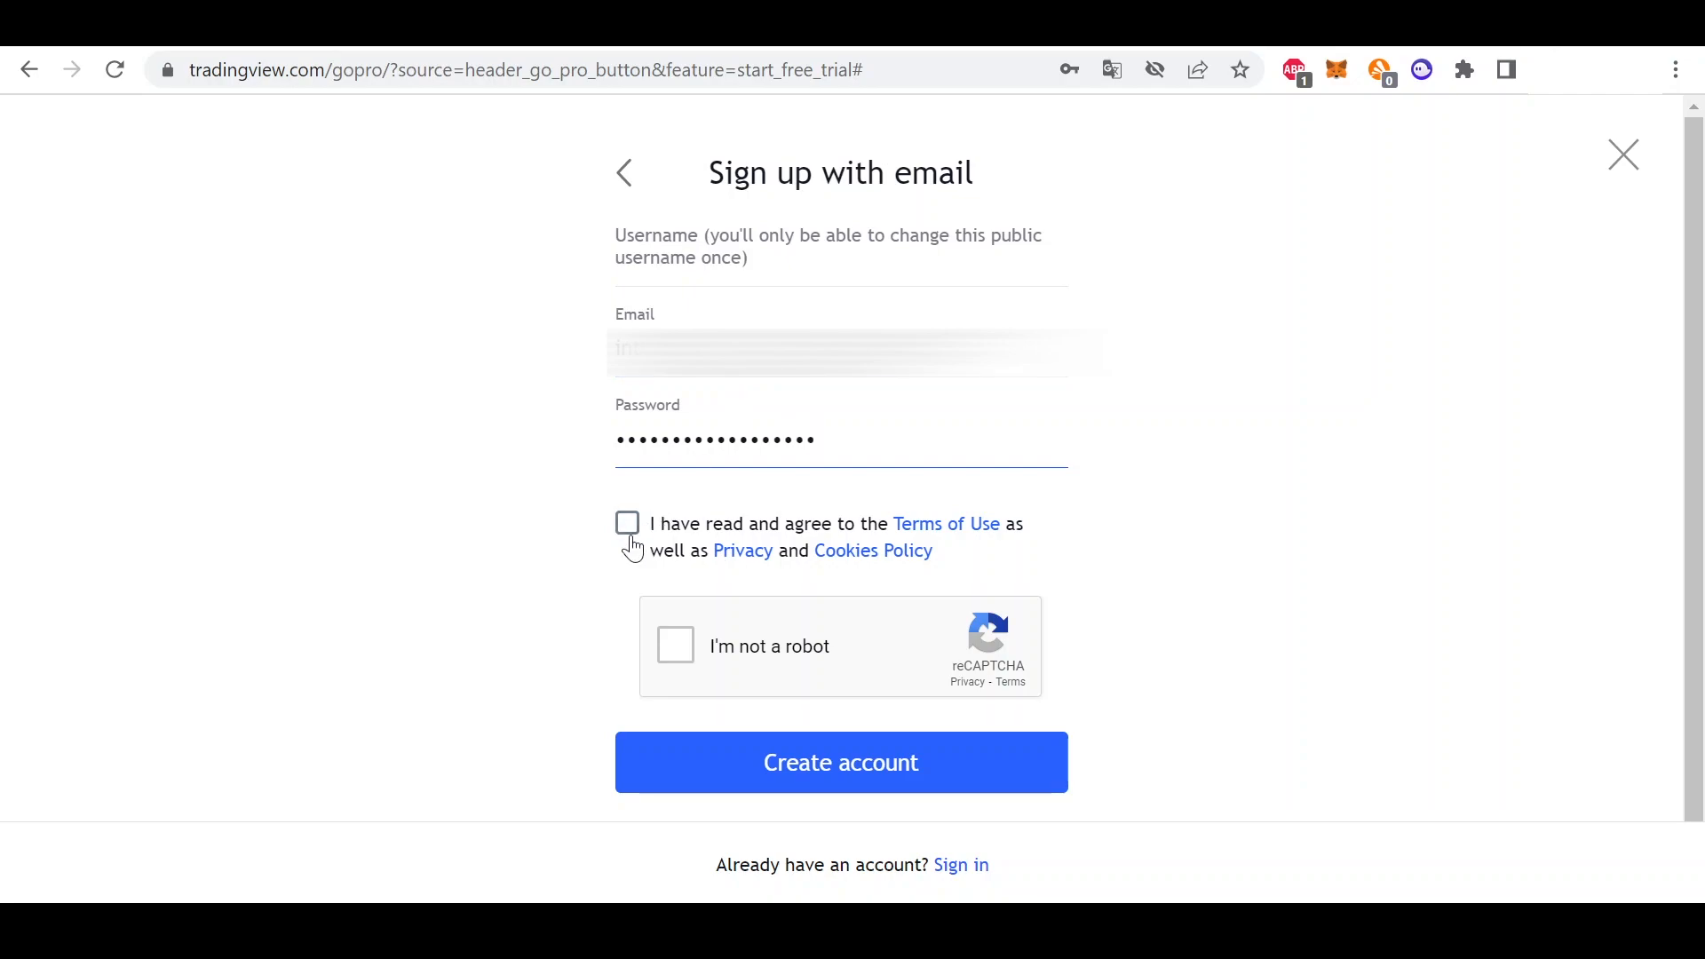
{"action": "left_click", "coordinate": [627, 522]}
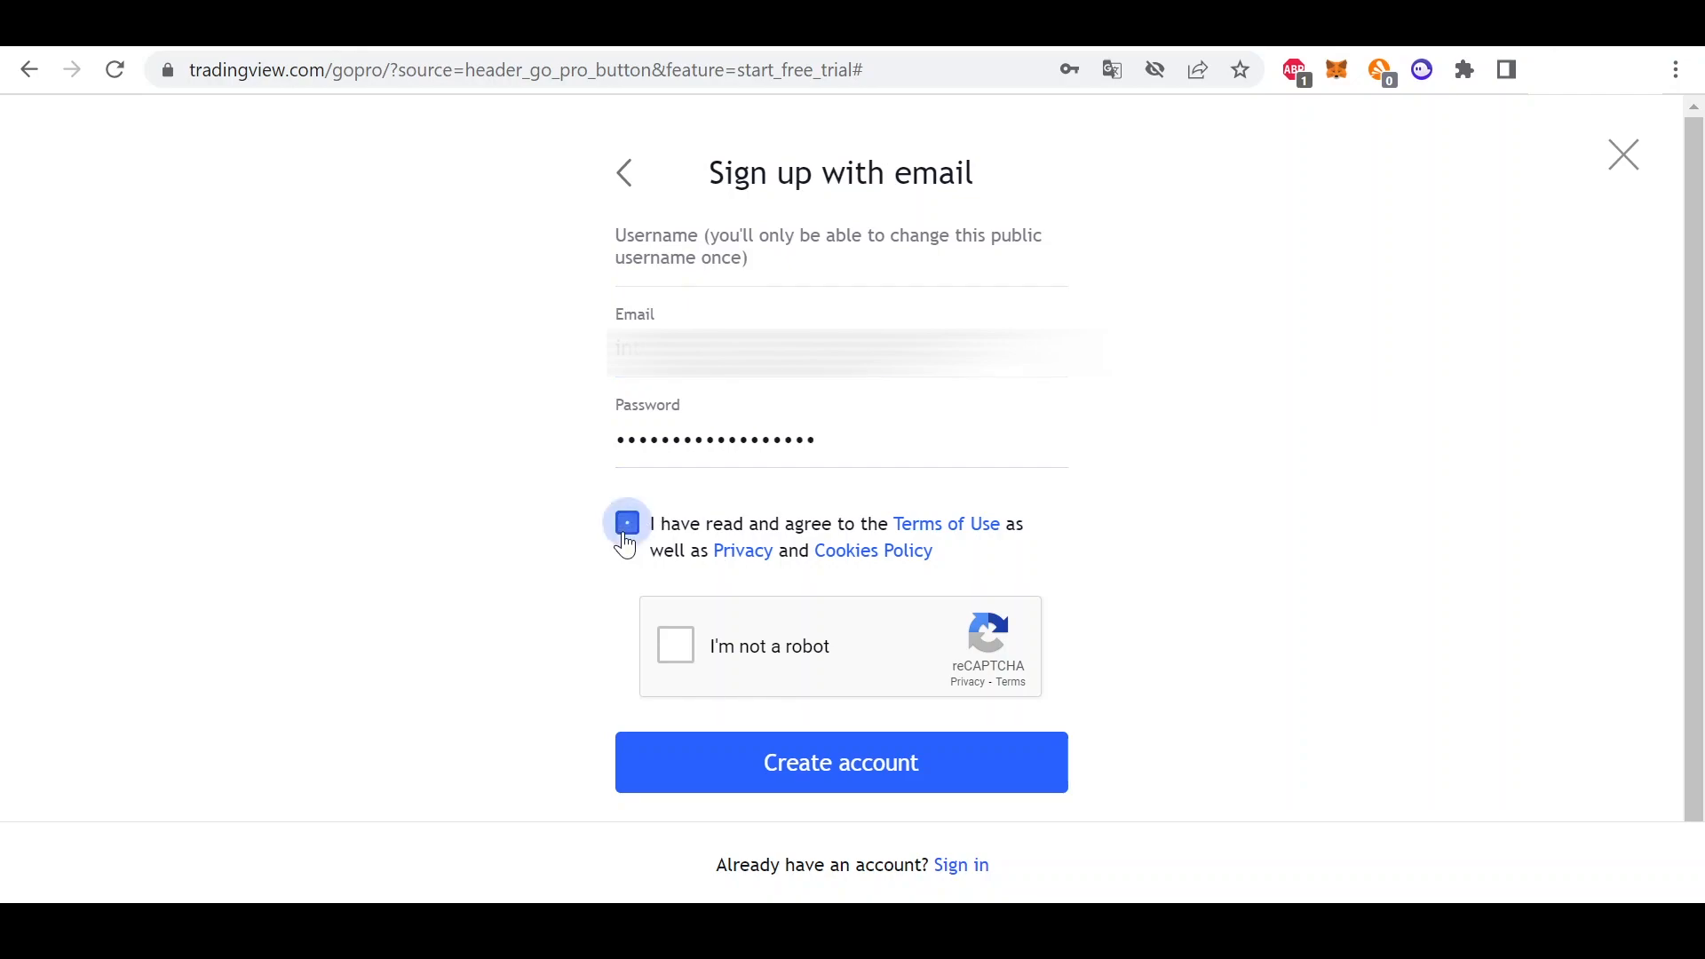
{"action": "left_click", "coordinate": [627, 522]}
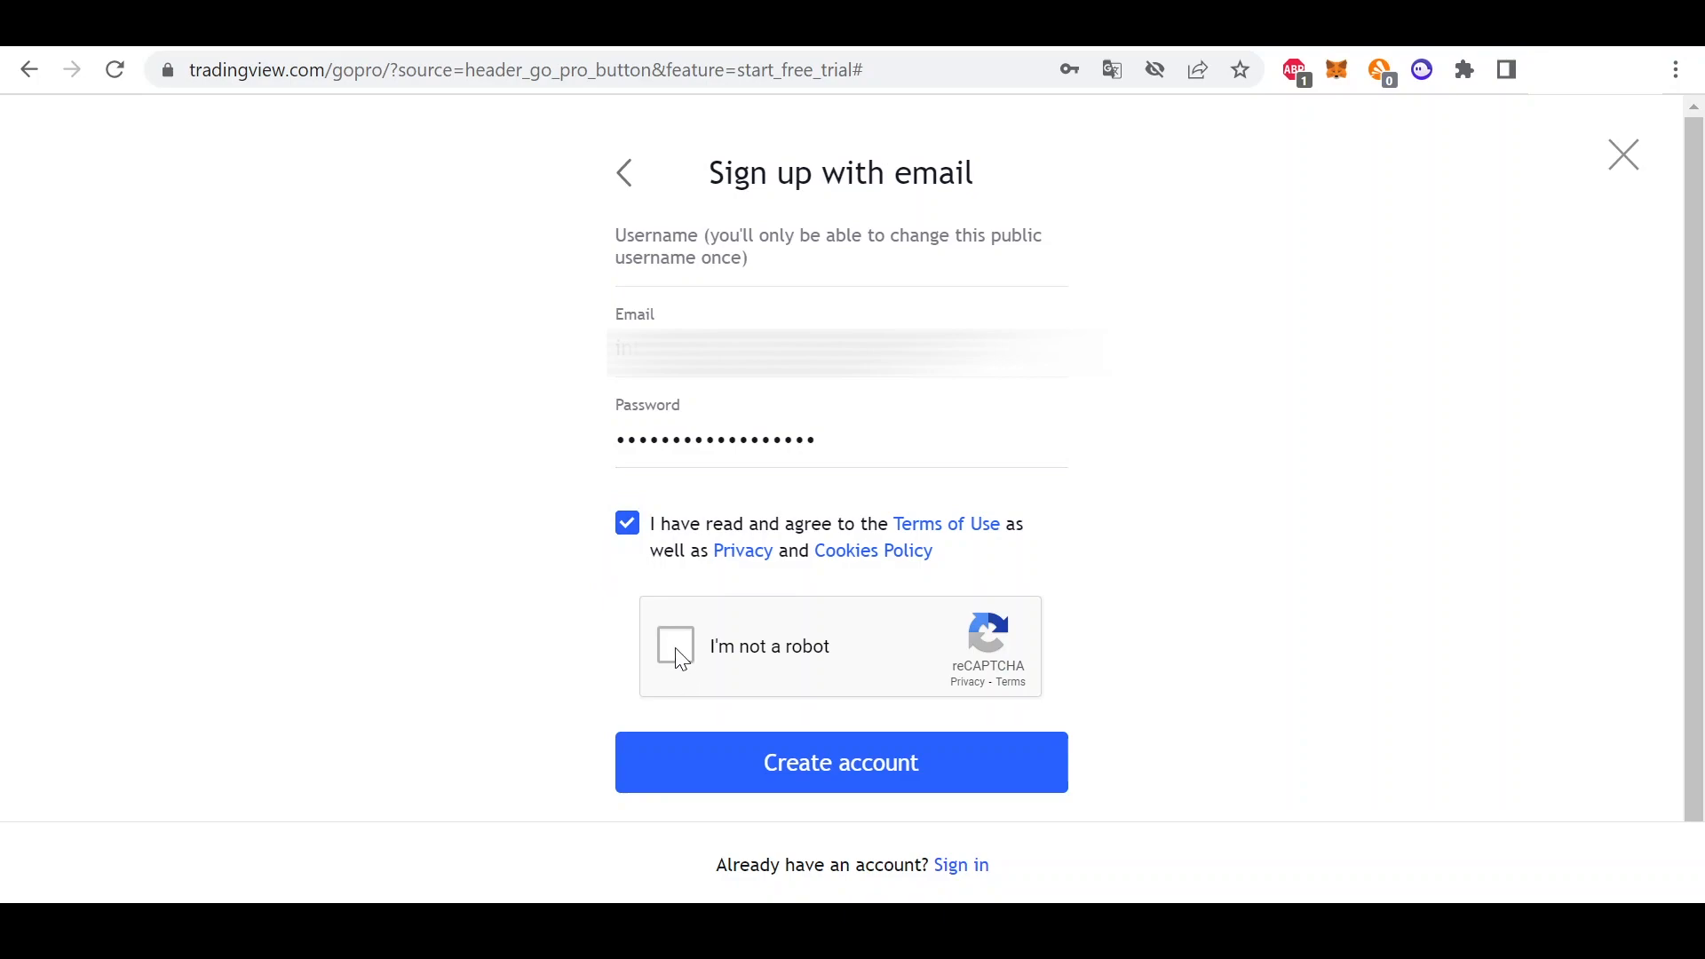
Step: Pass the 'I'm not a robot' reCAPTCHA and submit Create account
{"action": "left_click", "coordinate": [675, 646]}
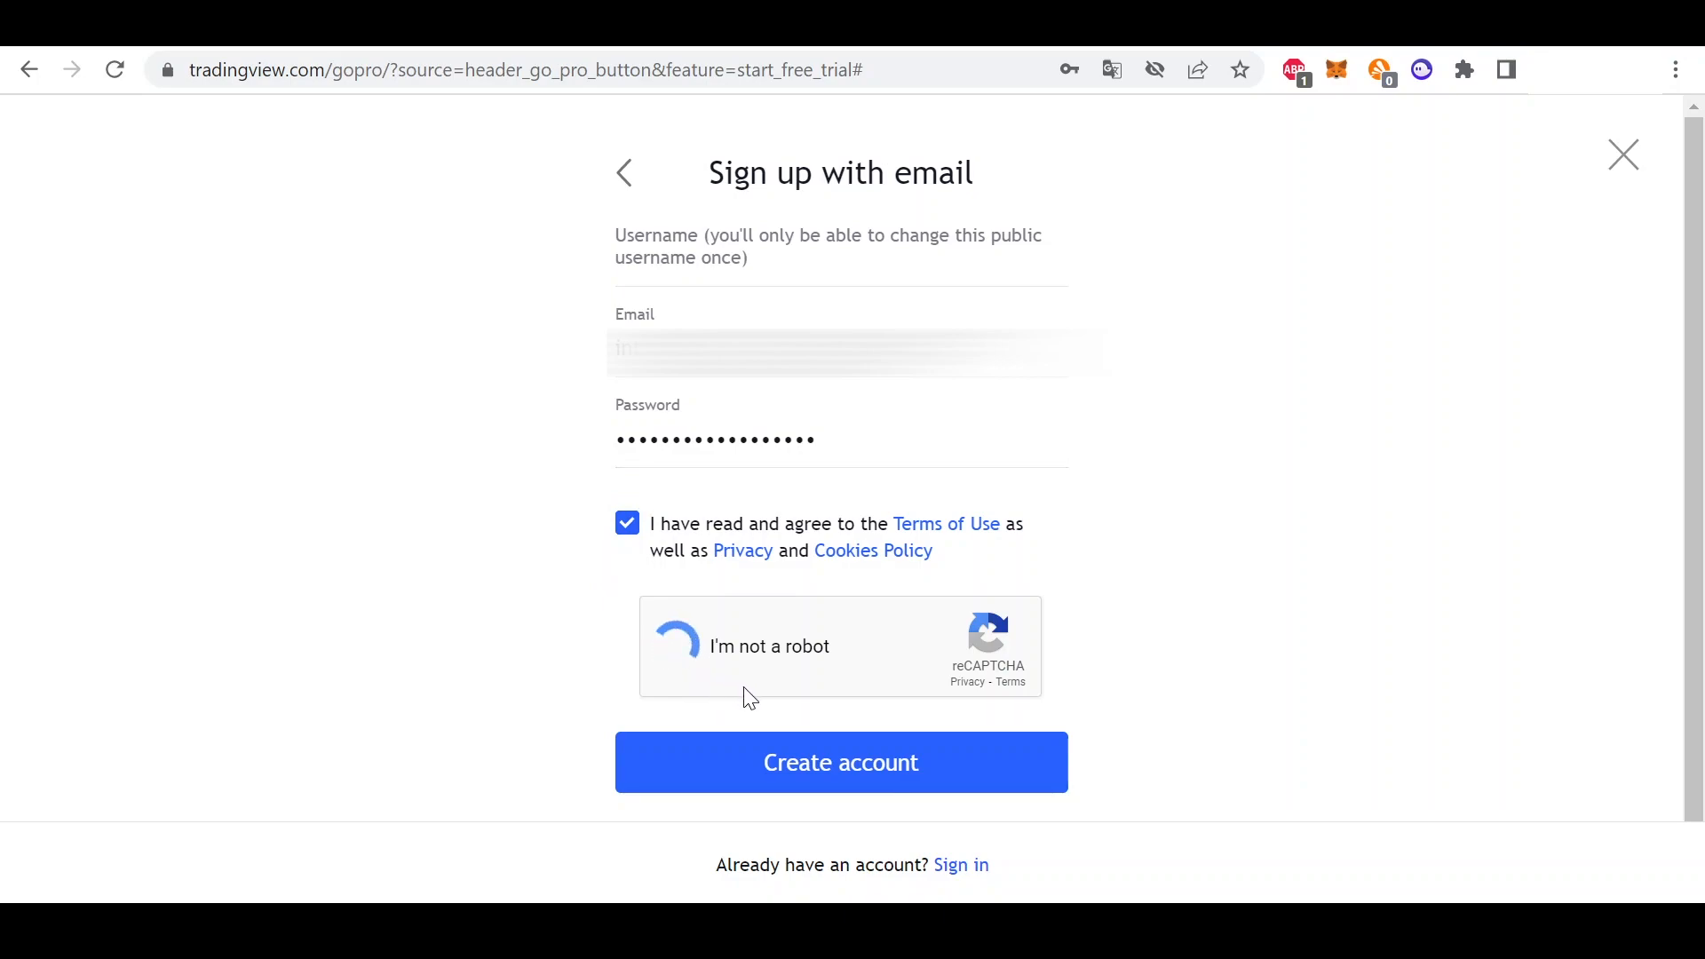
{"action": "left_click", "coordinate": [676, 646]}
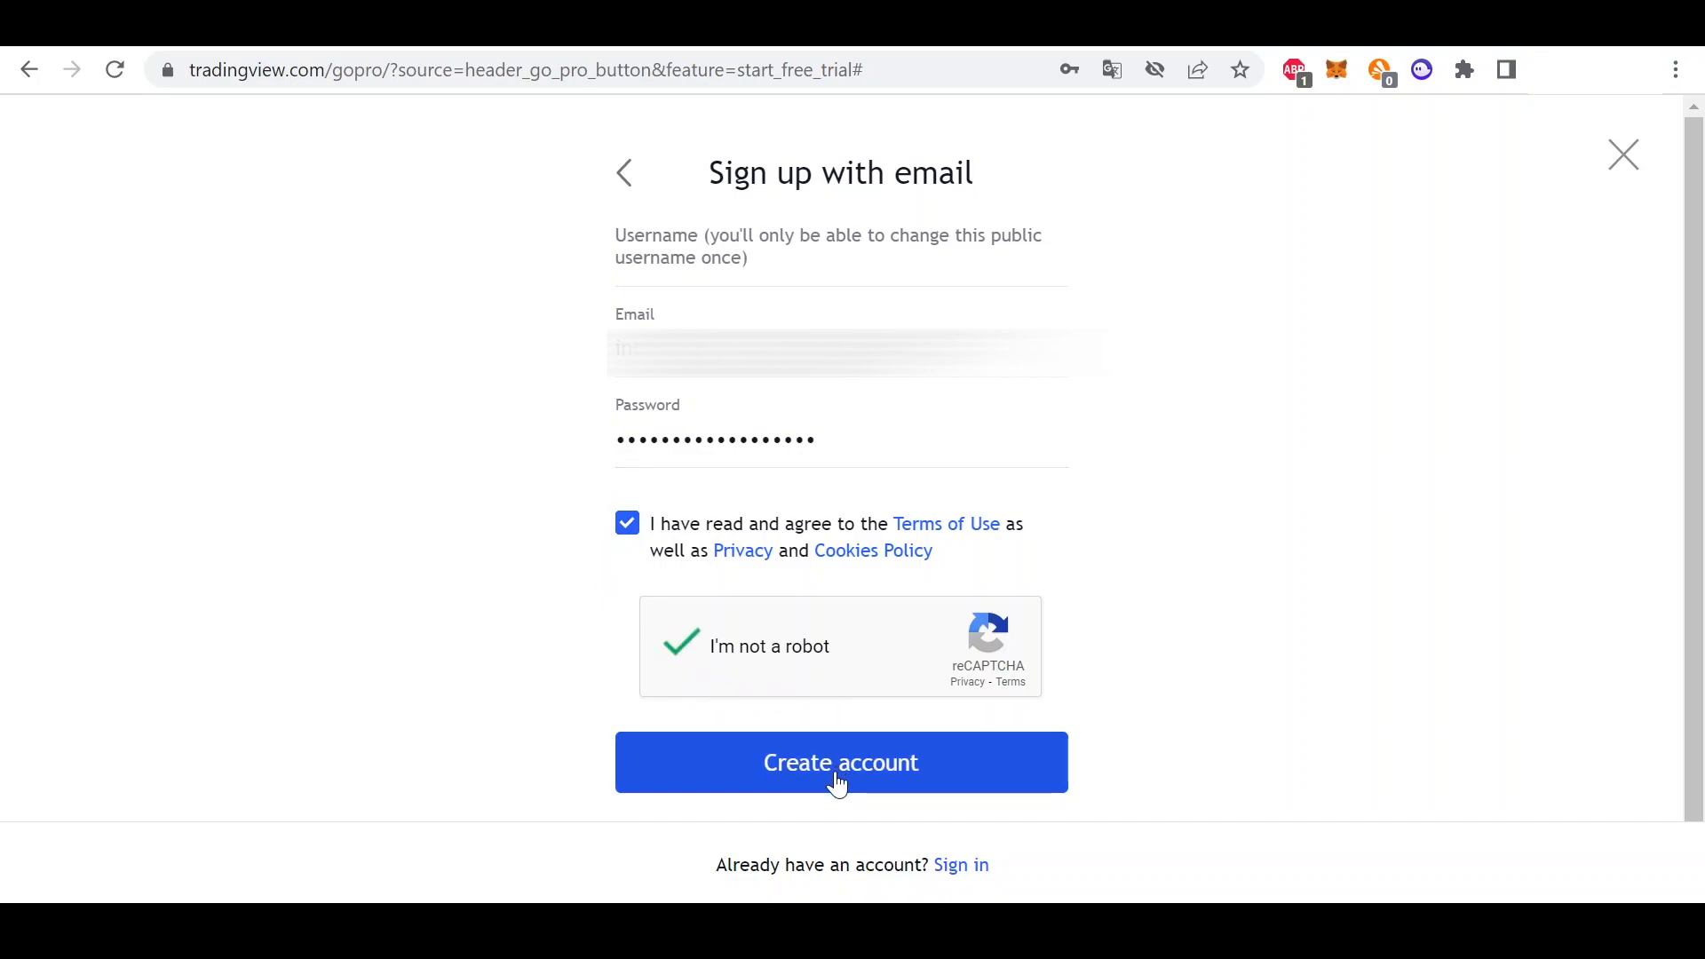
{"action": "left_click", "coordinate": [840, 762]}
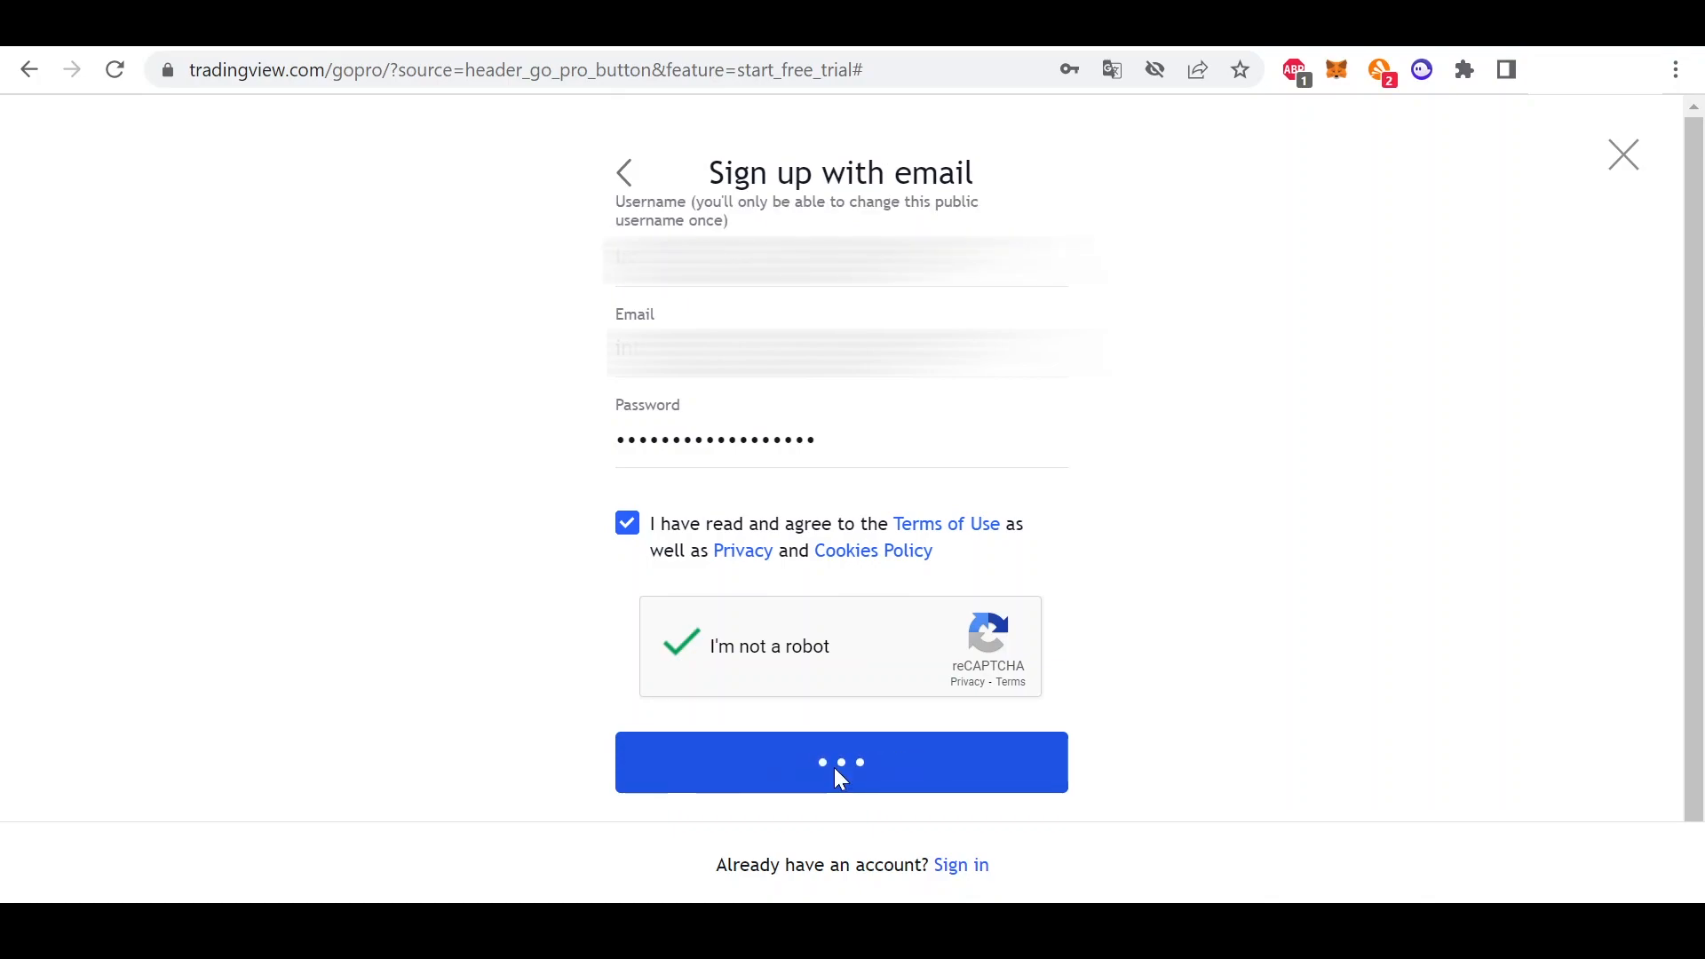
{"action": "left_click", "coordinate": [840, 762]}
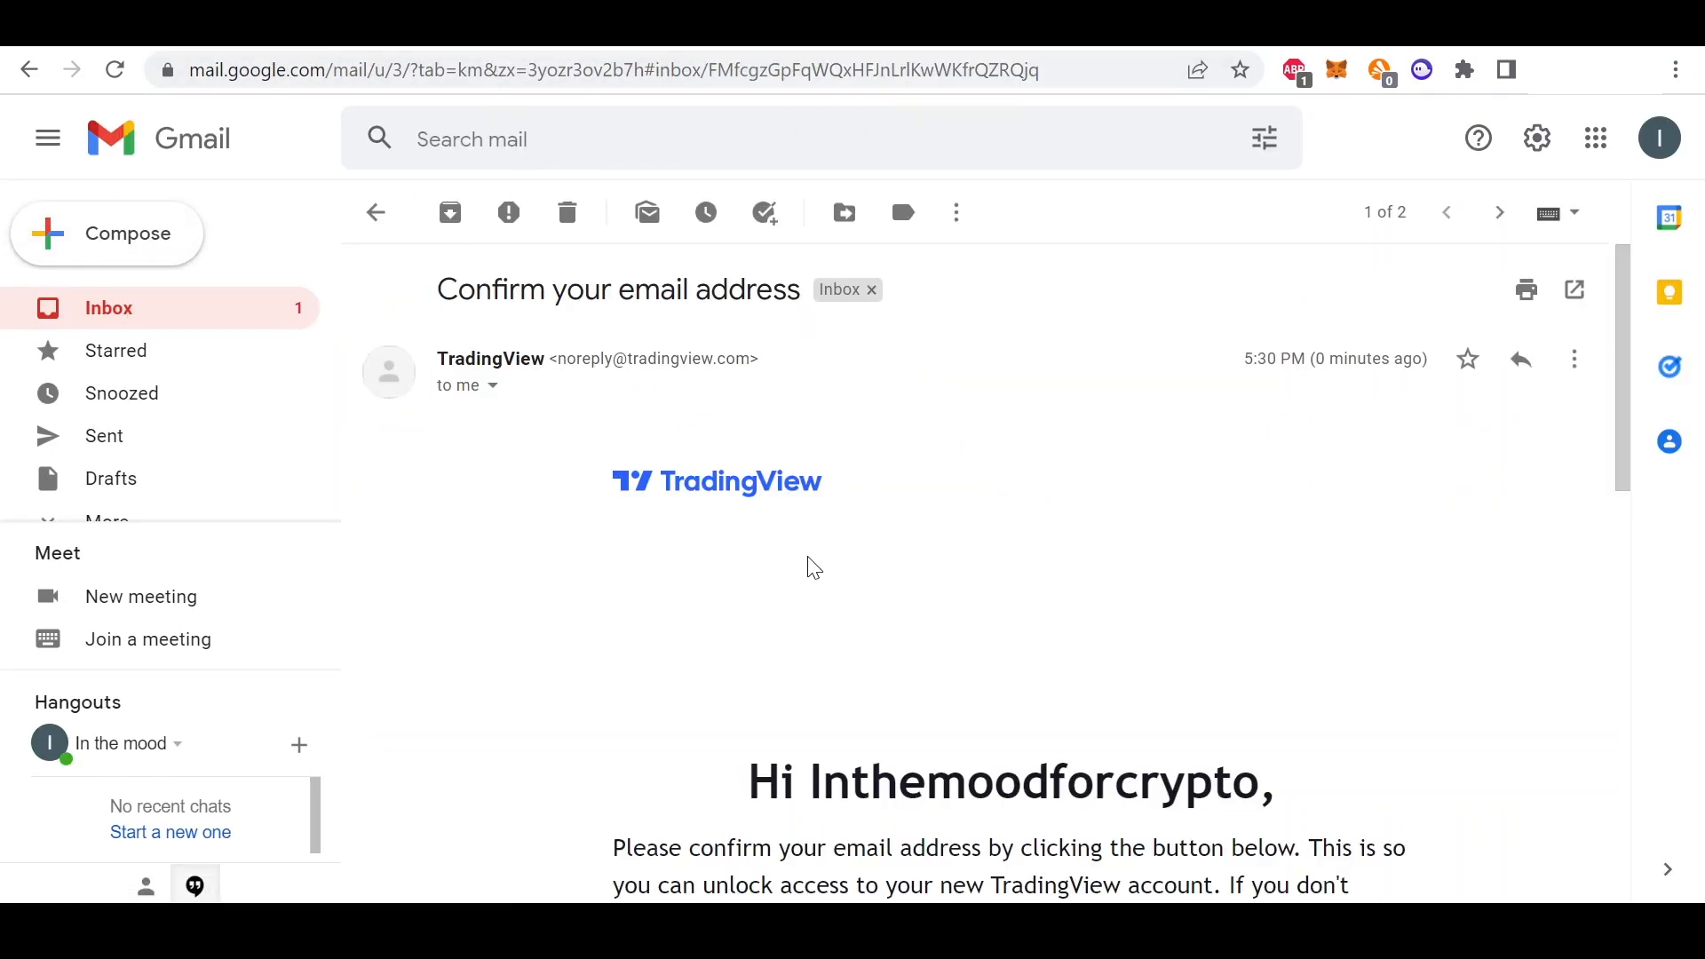
Step: Activate the account from the 'Confirm your email address' message in Gmail
{"action": "scroll", "scroll_direction": "down", "scroll_amount": 3}
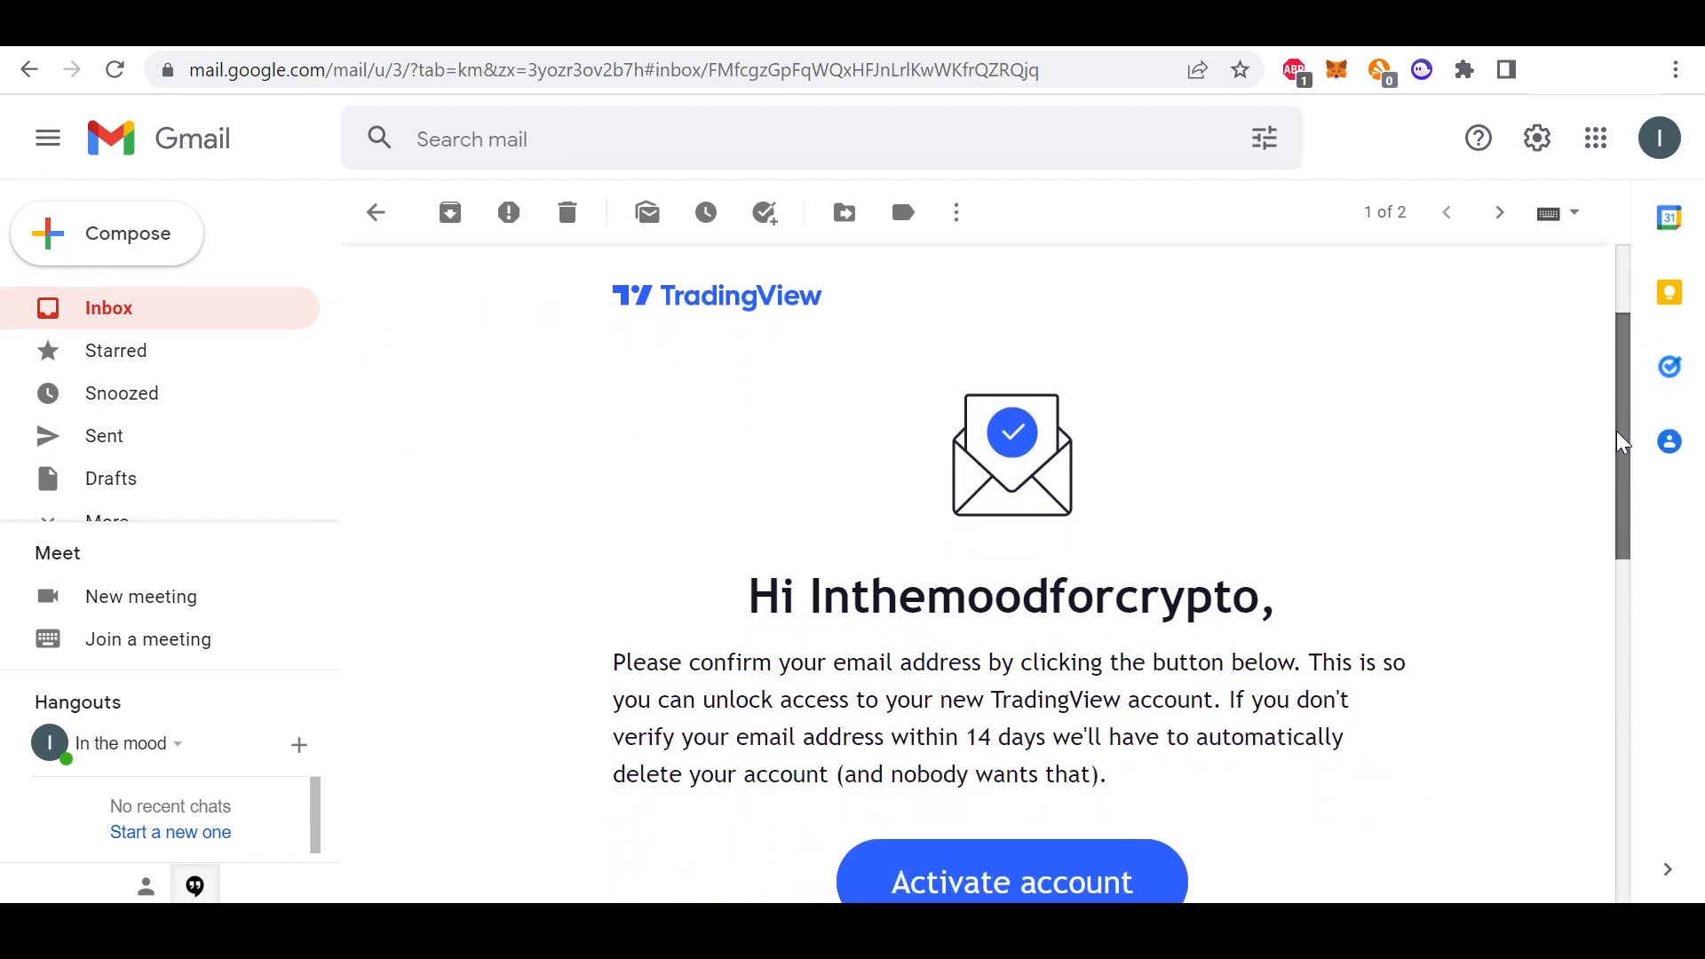
{"action": "scroll", "scroll_direction": "down", "scroll_amount": 3}
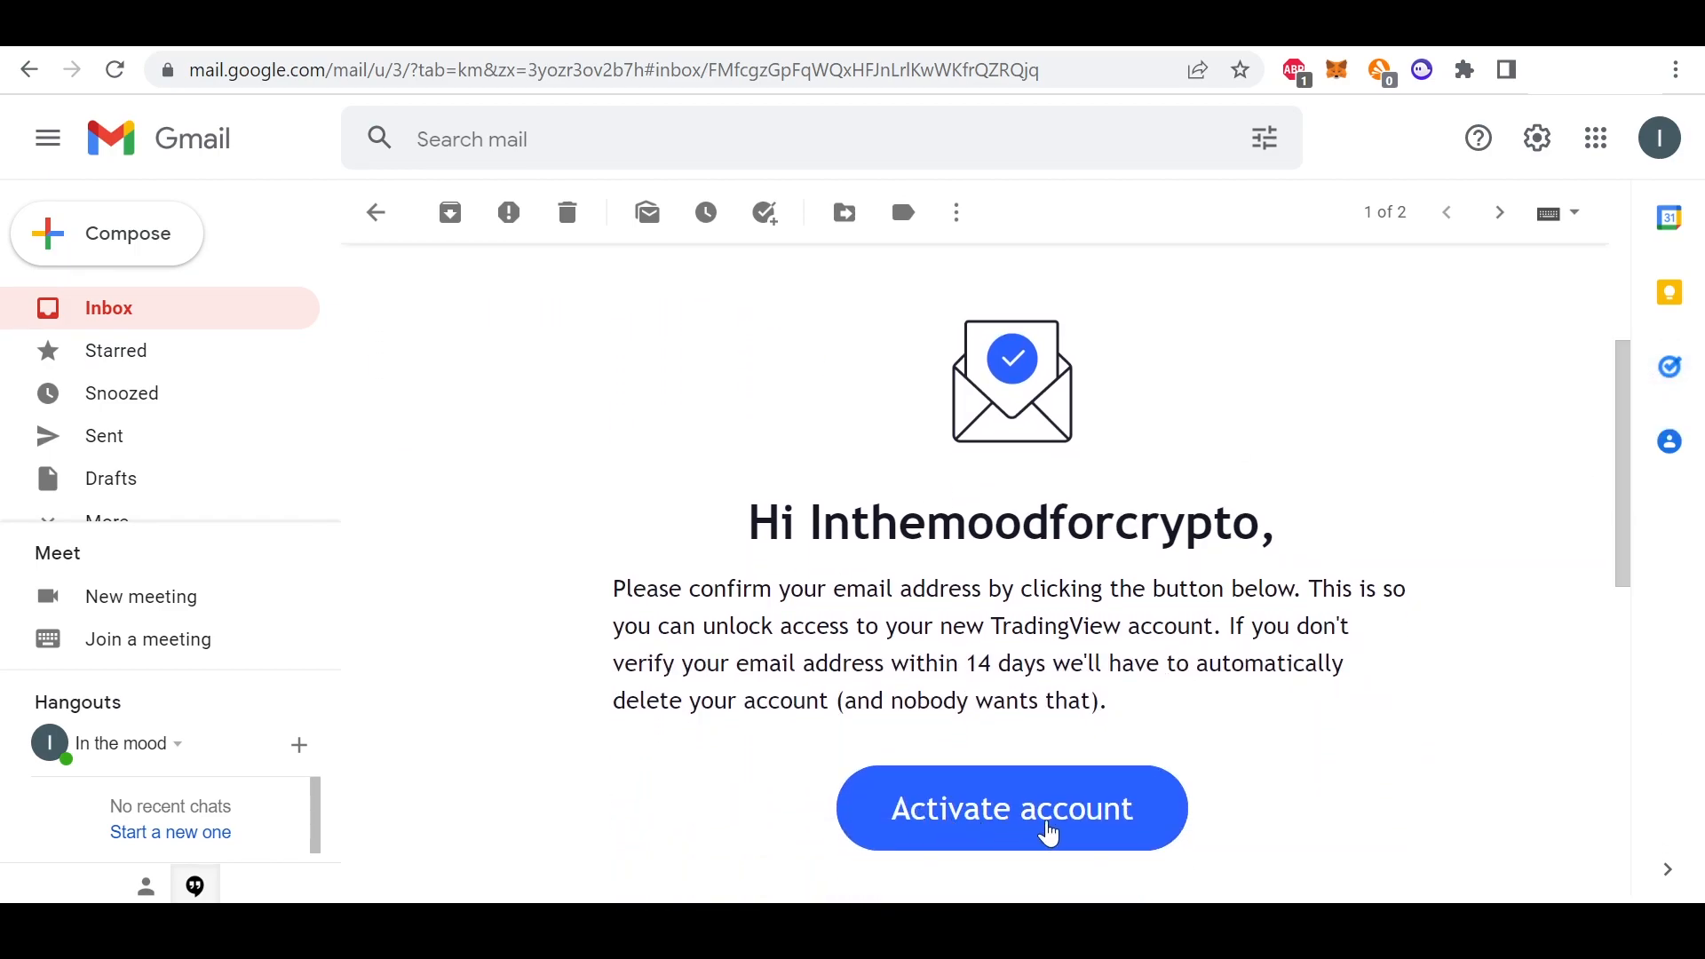
{"action": "left_click", "coordinate": [1010, 808]}
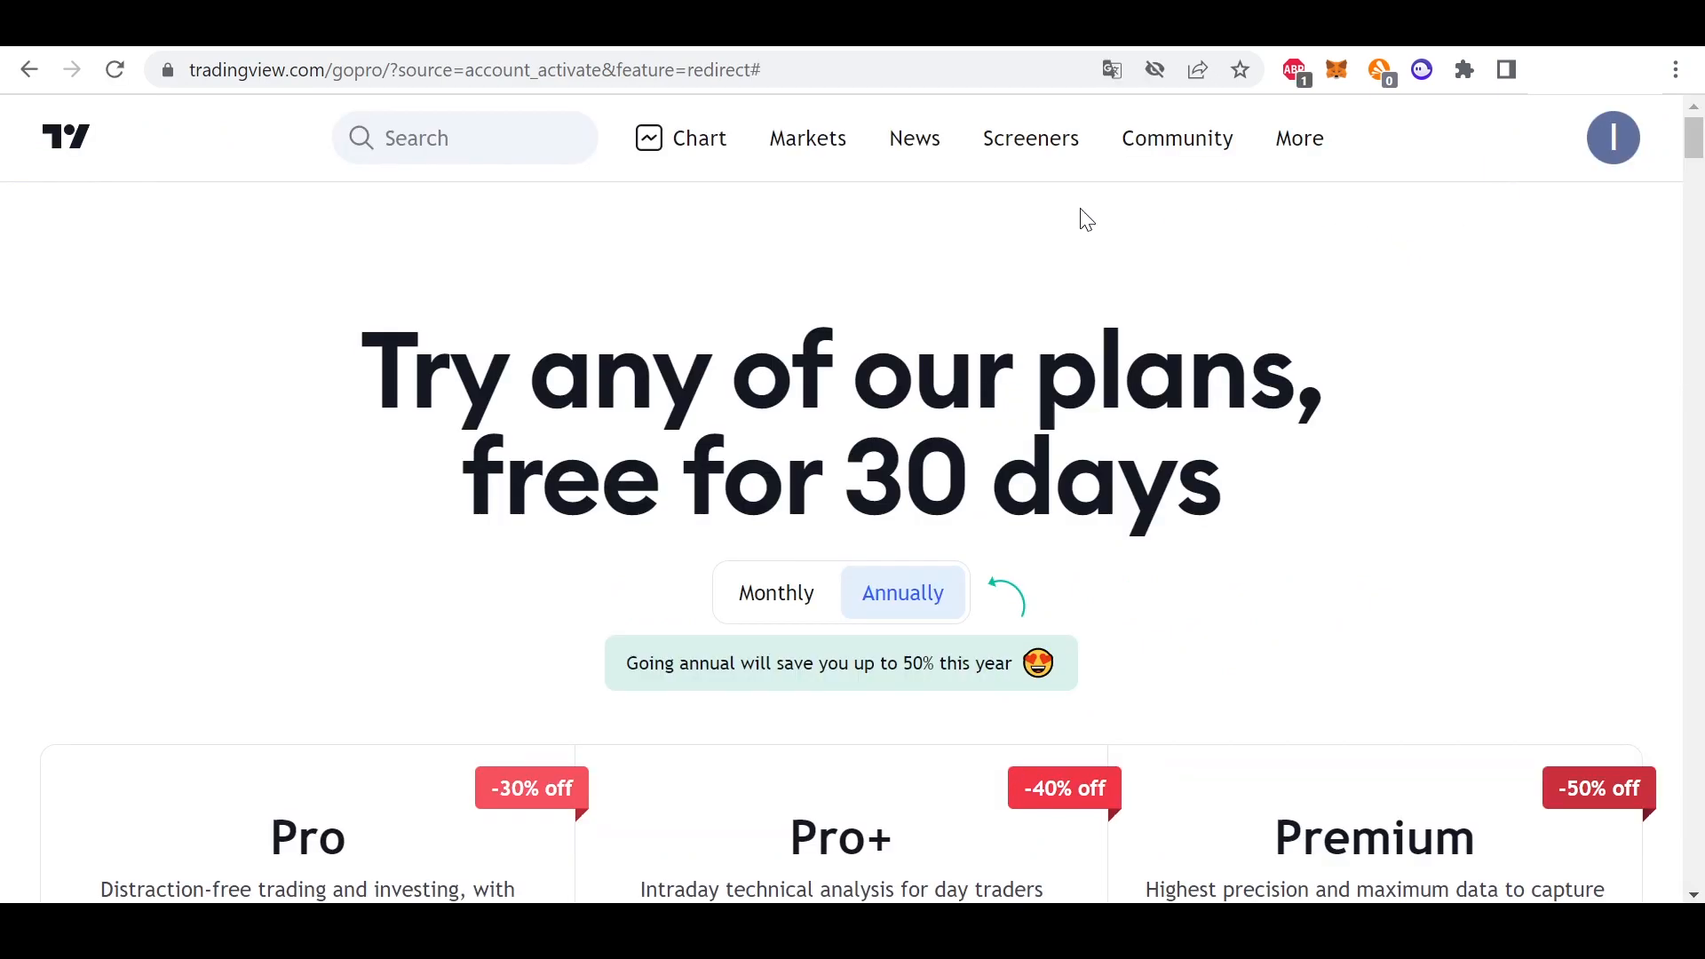
{"action": "mouse_move", "coordinate": [726, 216]}
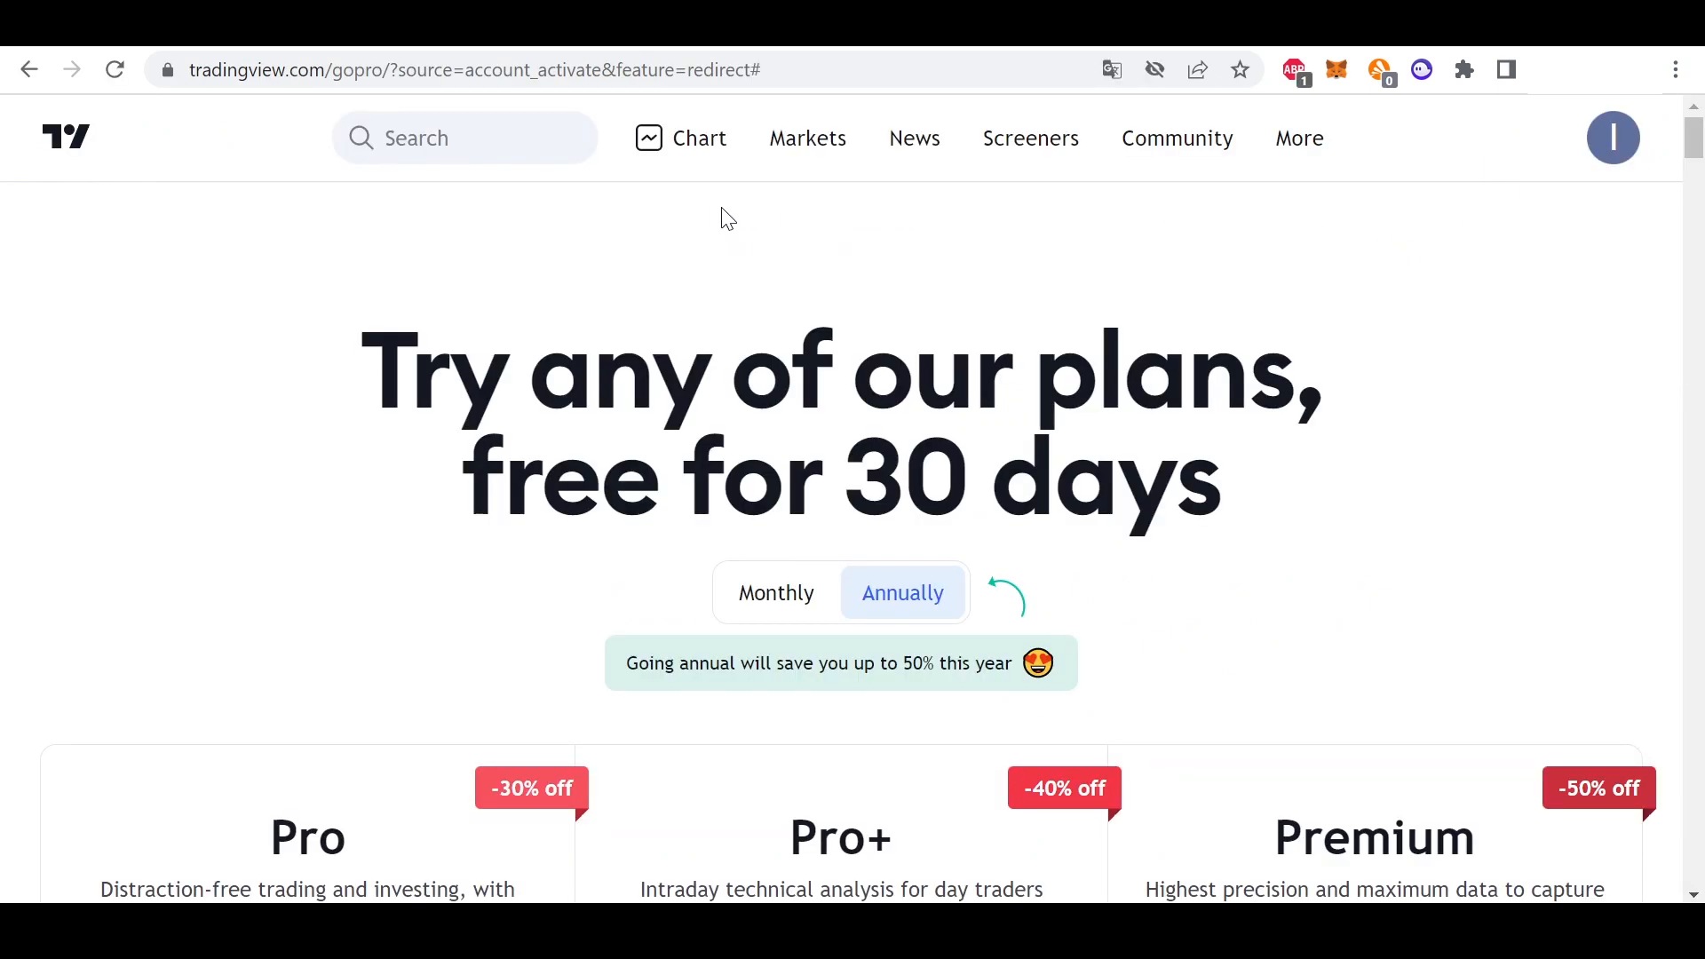
{"action": "mouse_move", "coordinate": [886, 220]}
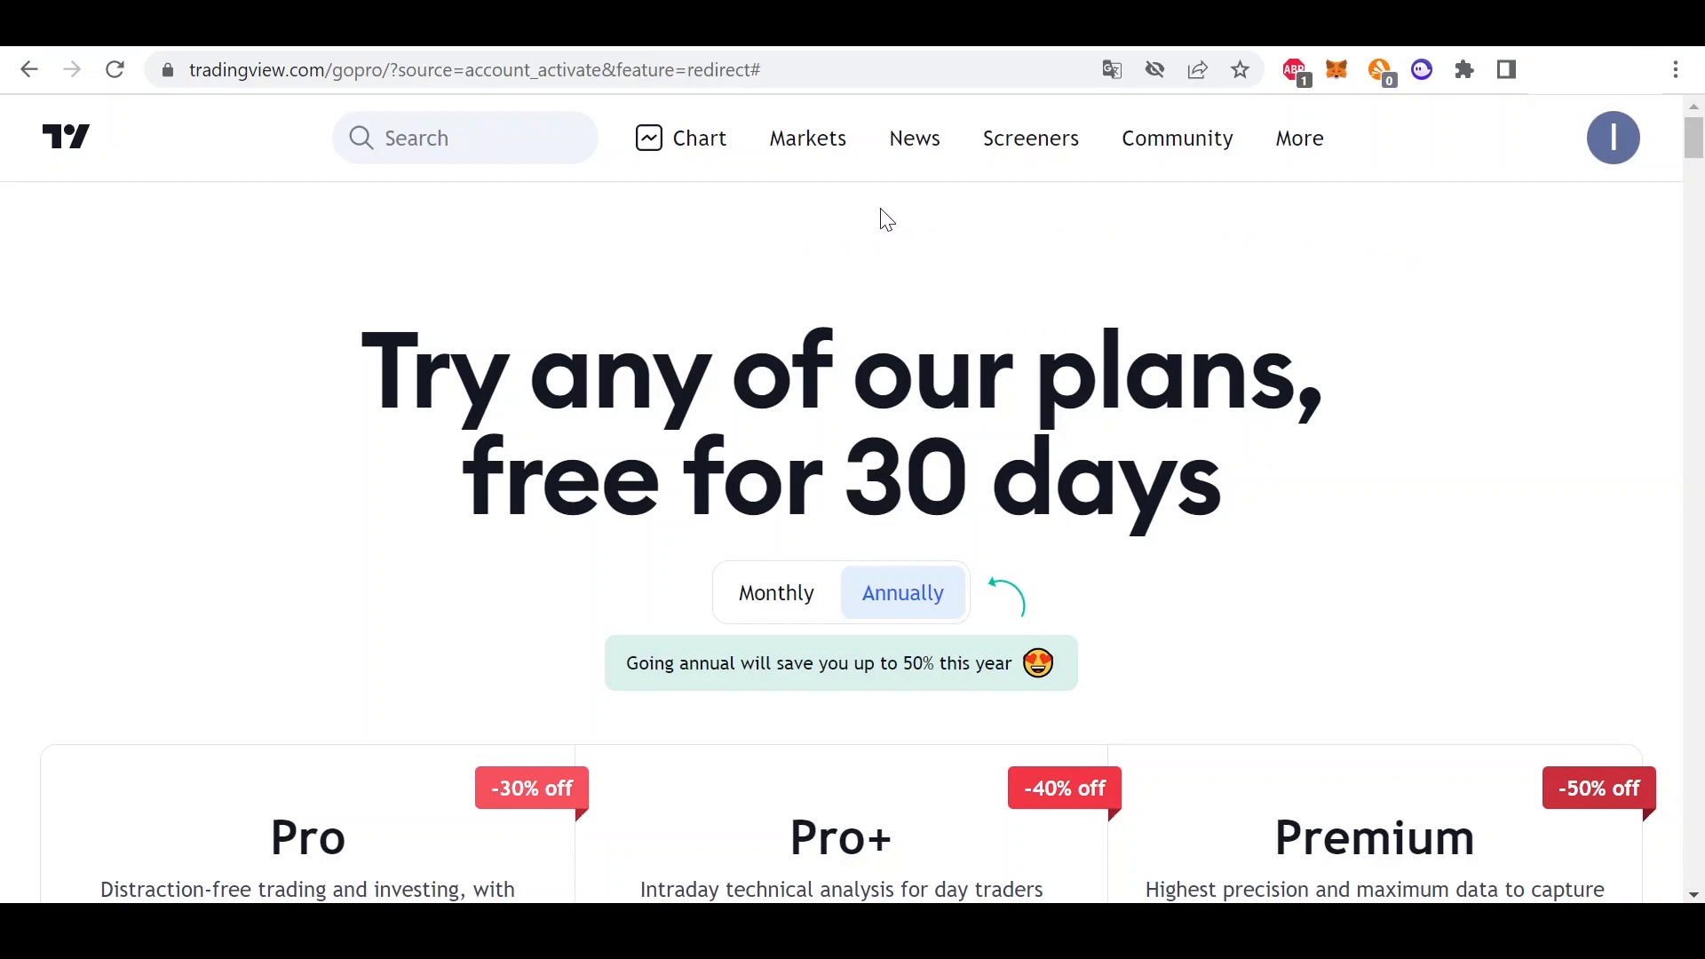
{"action": "mouse_move", "coordinate": [822, 219]}
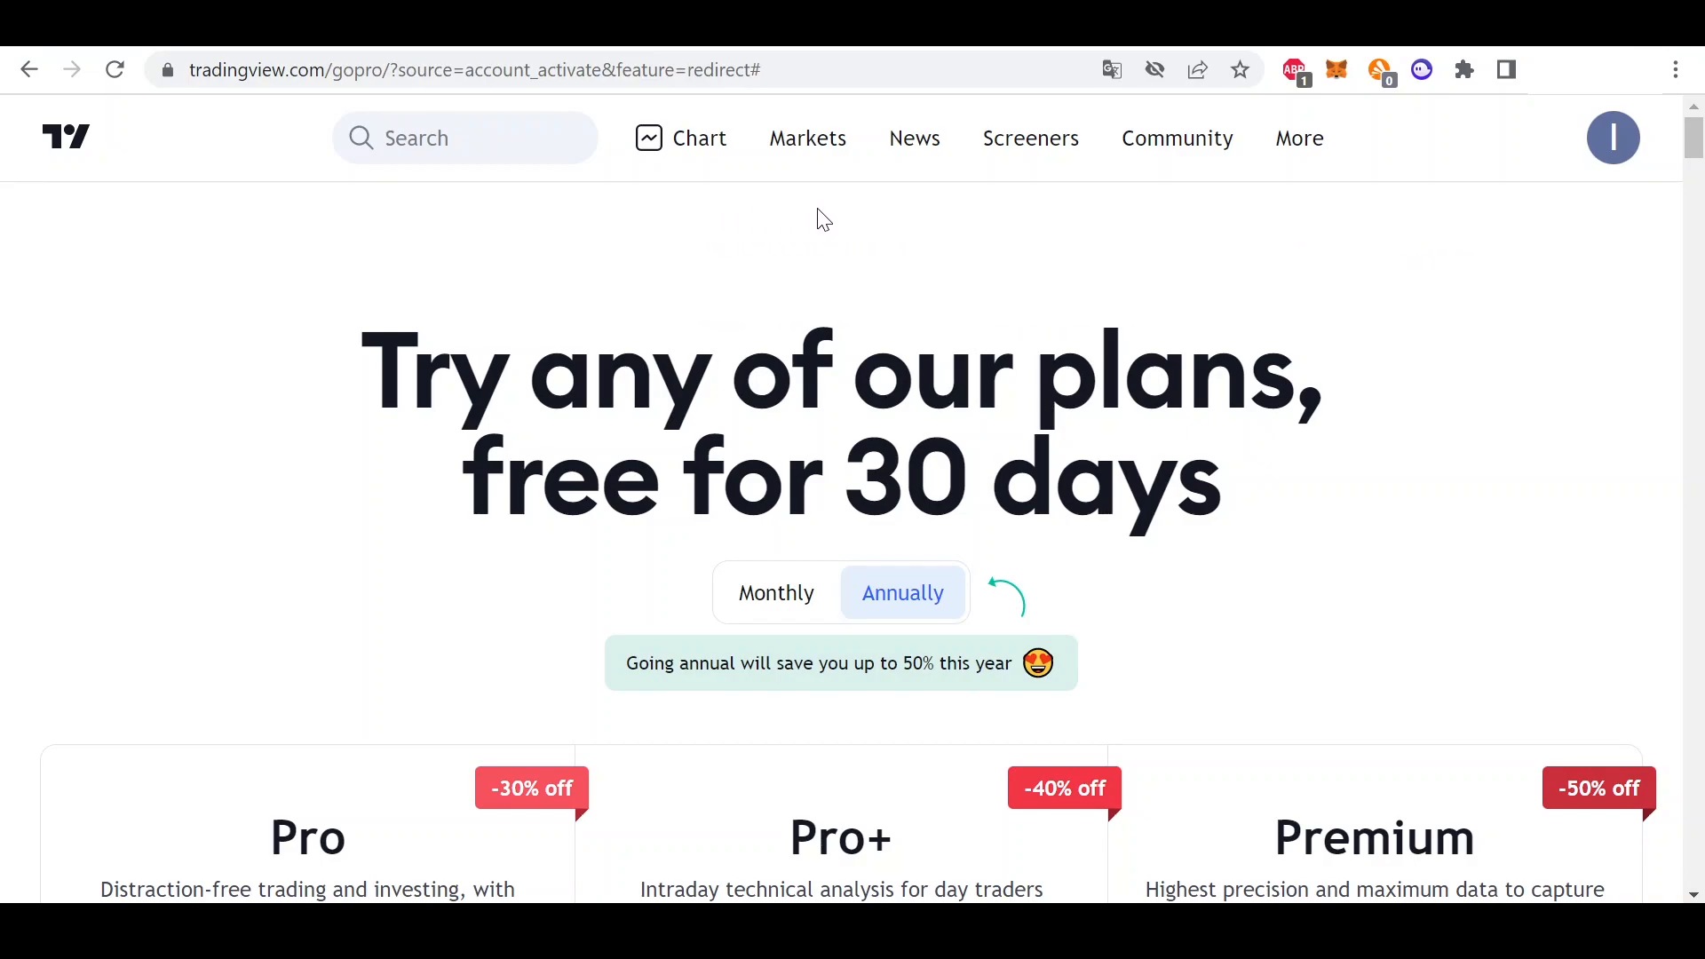
{"action": "mouse_move", "coordinate": [709, 213]}
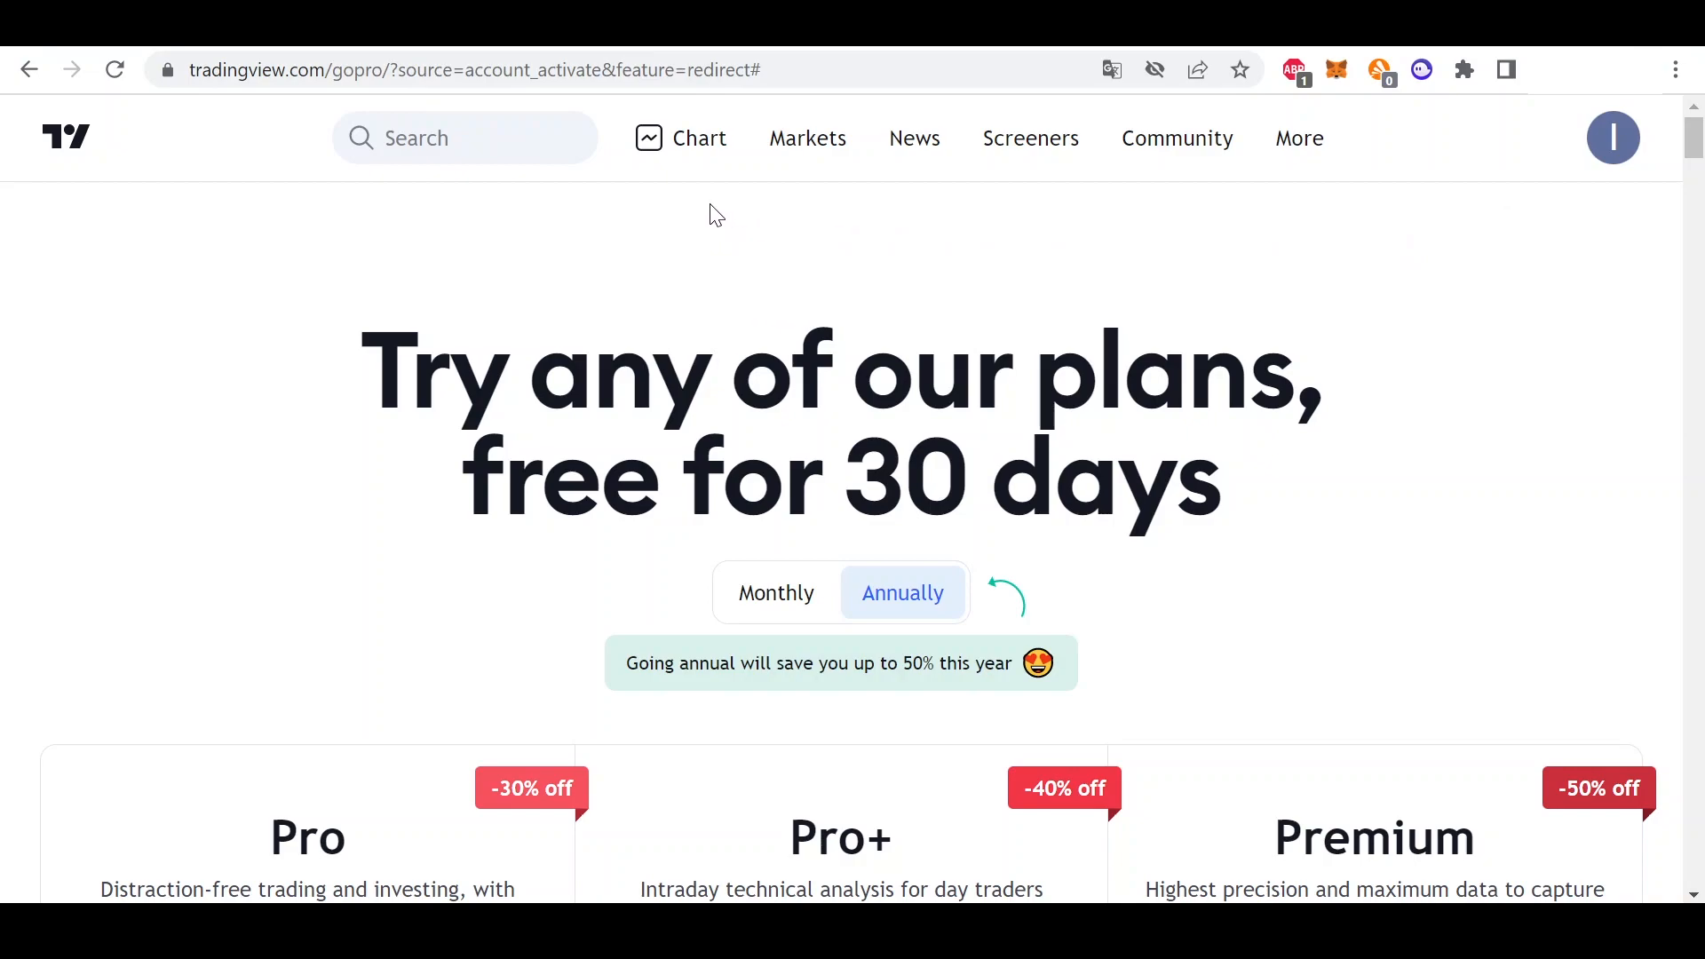
{"action": "mouse_move", "coordinate": [1216, 220]}
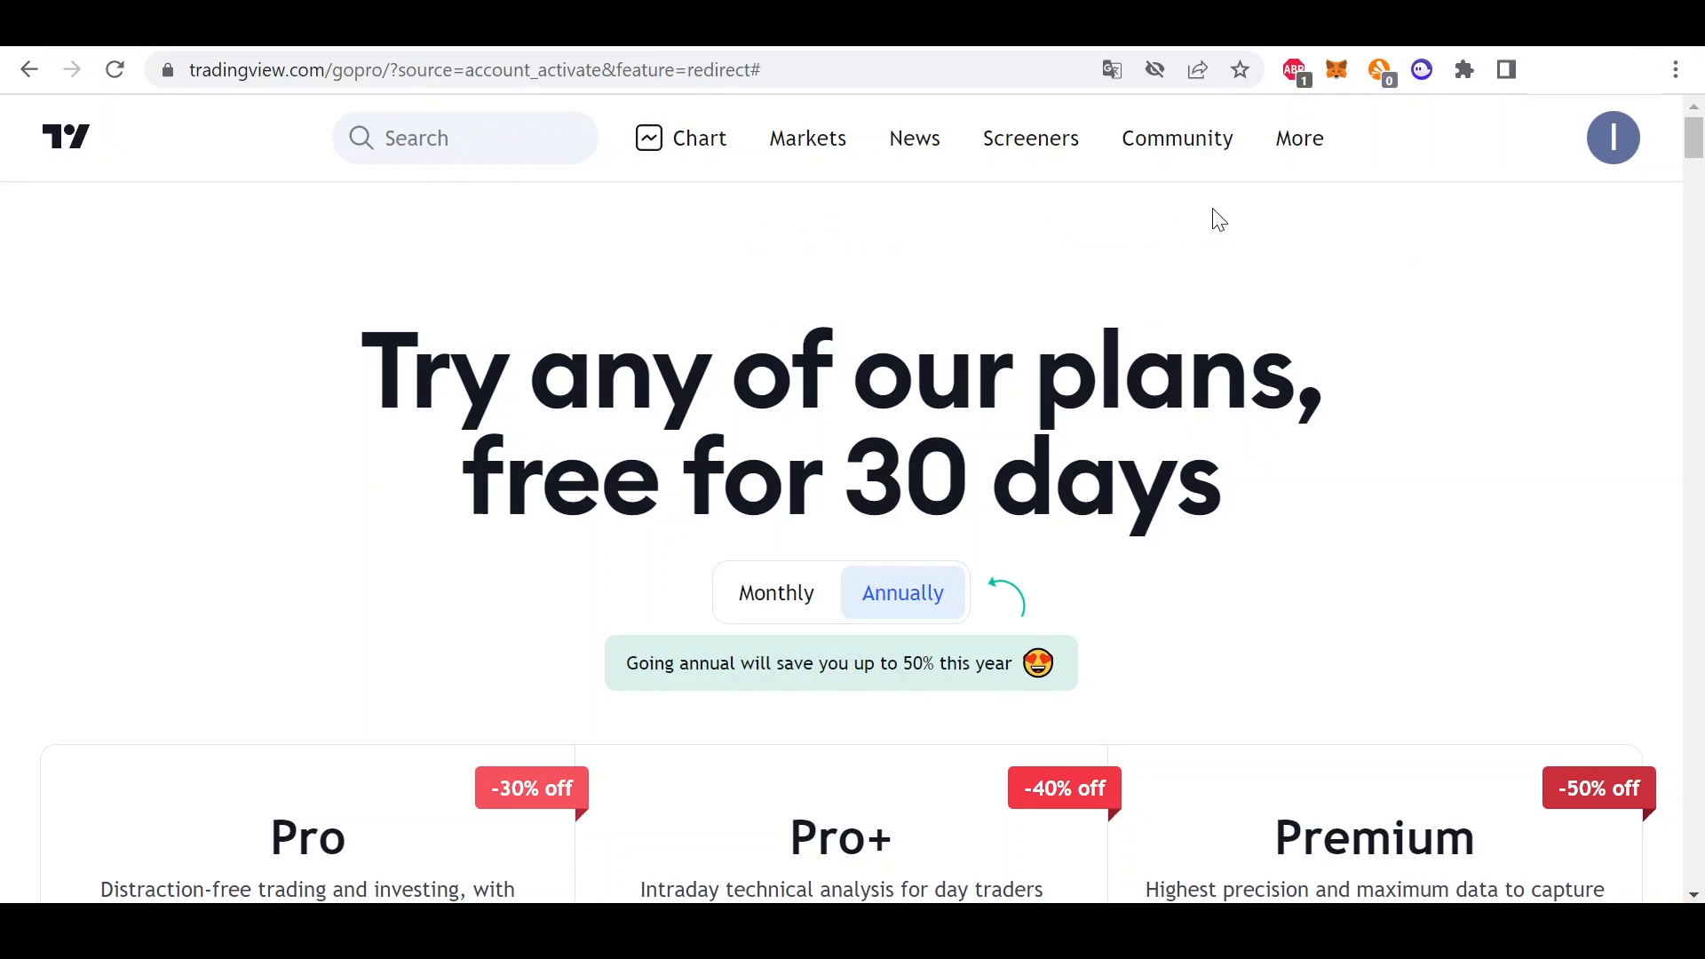
{"action": "mouse_move", "coordinate": [696, 138]}
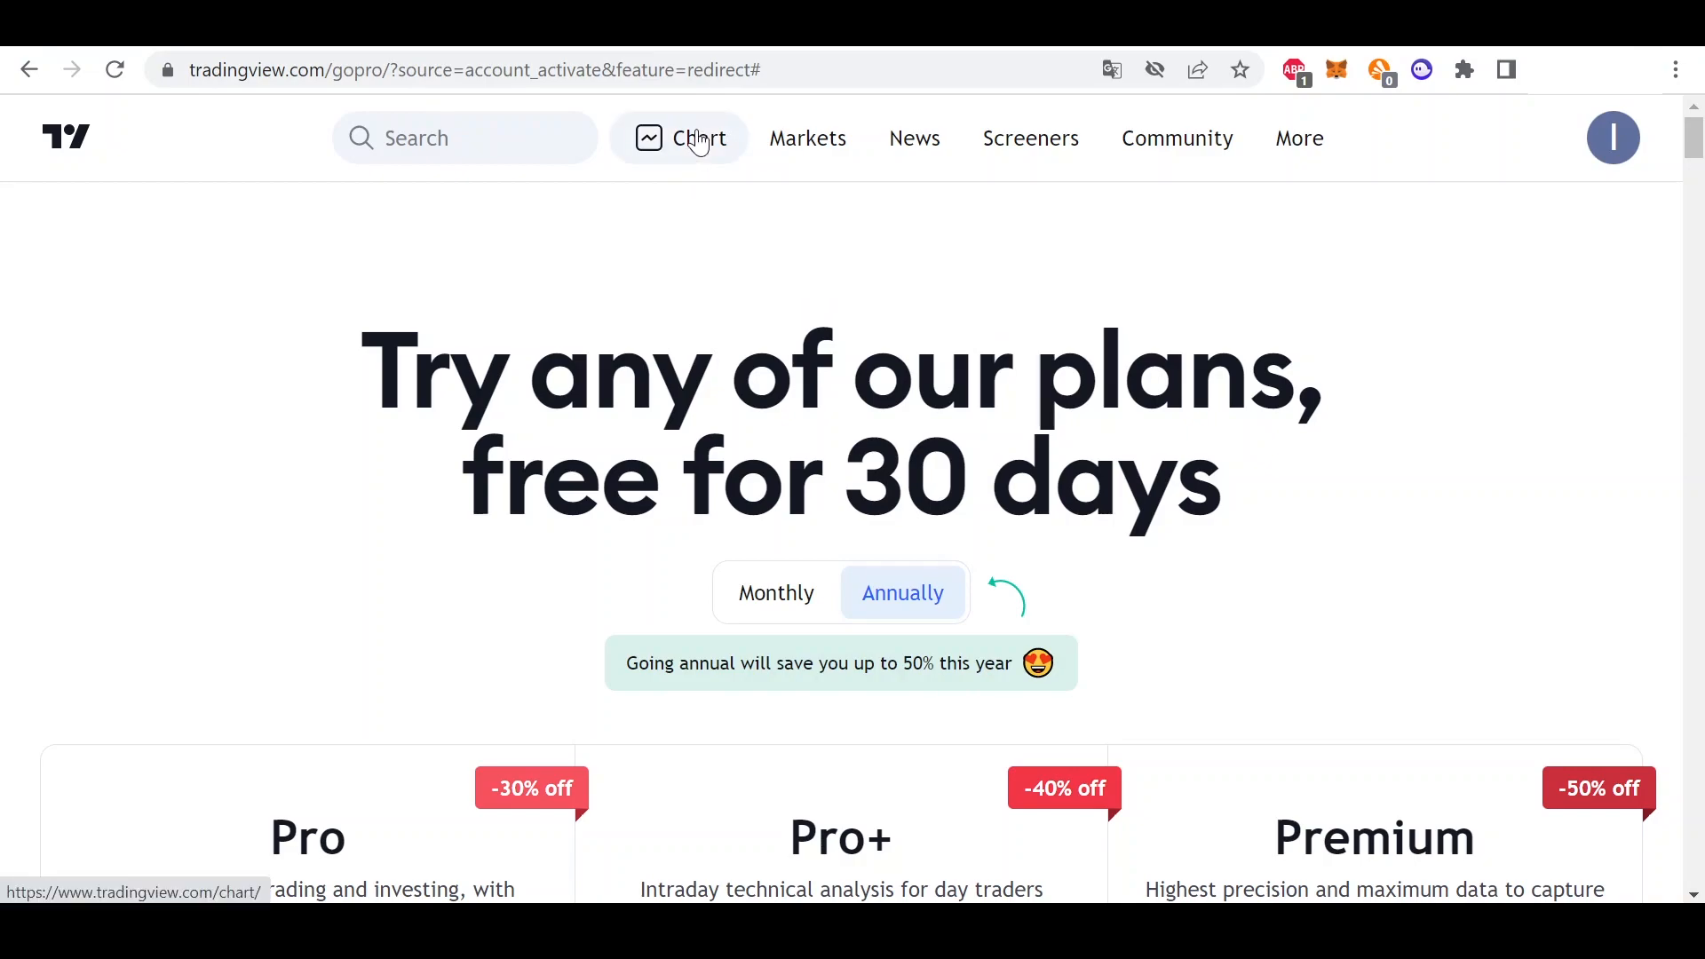
{"action": "mouse_move", "coordinate": [696, 158]}
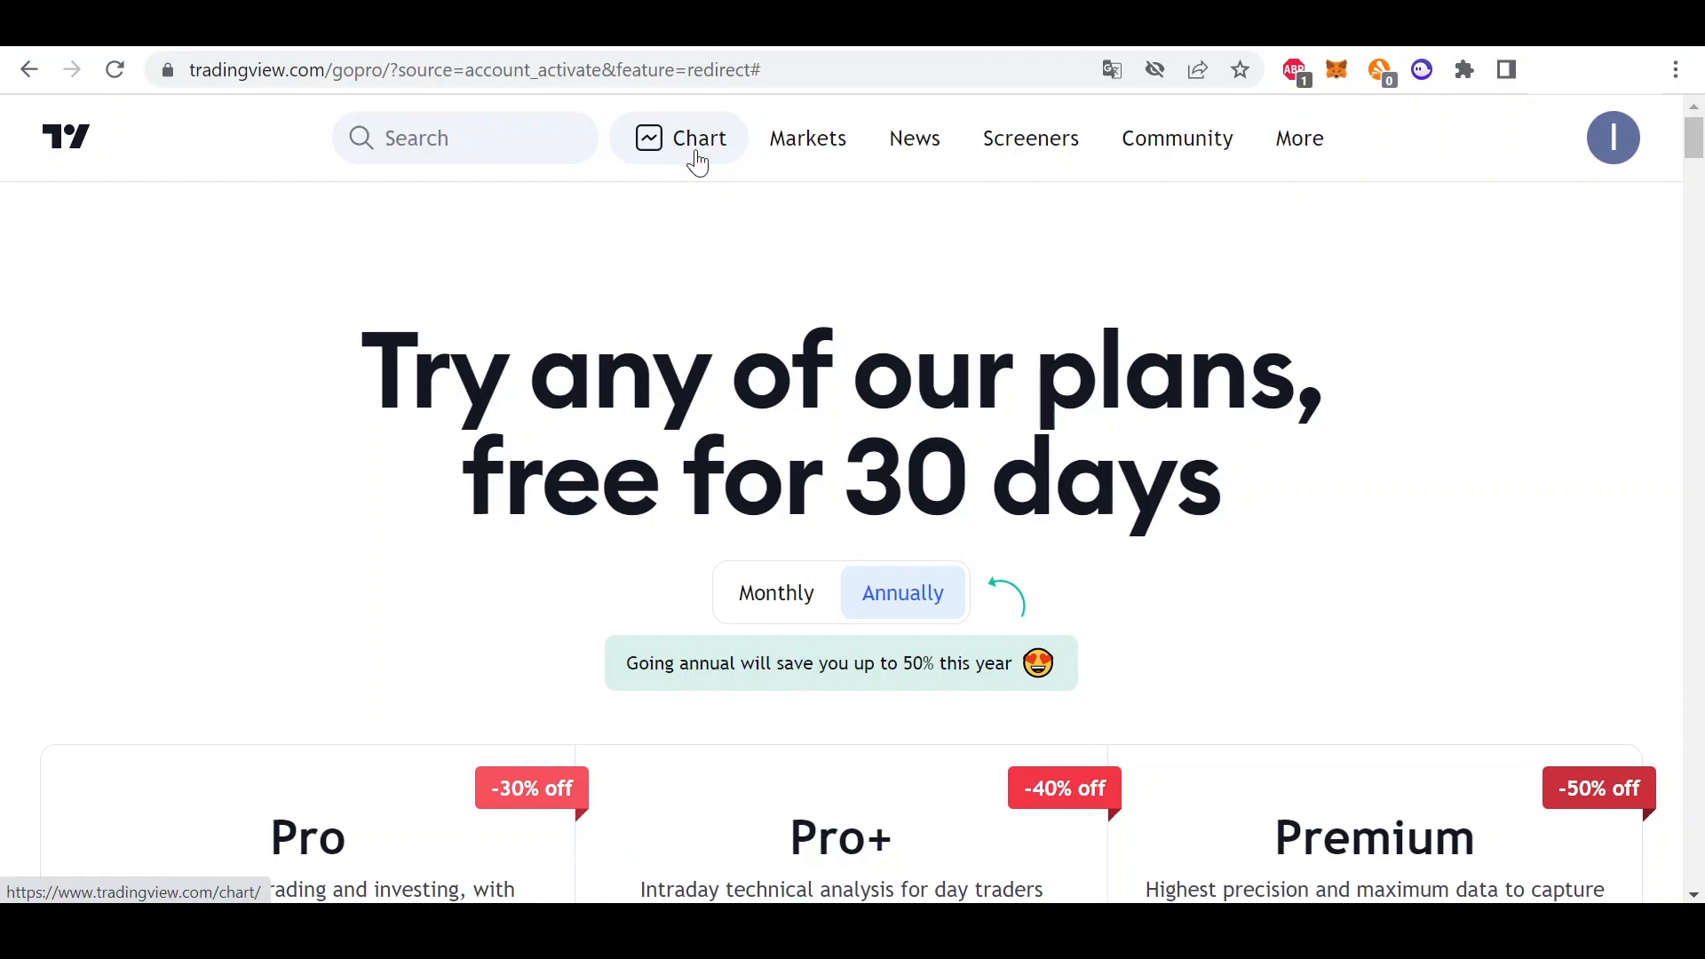
Step: Browse the Markets menu categories, then head to the Chart page for the signed-in account
{"action": "left_click", "coordinate": [806, 139]}
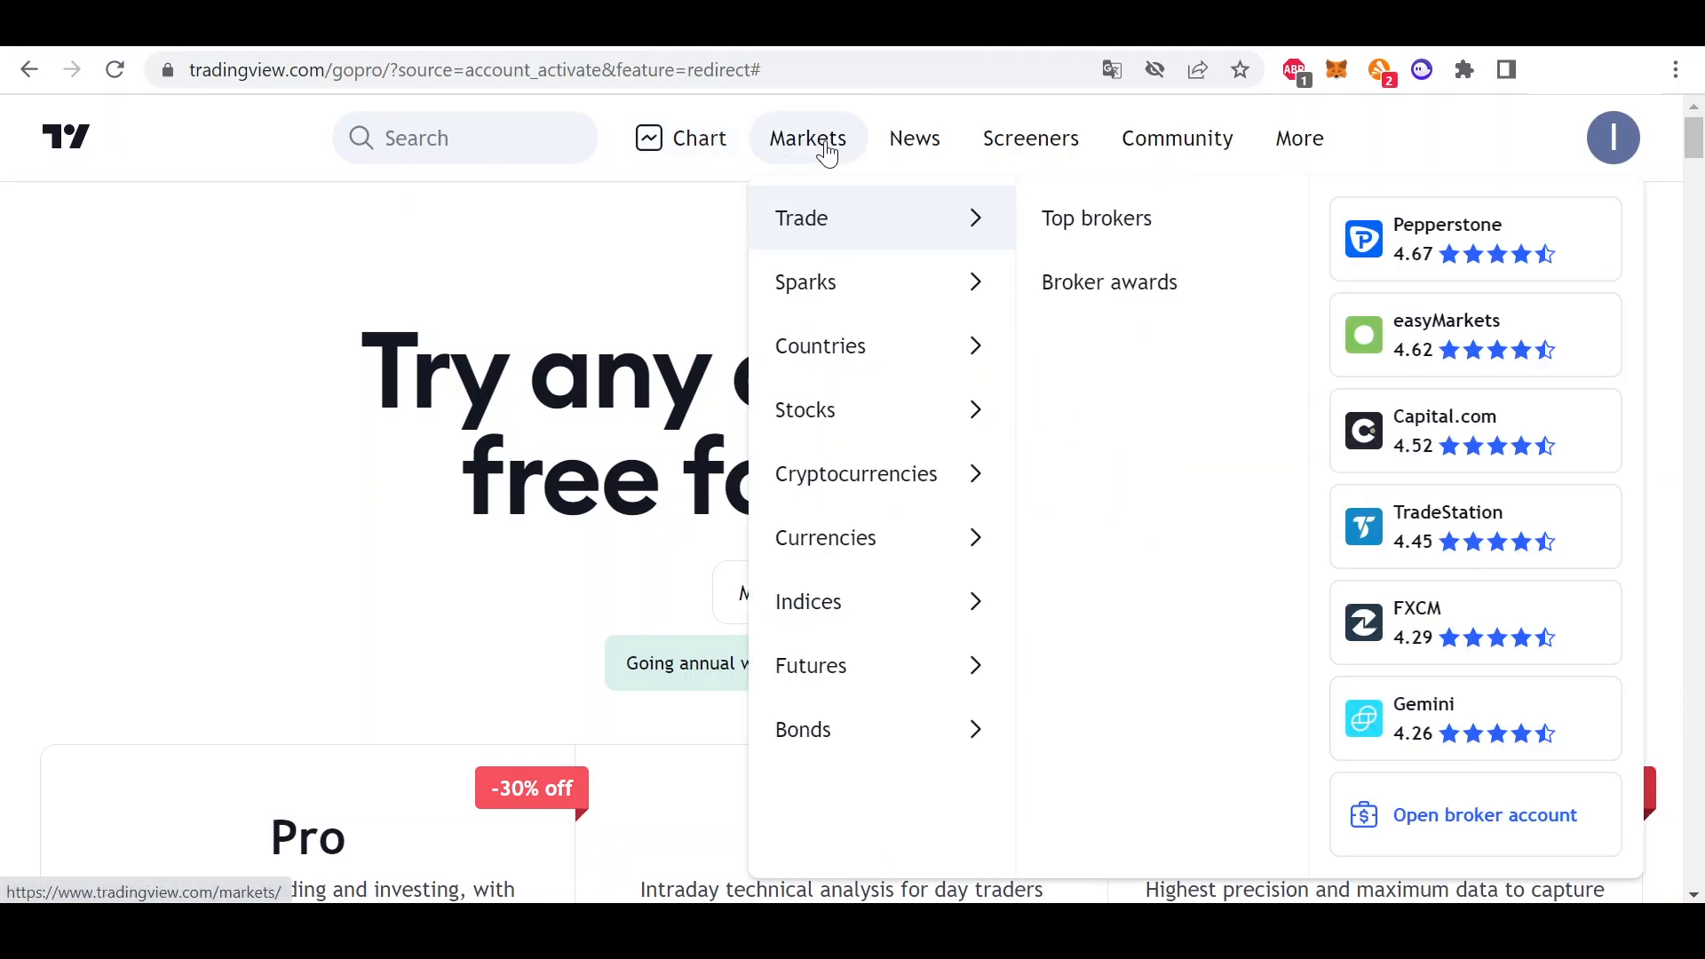
{"action": "mouse_move", "coordinate": [806, 147]}
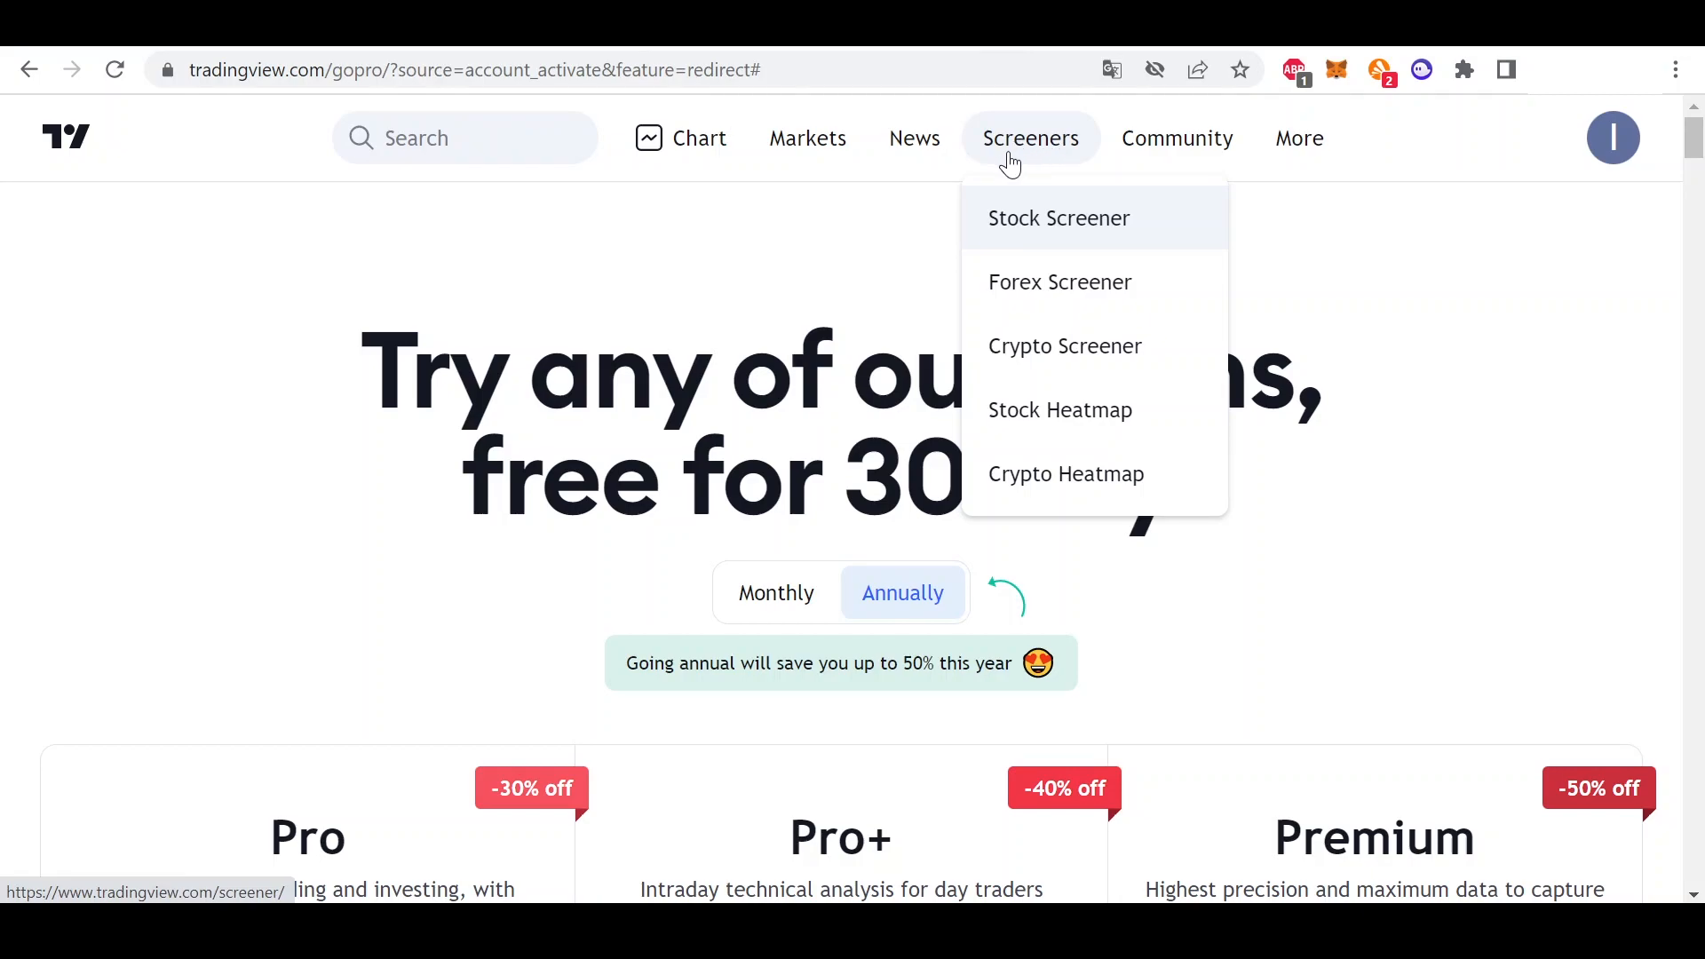
{"action": "mouse_move", "coordinate": [1034, 153]}
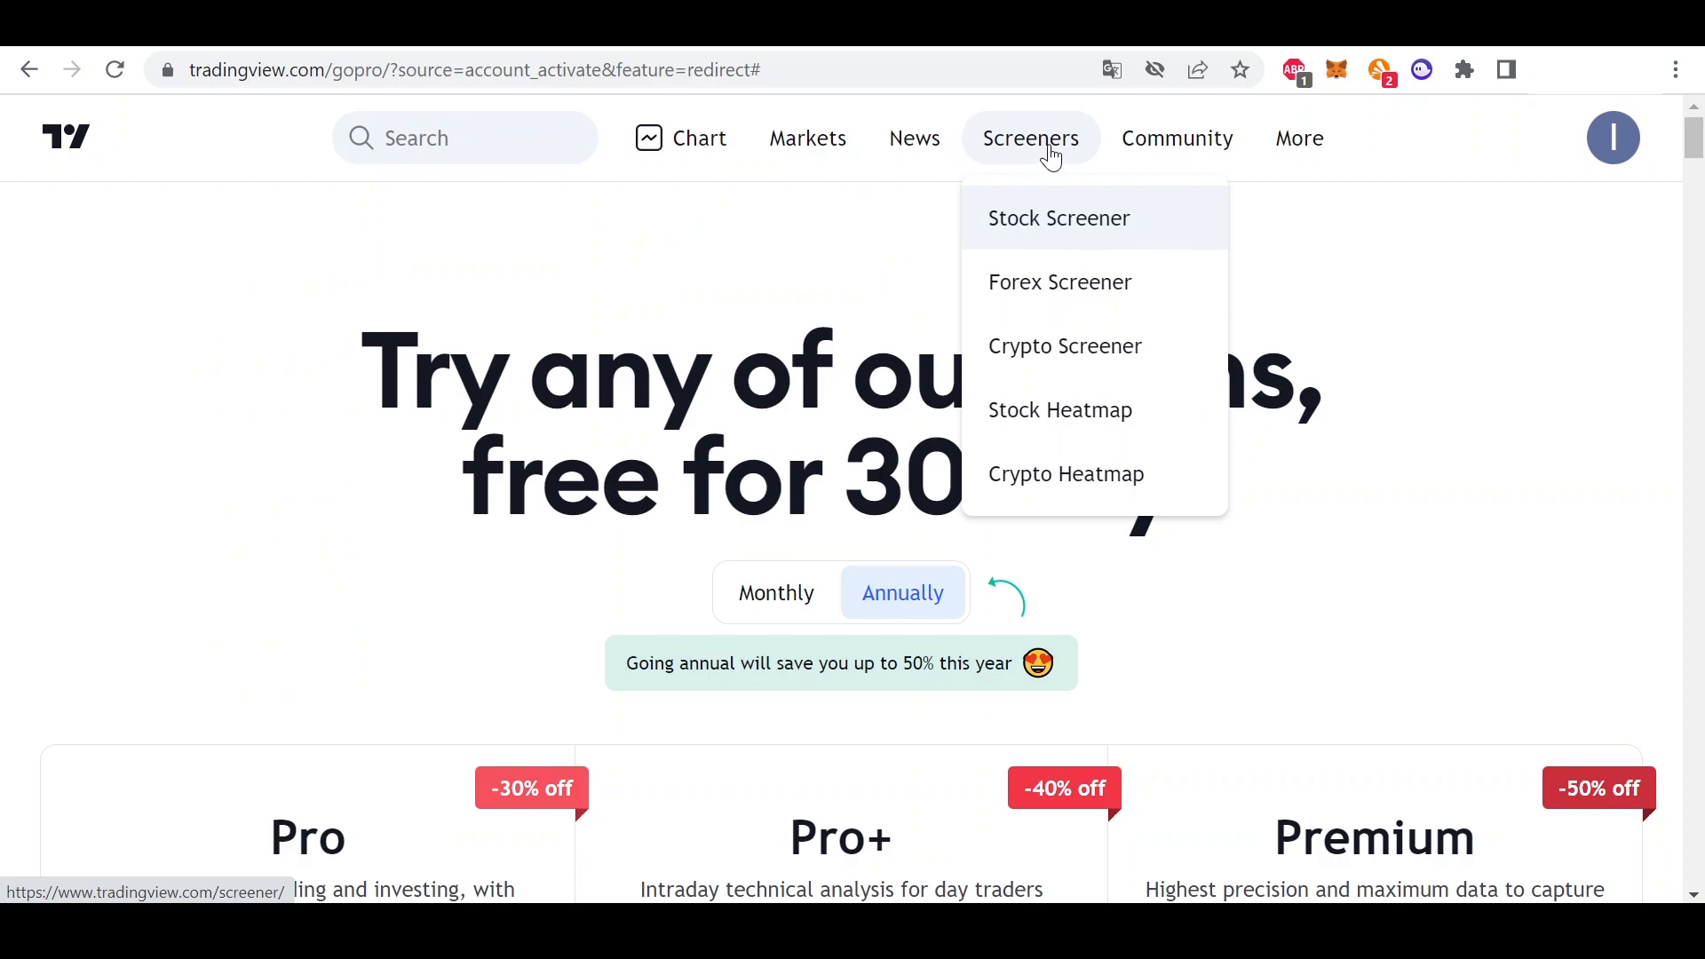
{"action": "mouse_move", "coordinate": [1036, 156]}
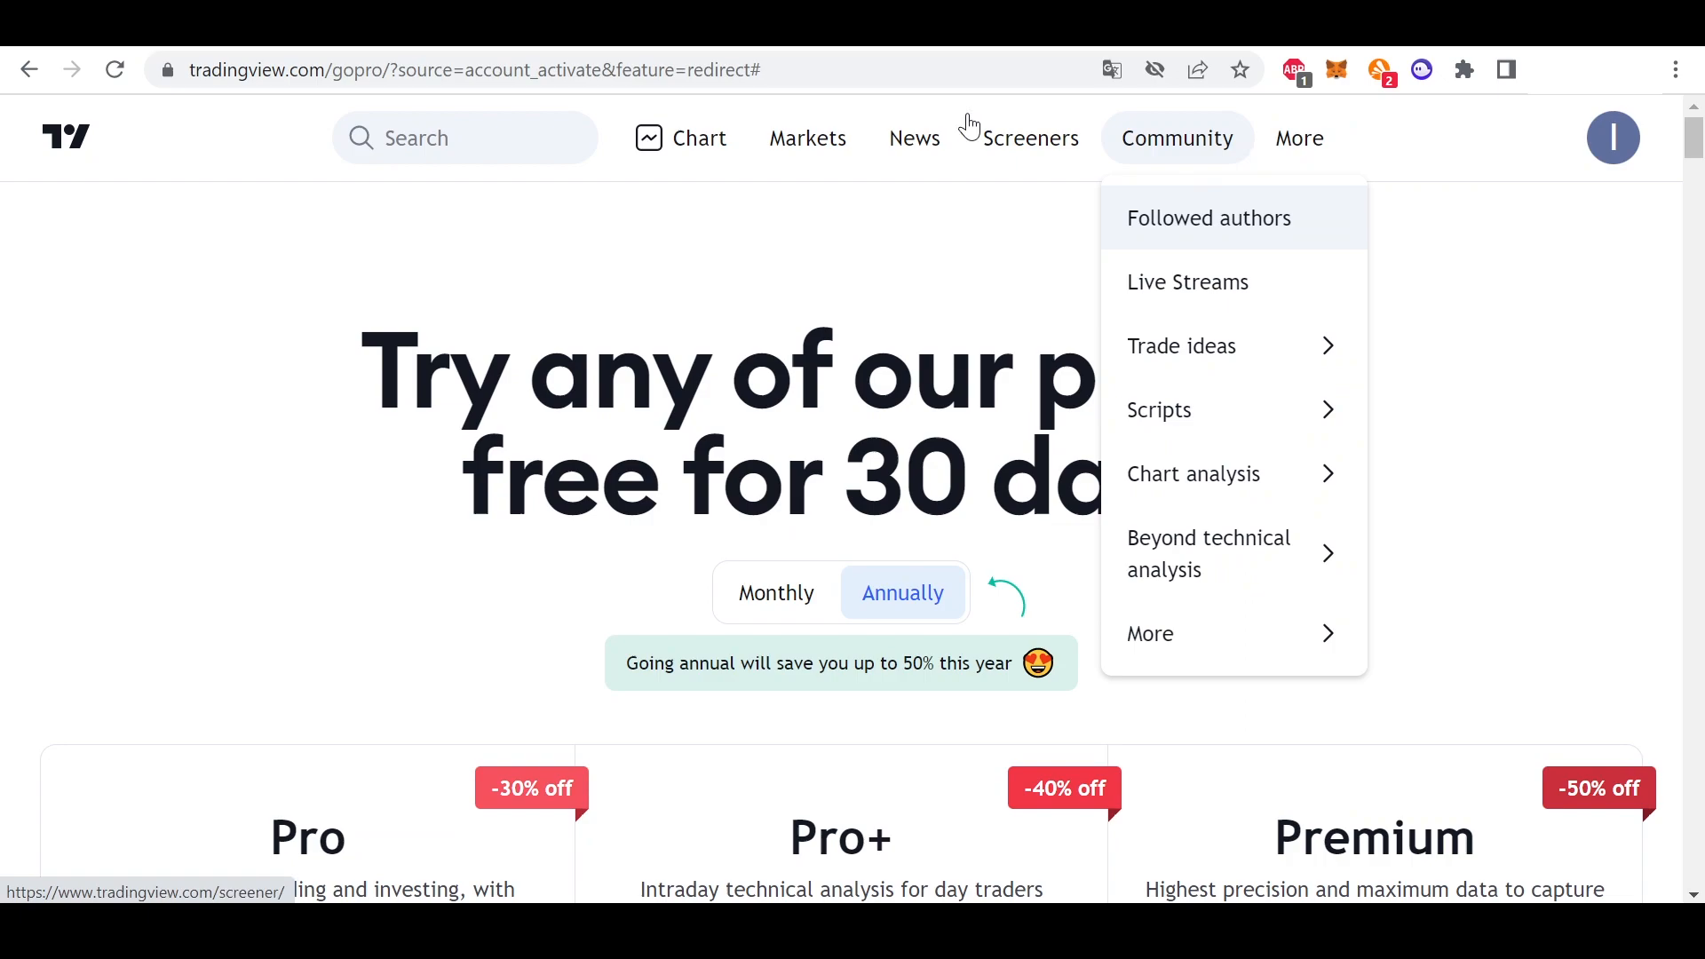
{"action": "left_click", "coordinate": [679, 139]}
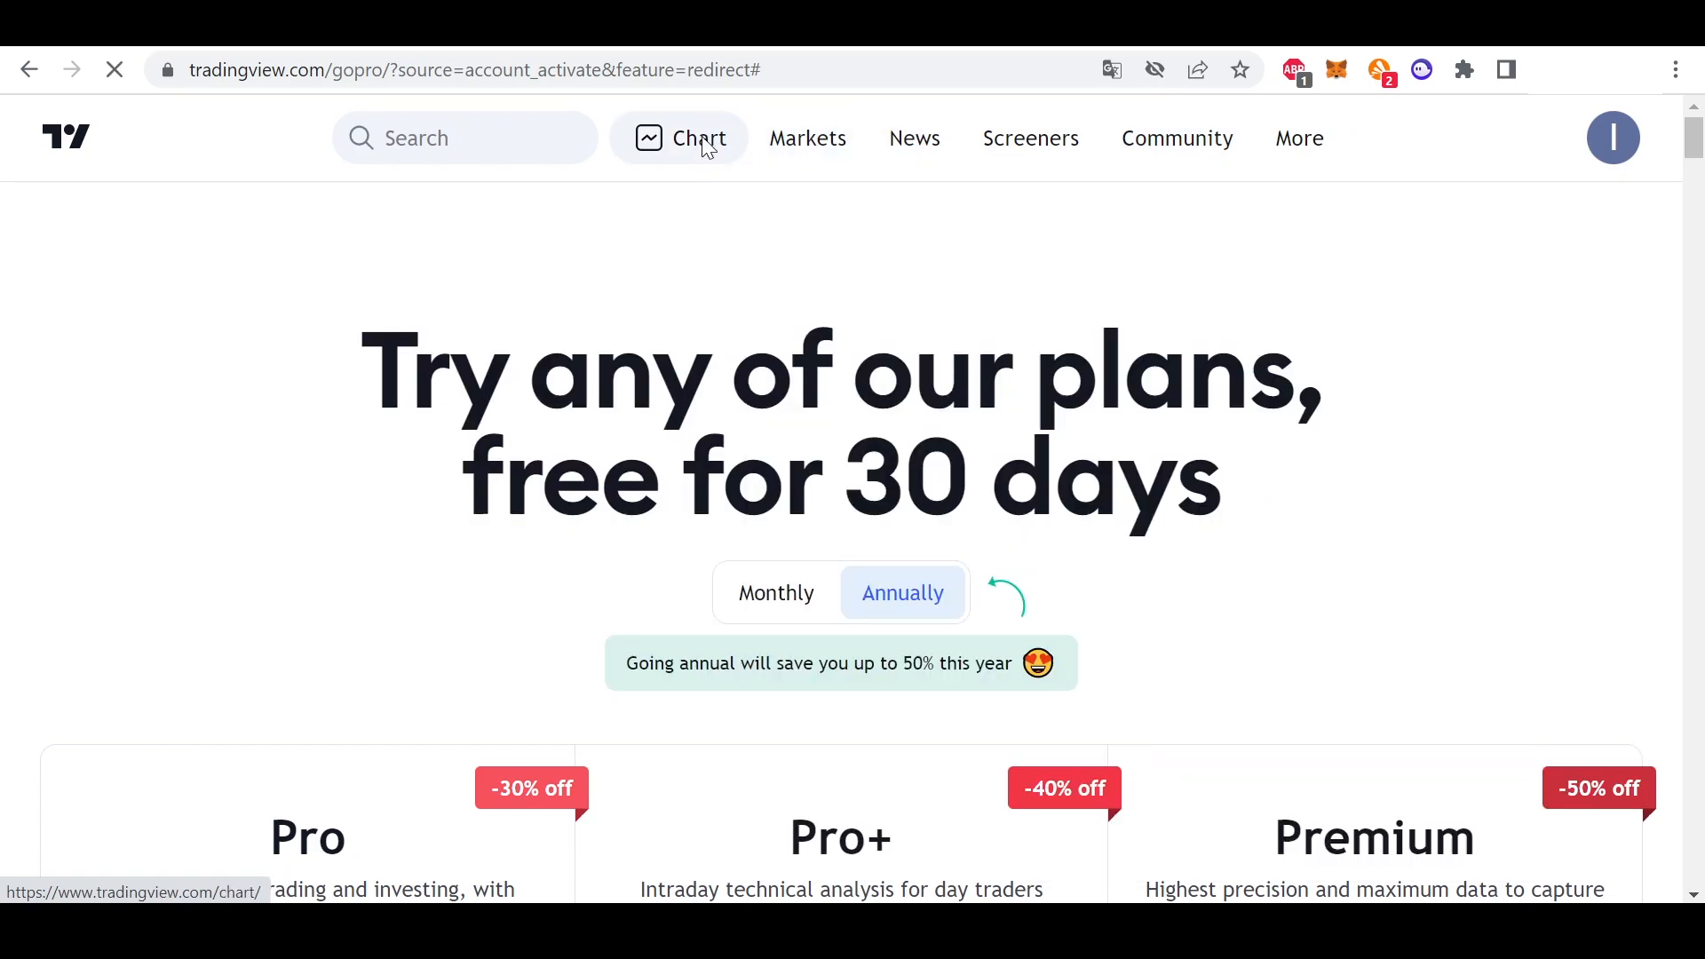
{"action": "left_click", "coordinate": [679, 139]}
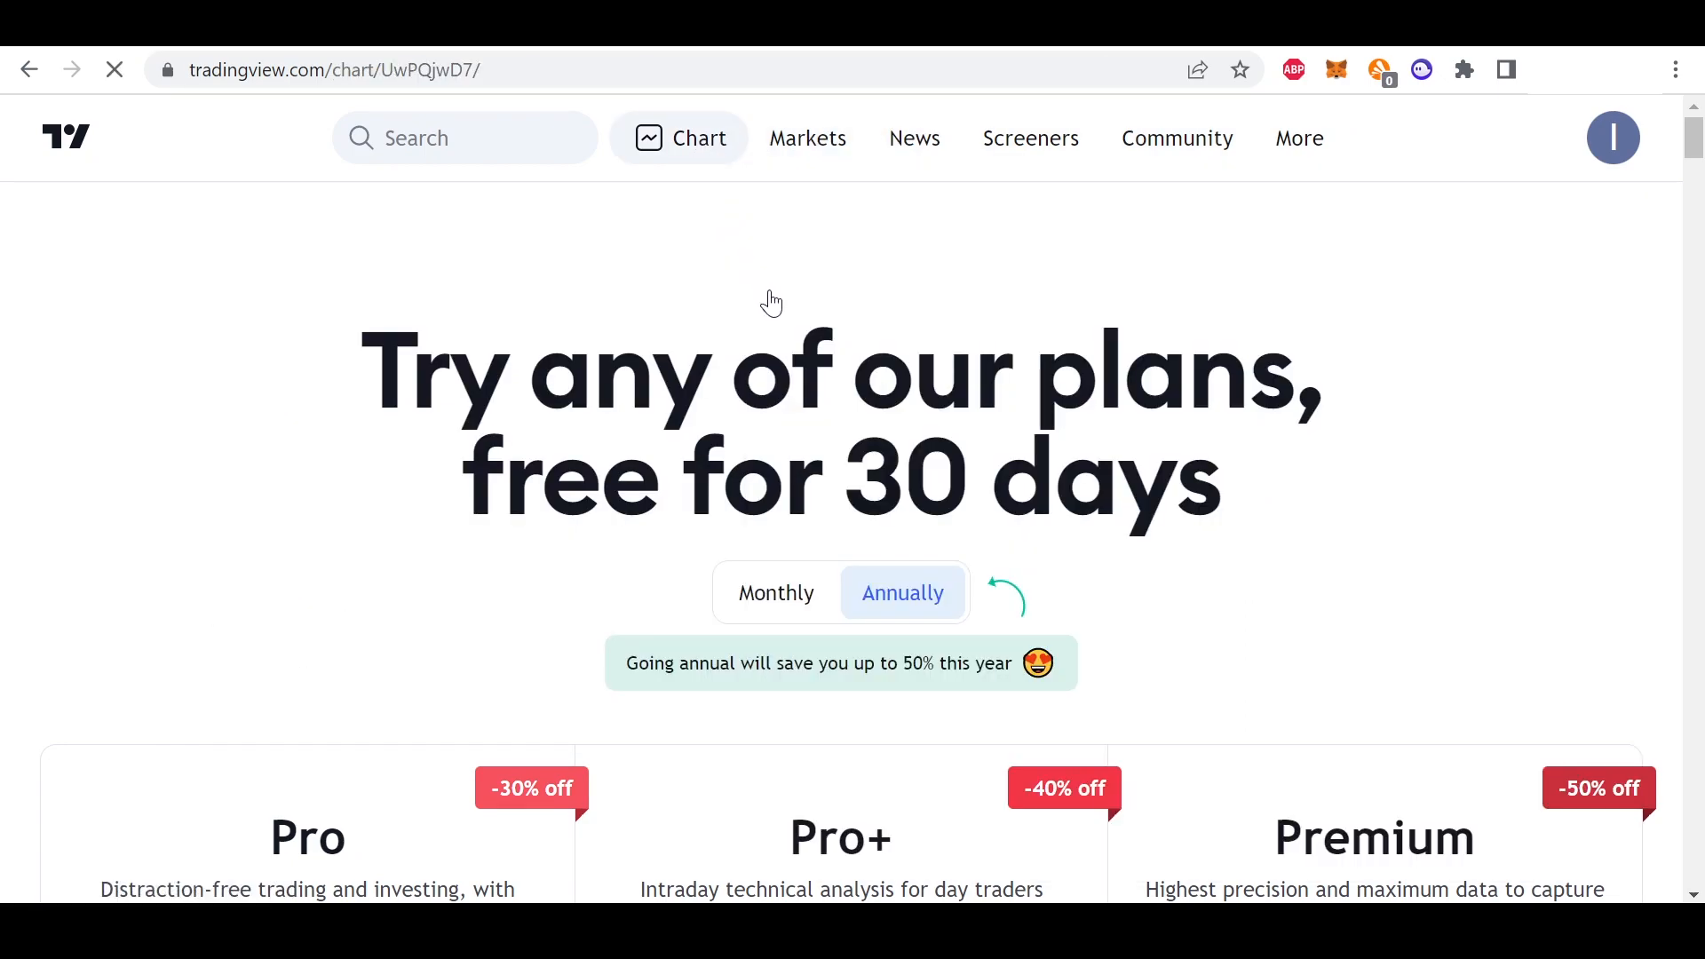